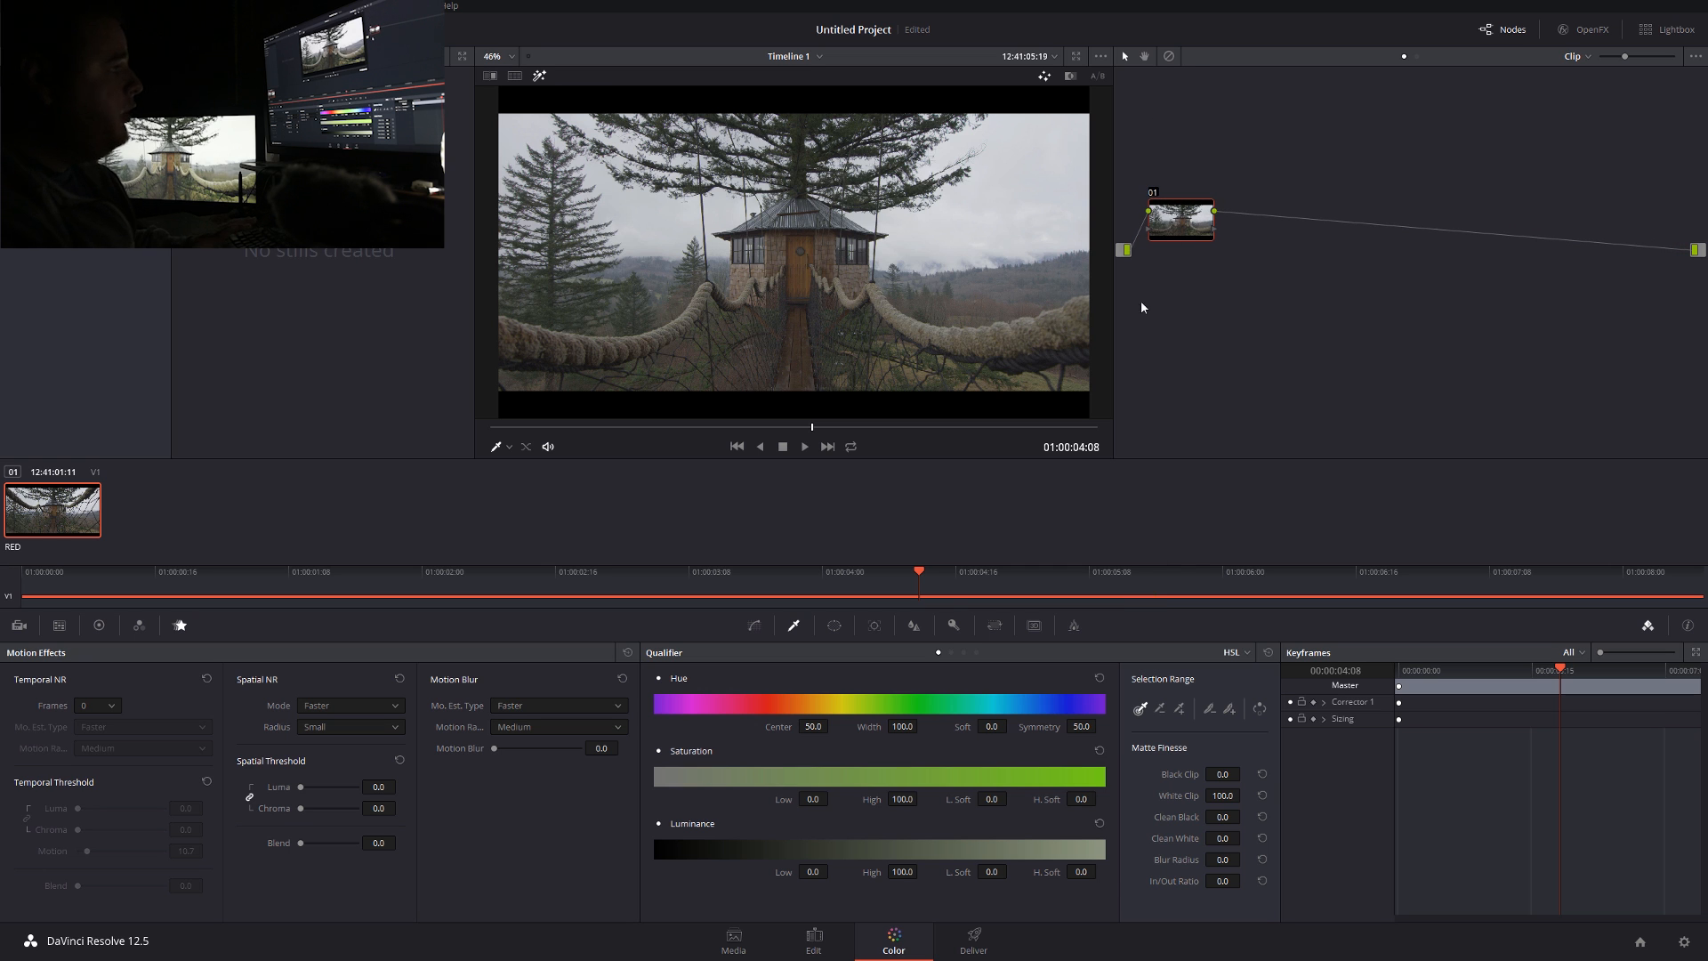
mouse_move(1159, 346)
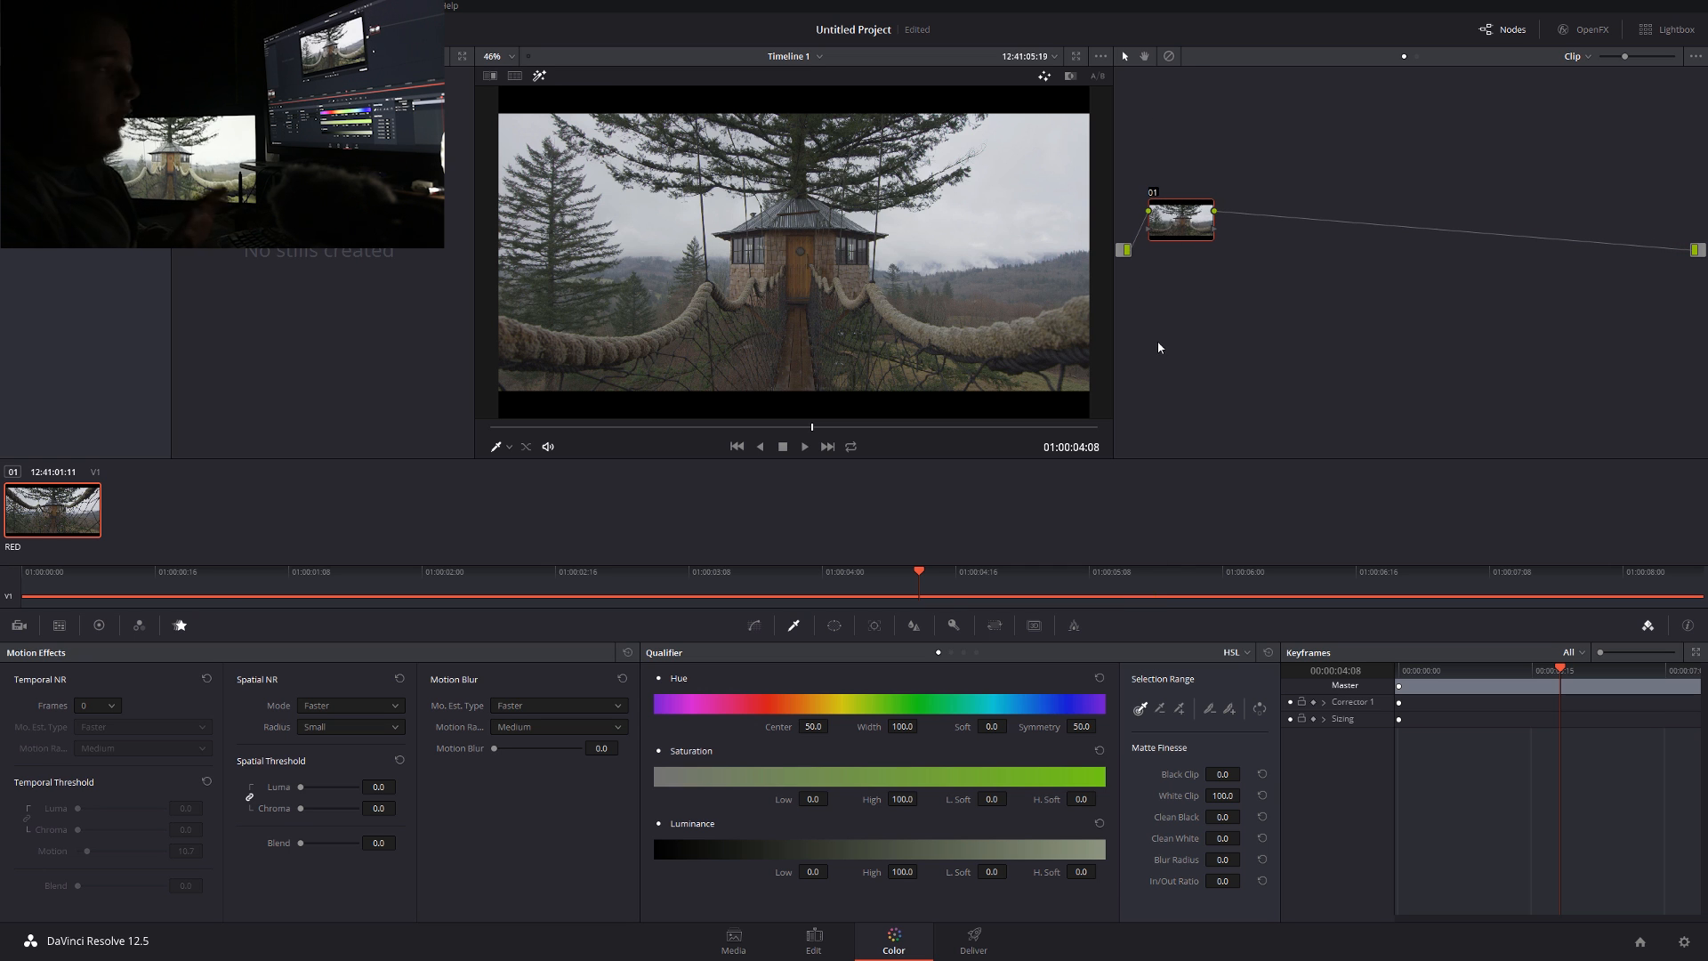
mouse_move(549, 695)
text(10)
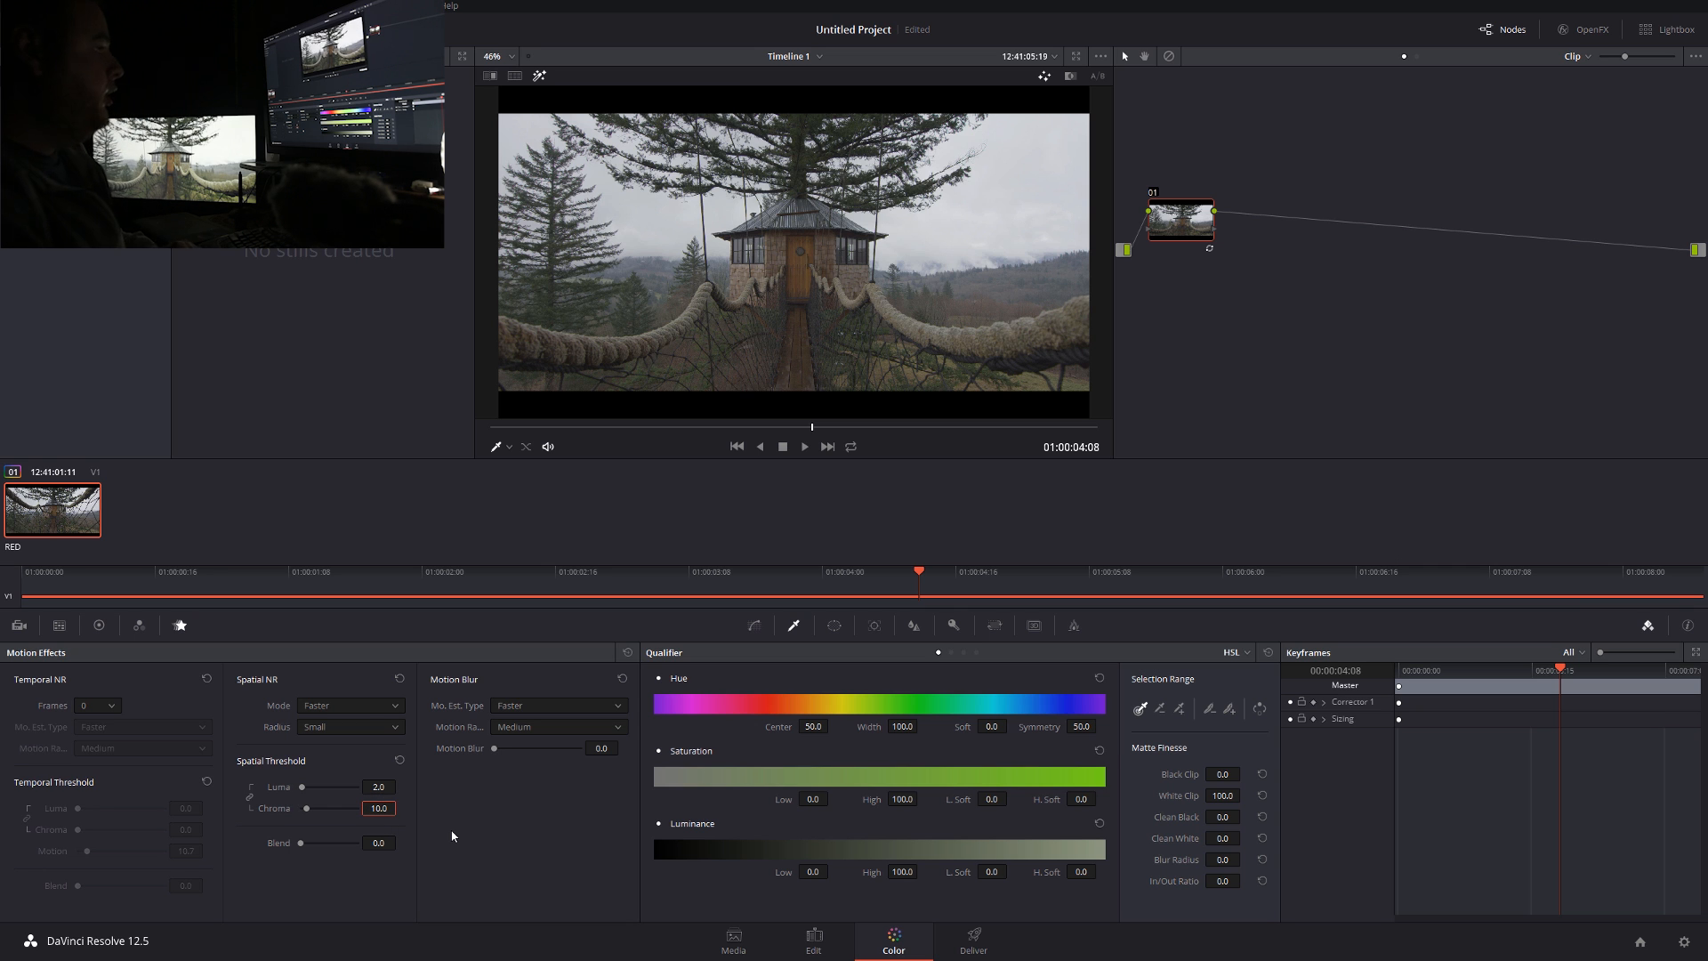
mouse_move(506, 815)
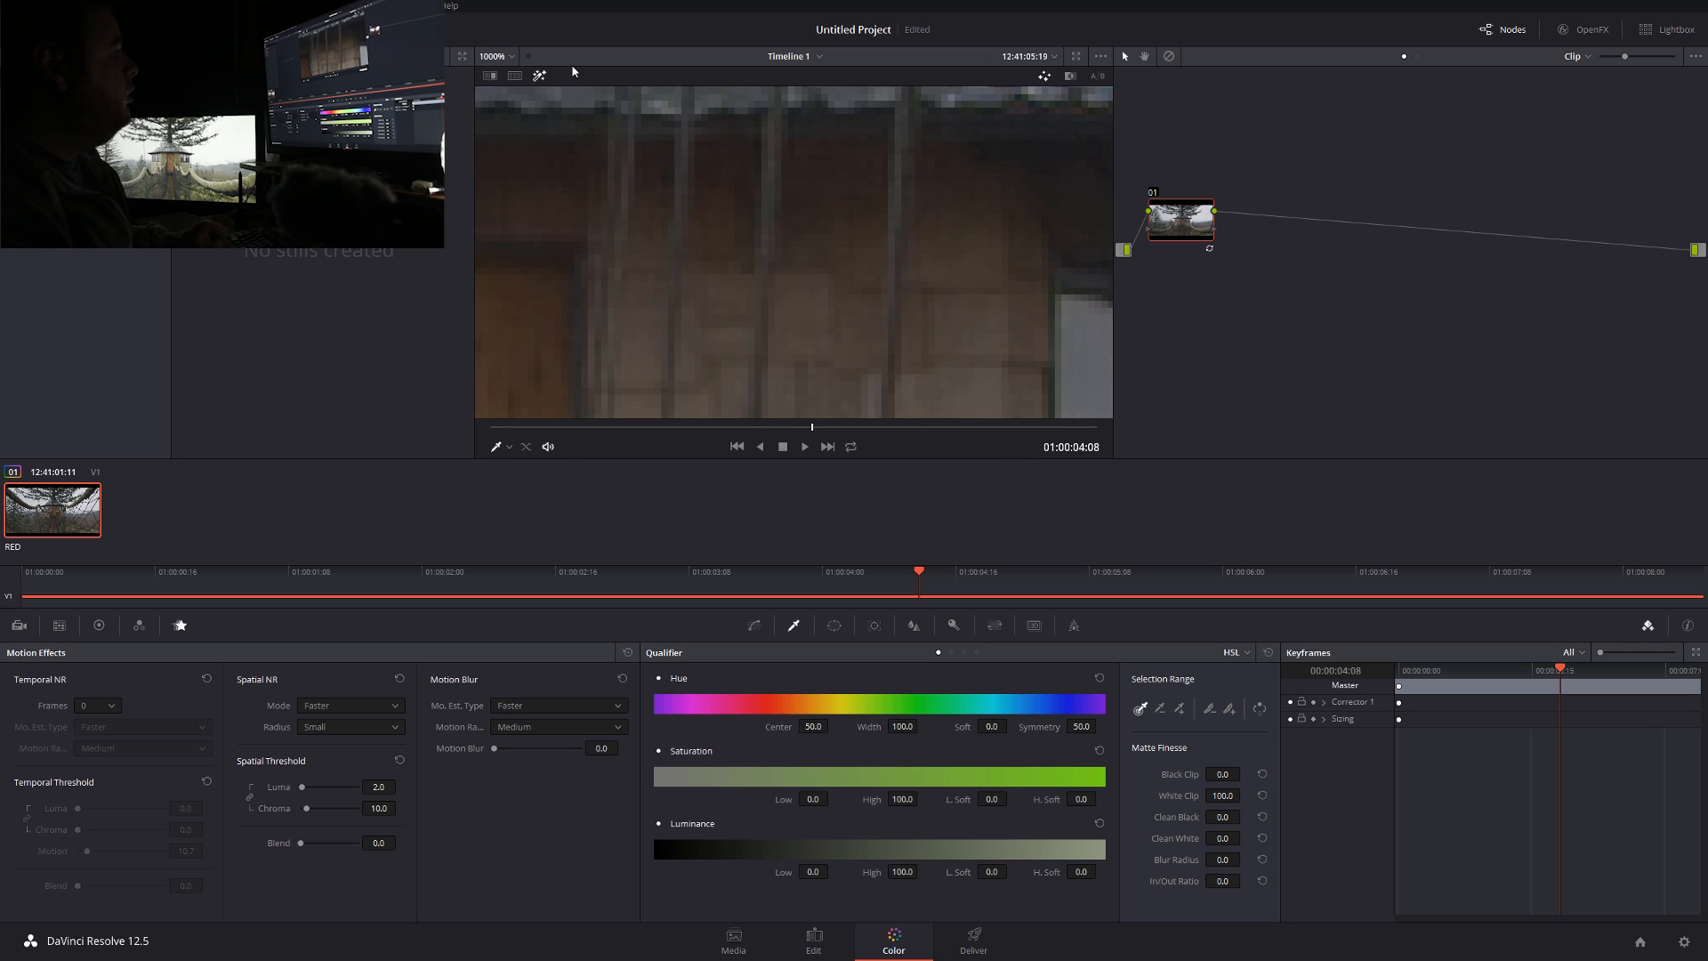
mouse_move(1156, 194)
text(NR)
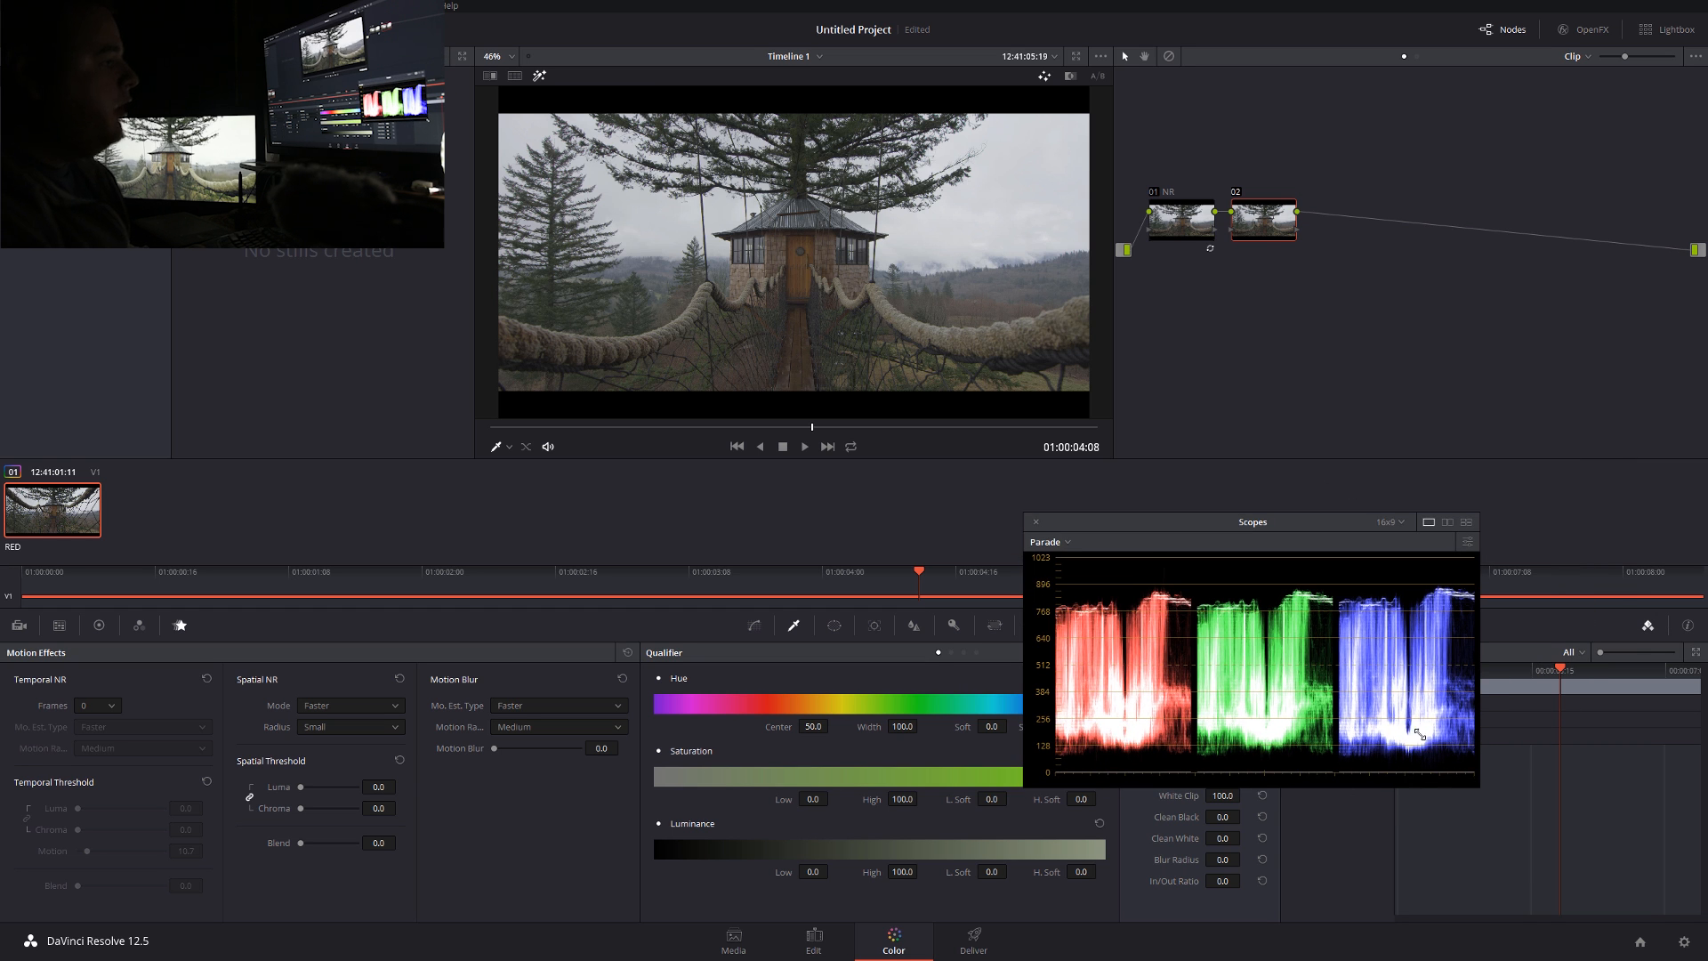
Move the Parade scope aside and pull the upper curve point down on the Exposure node
drag(1252, 521, 1547, 499)
text(Exposure)
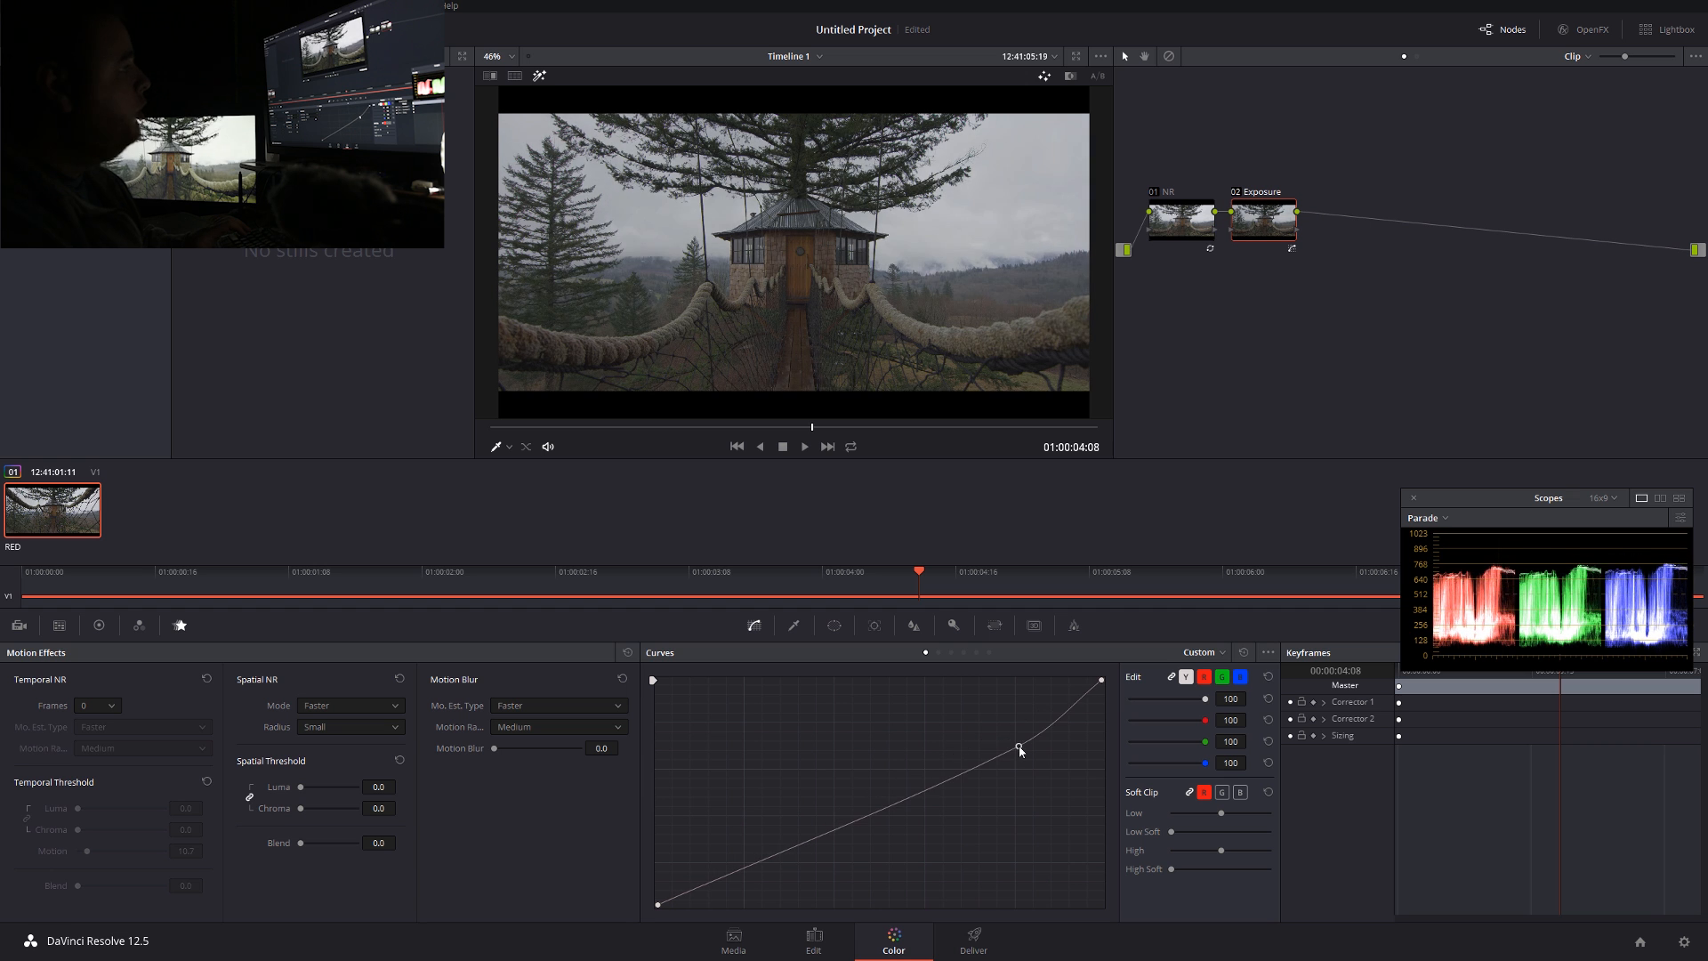
drag(1020, 749, 1018, 763)
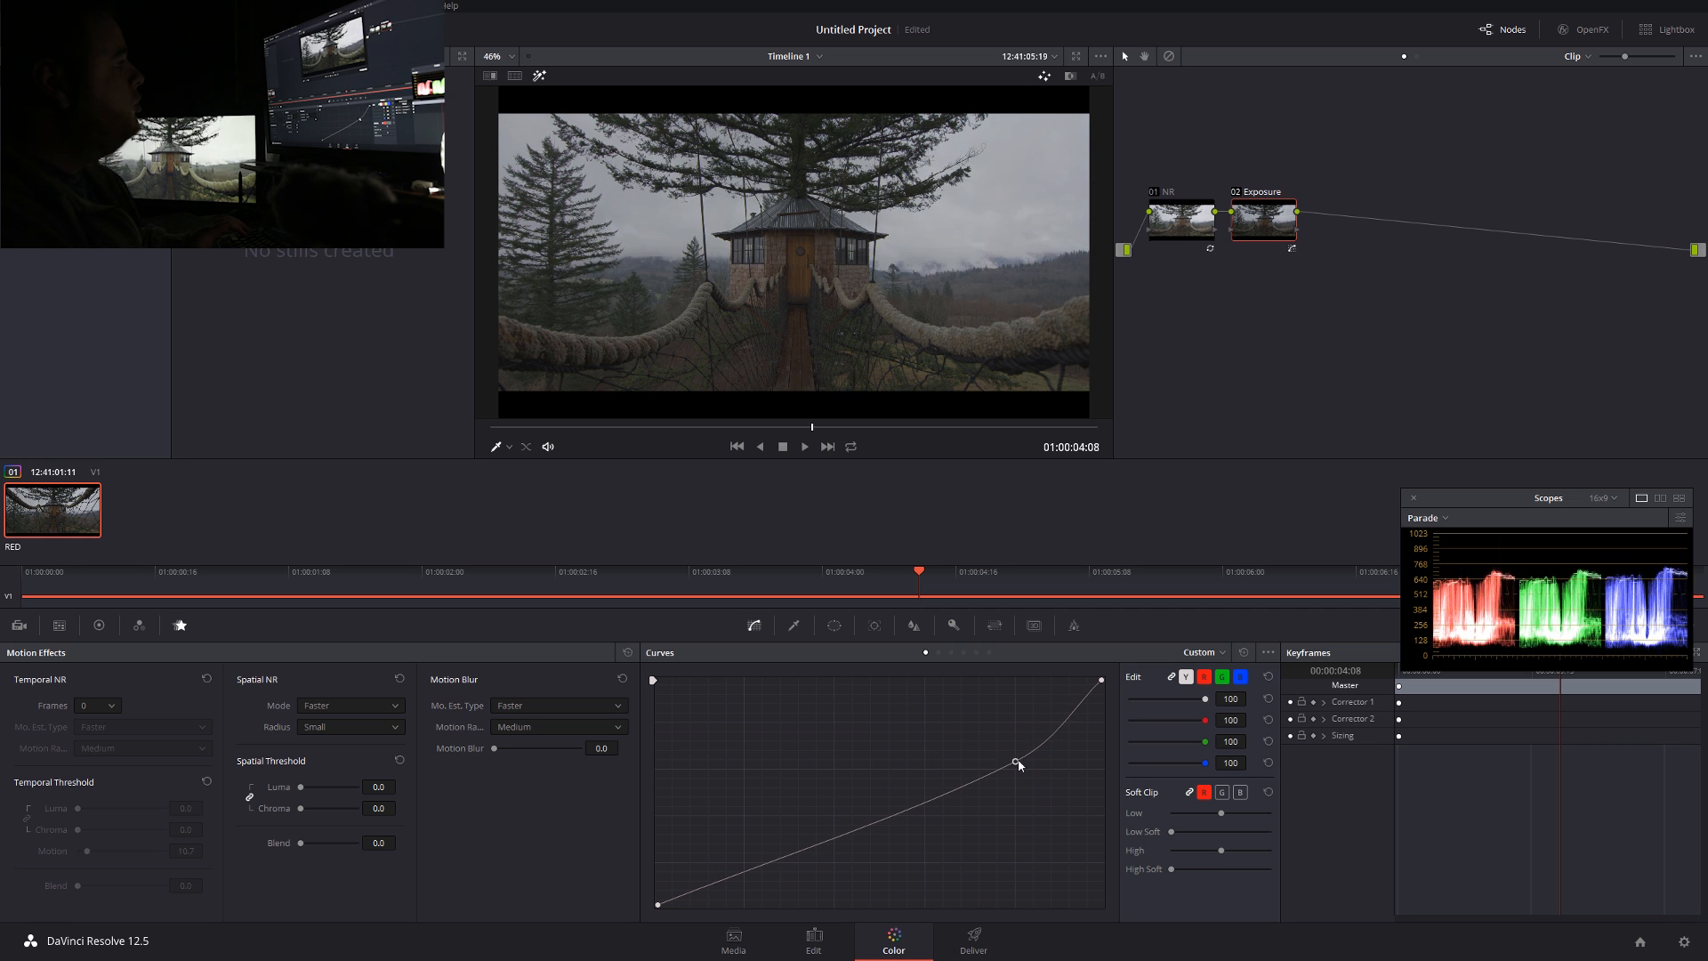
drag(1018, 762, 1024, 761)
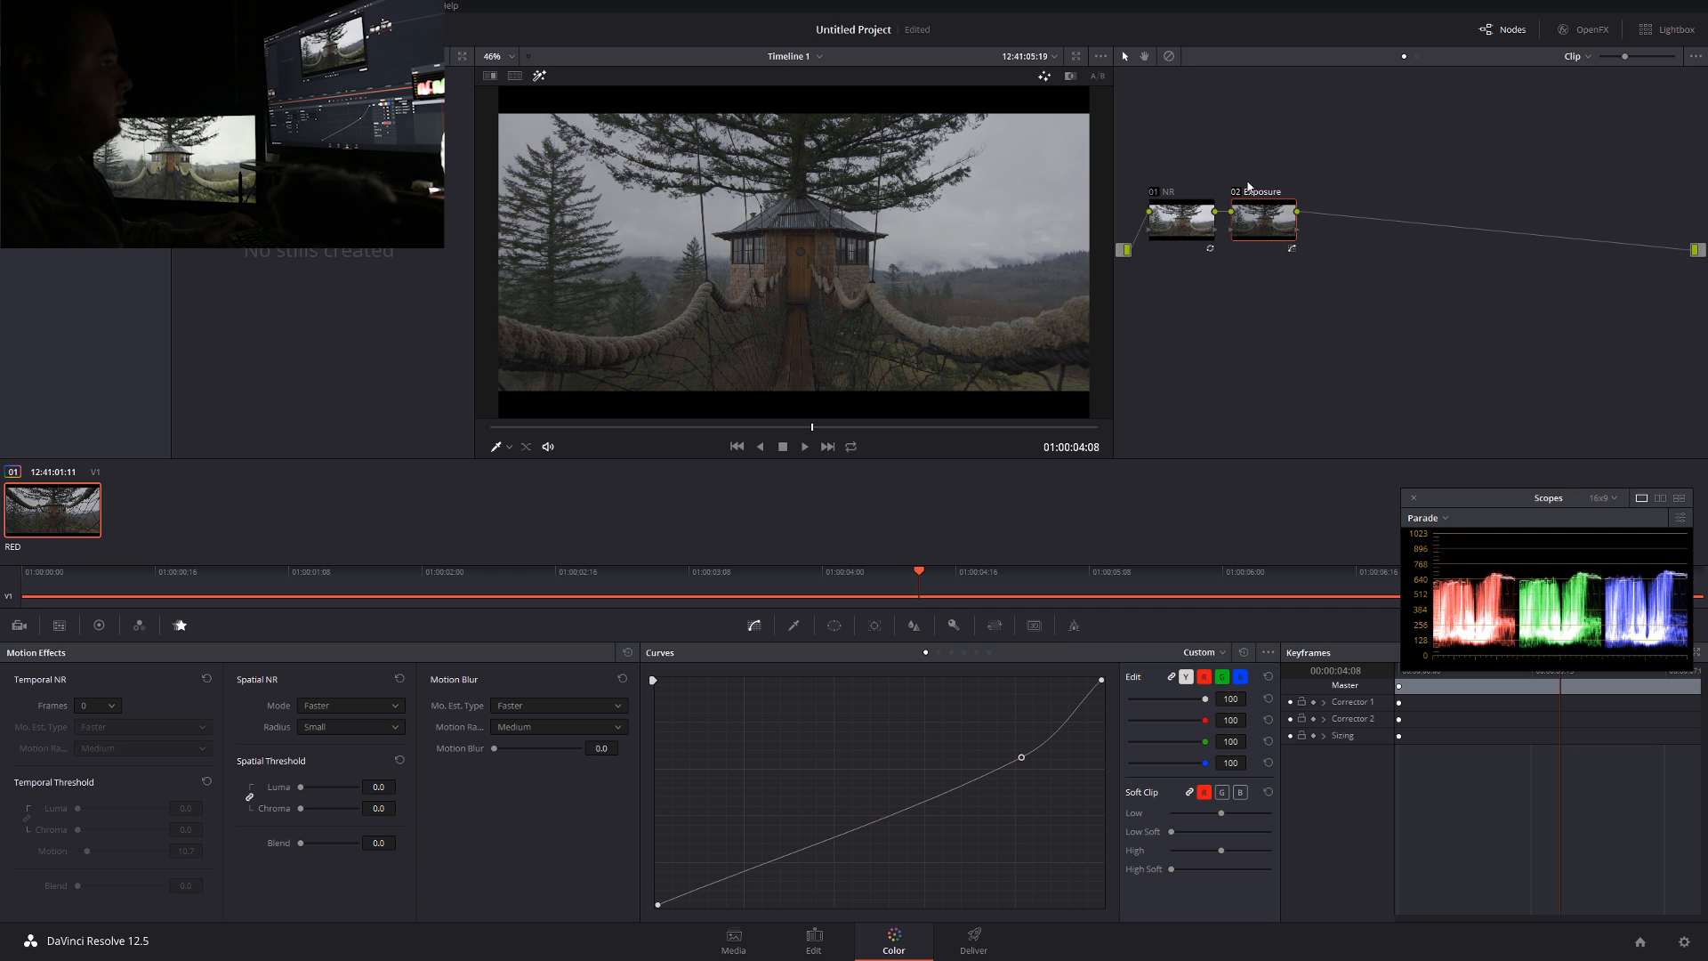
click(1262, 222)
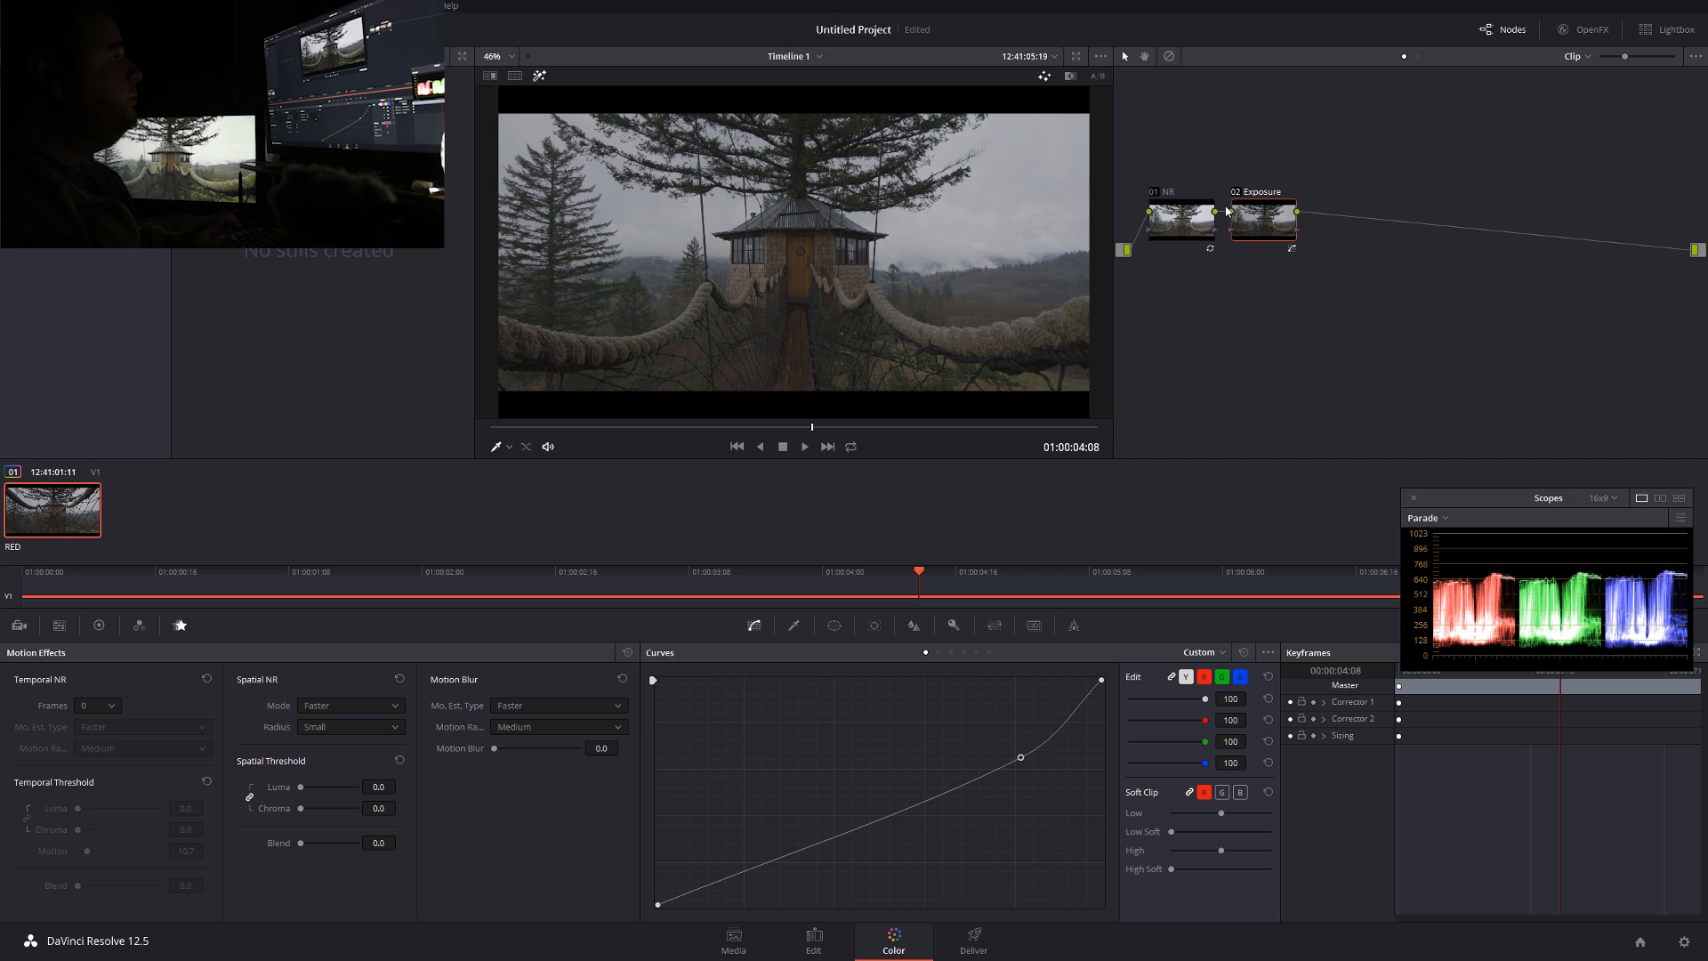
mouse_move(1335, 244)
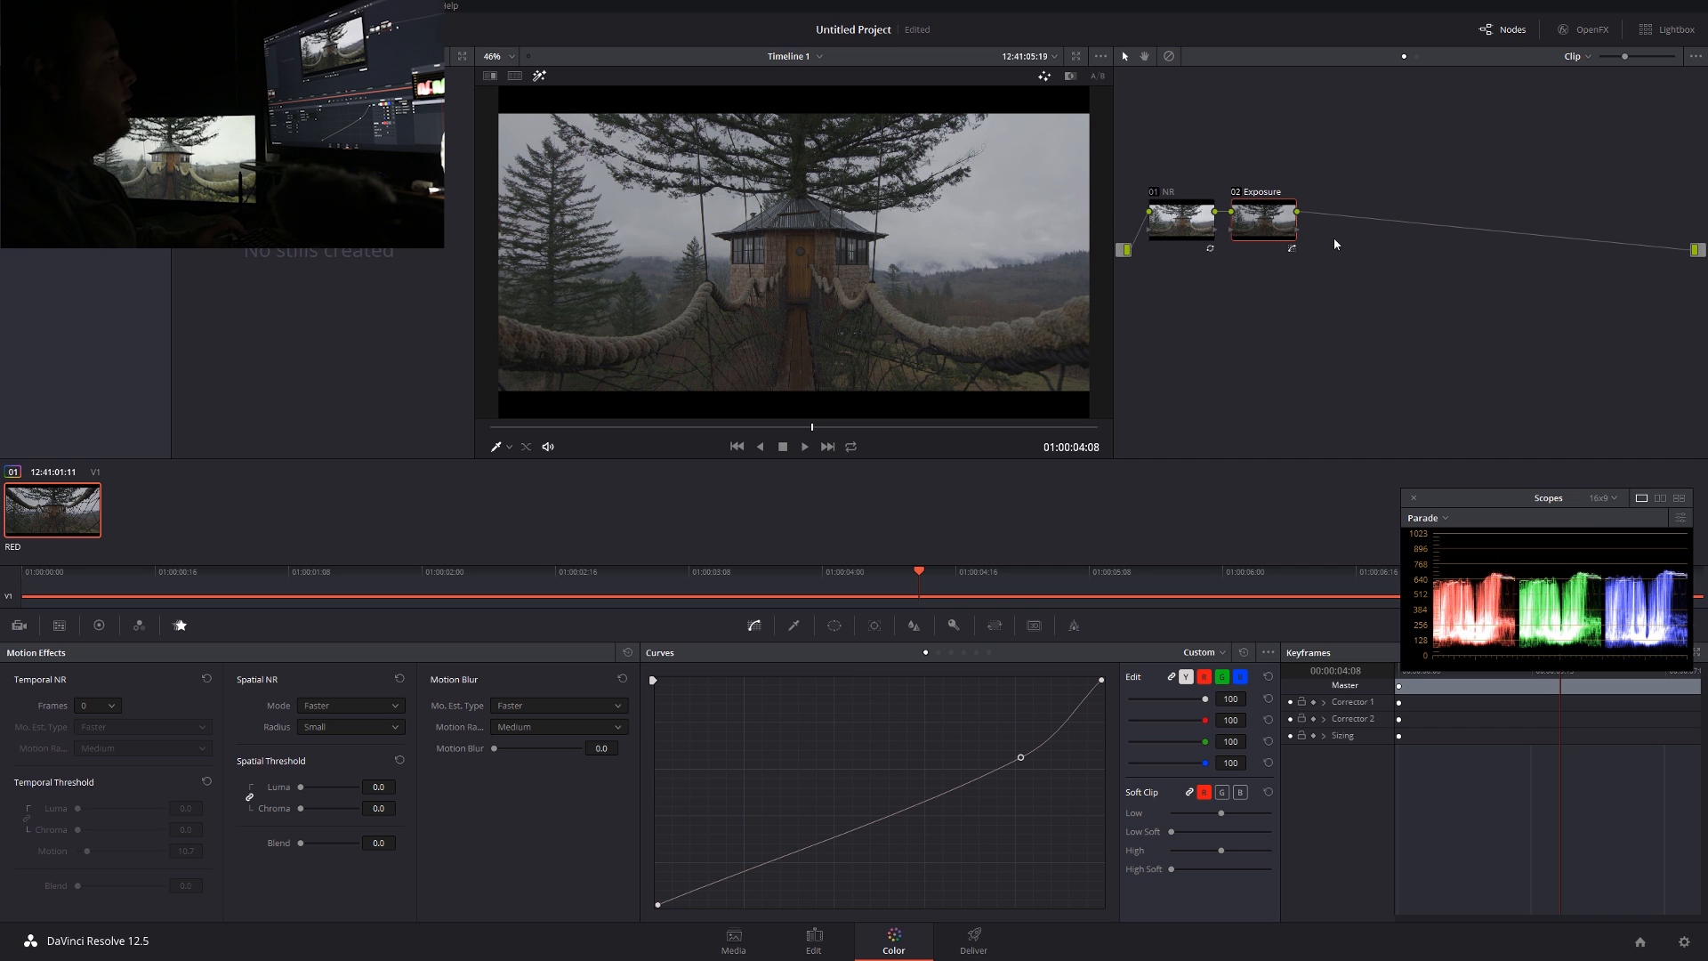
mouse_move(1170, 340)
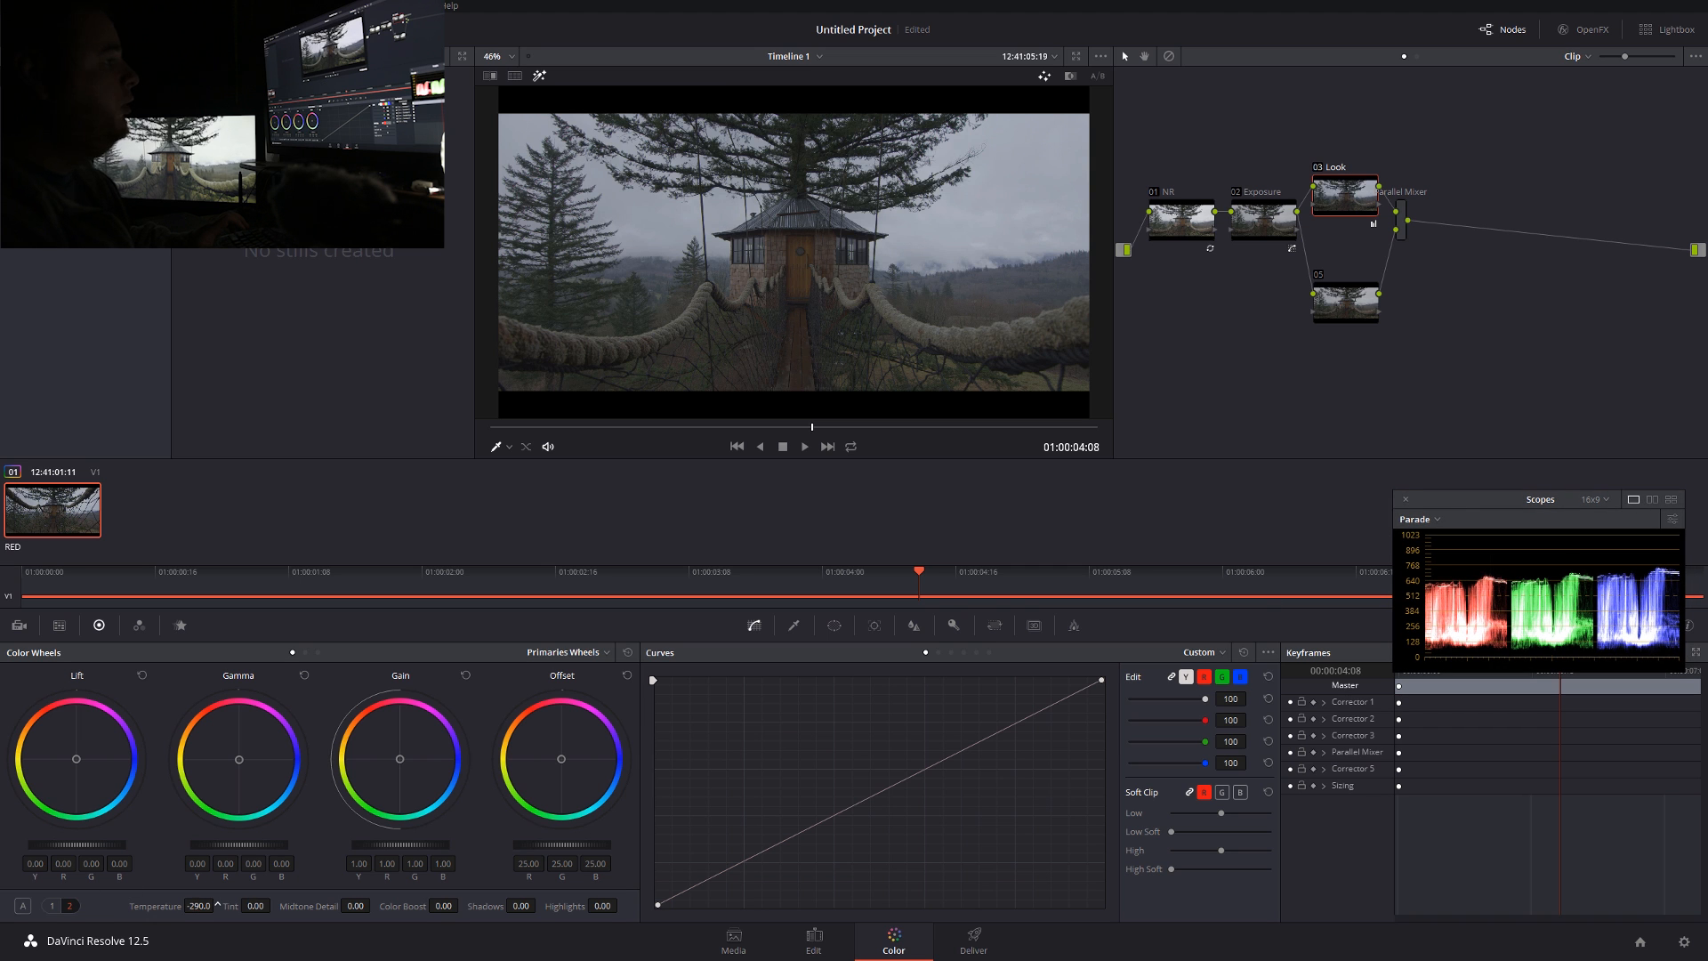
Cool node 03 Look's temperature to -700 in Color Wheels
drag(196, 905, 164, 906)
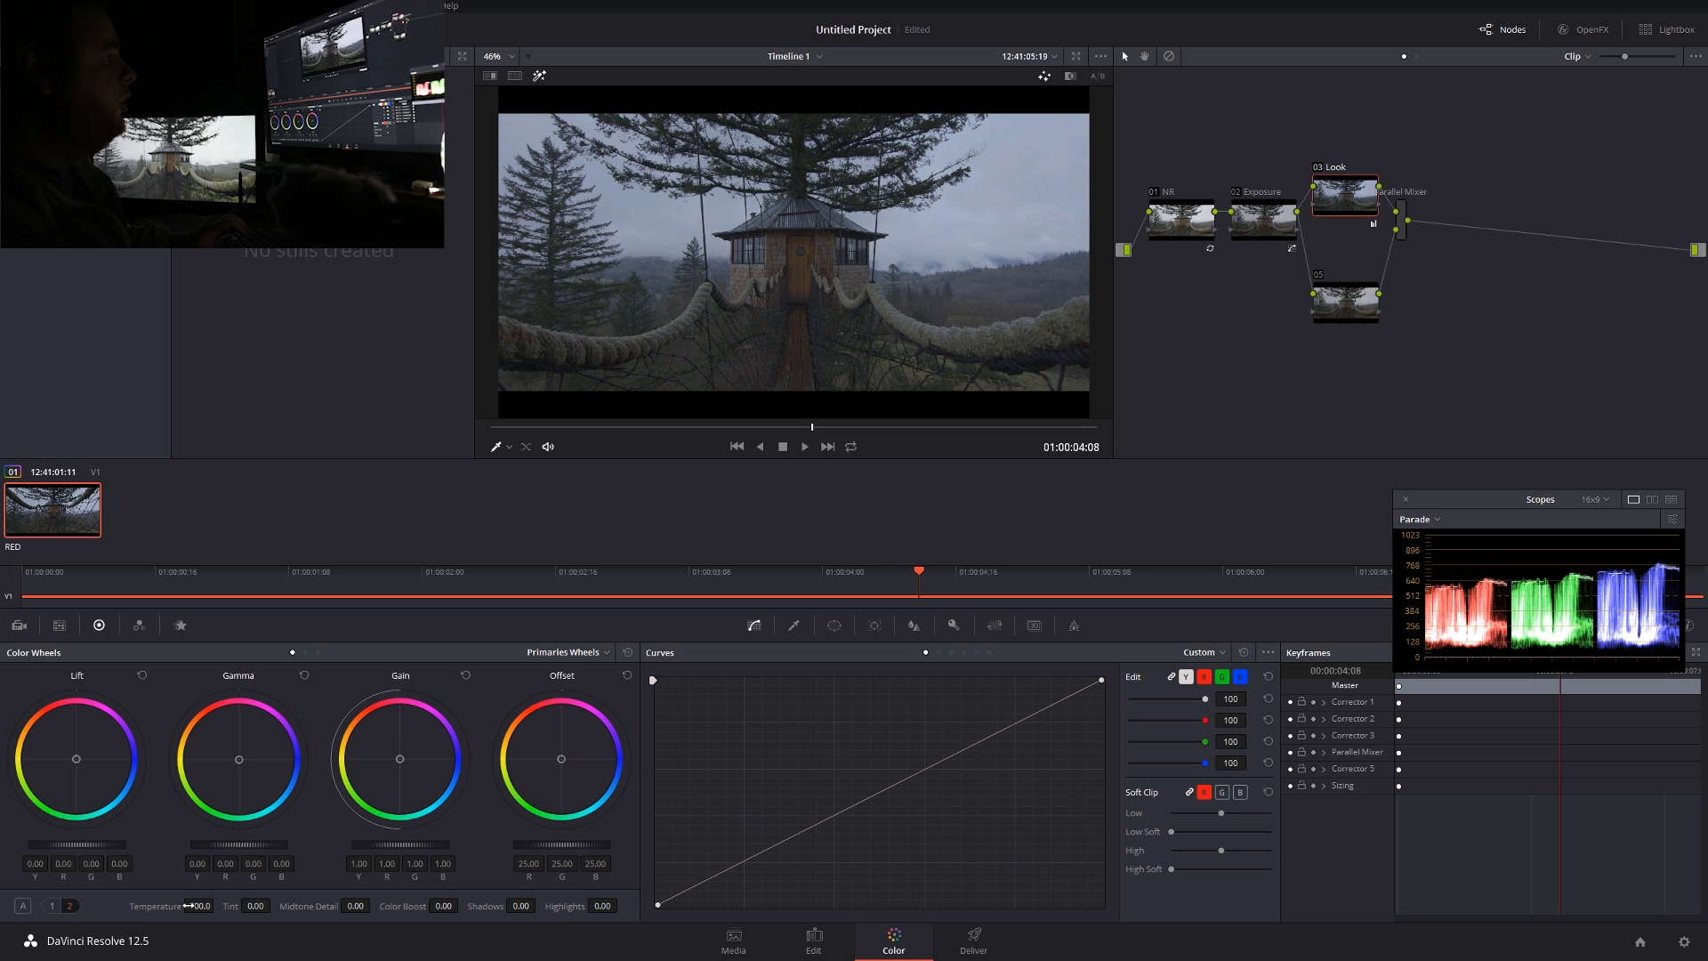
drag(196, 906, 185, 906)
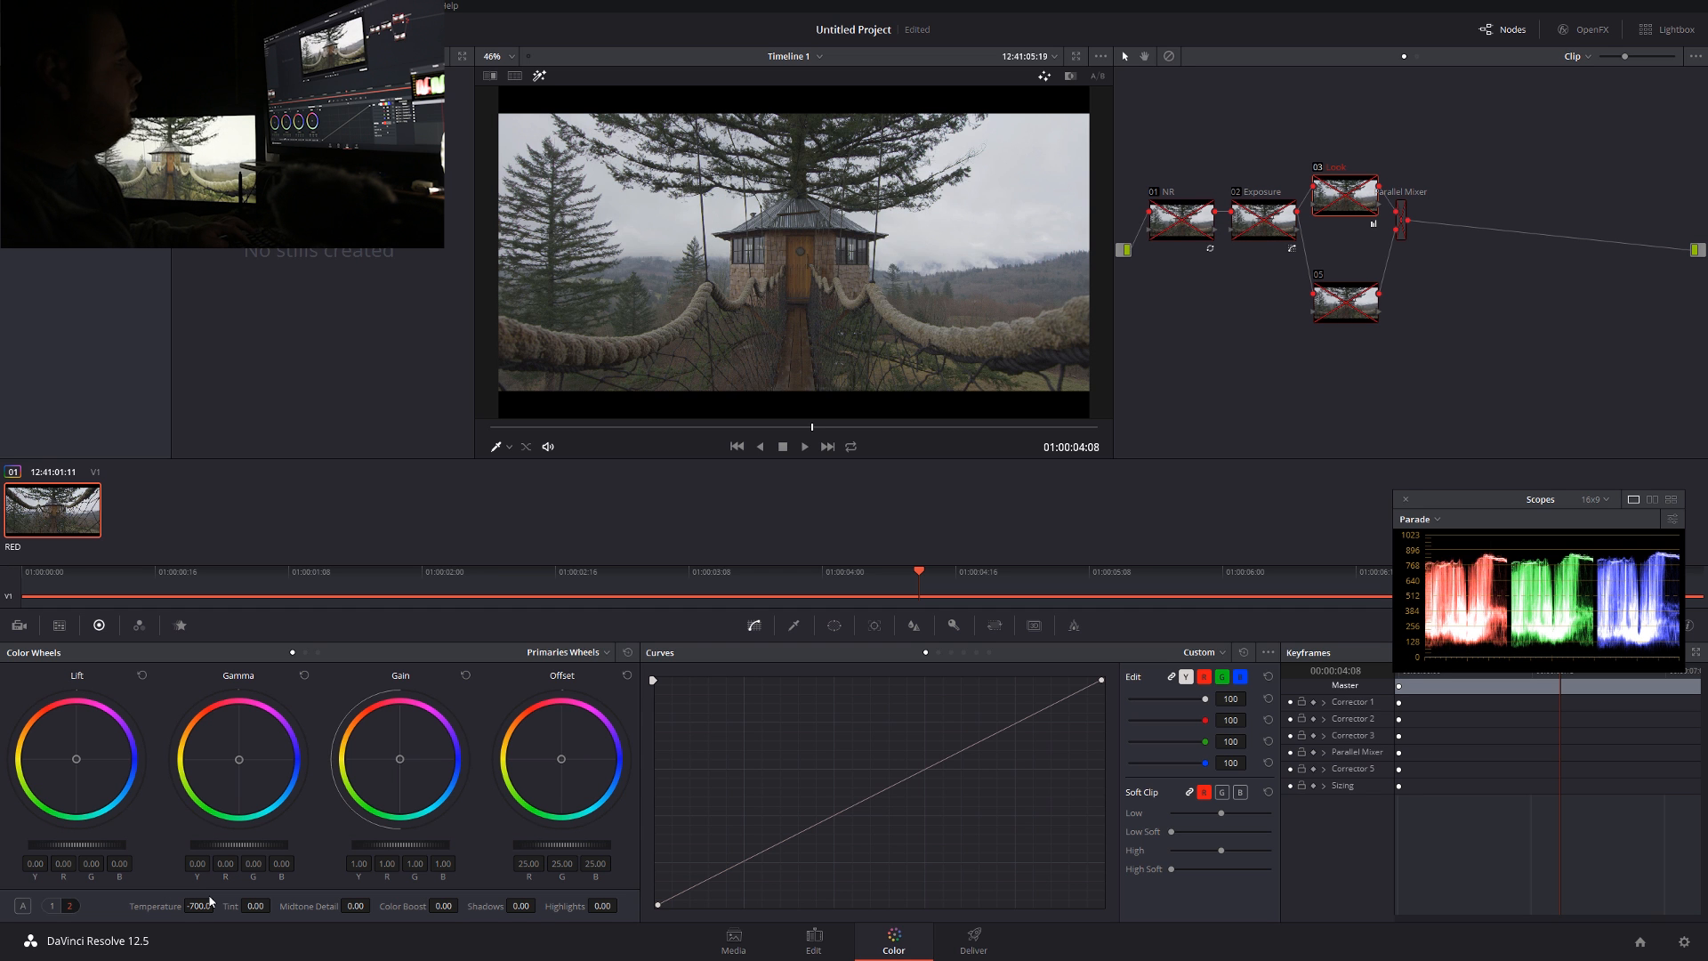
click(1344, 195)
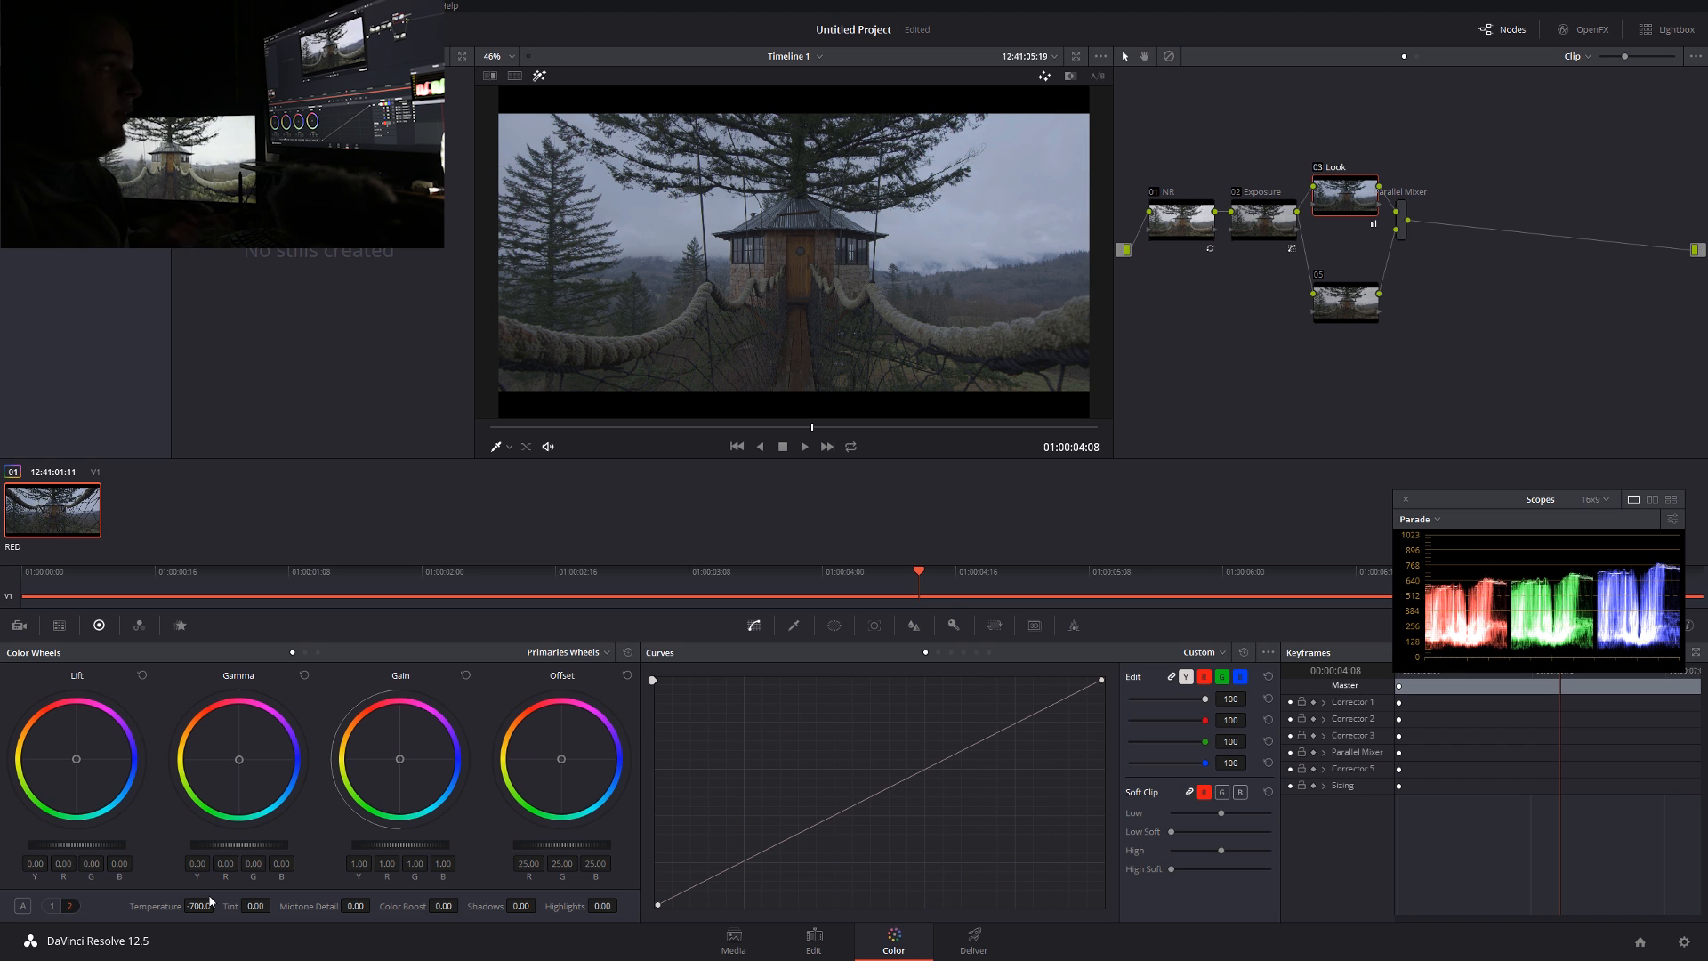
mouse_move(866, 795)
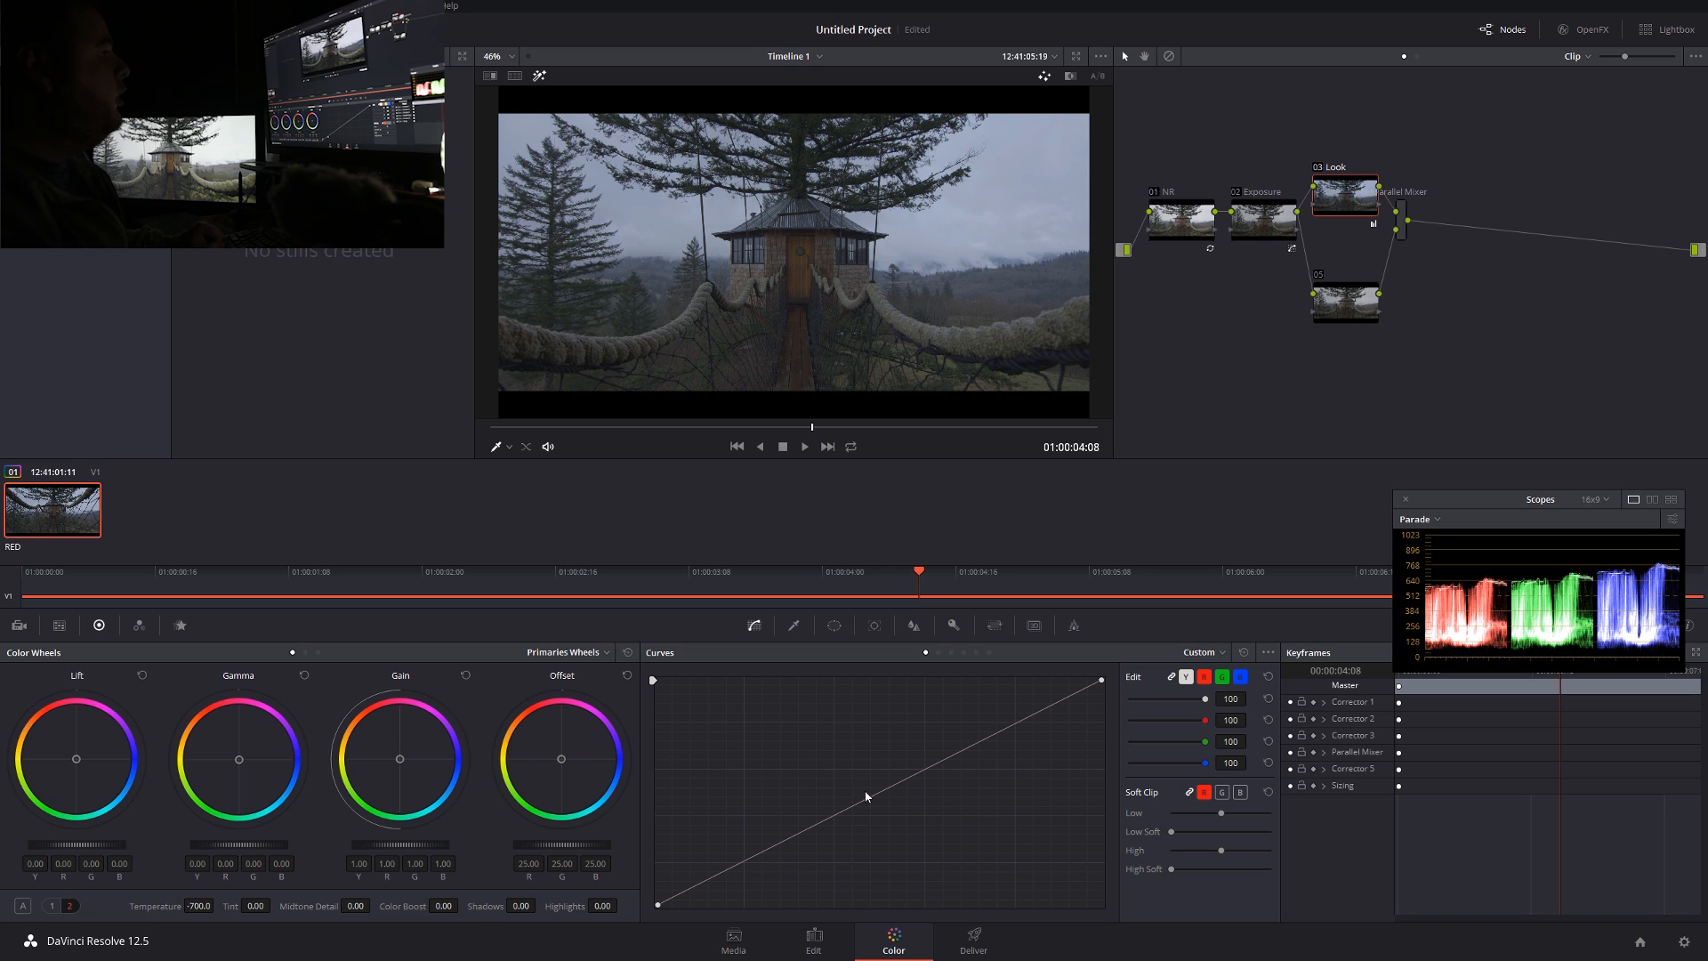
mouse_move(1345, 309)
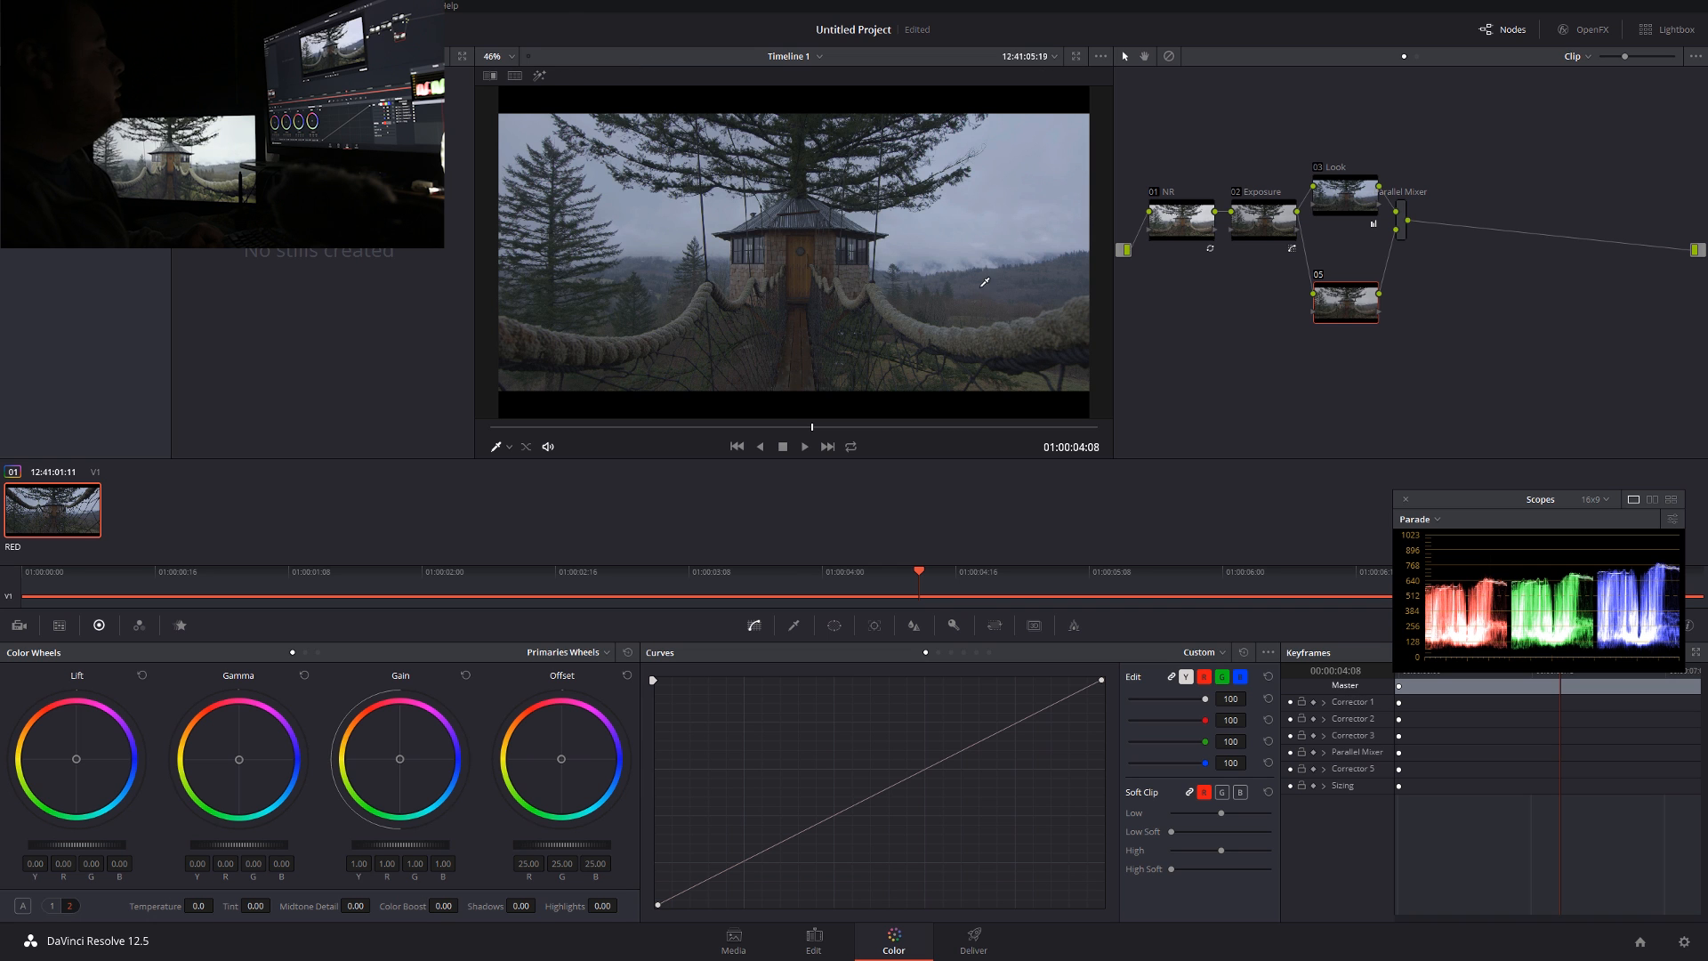
Rename the parallel nodes to Temp and Look #2
right_click(1345, 300)
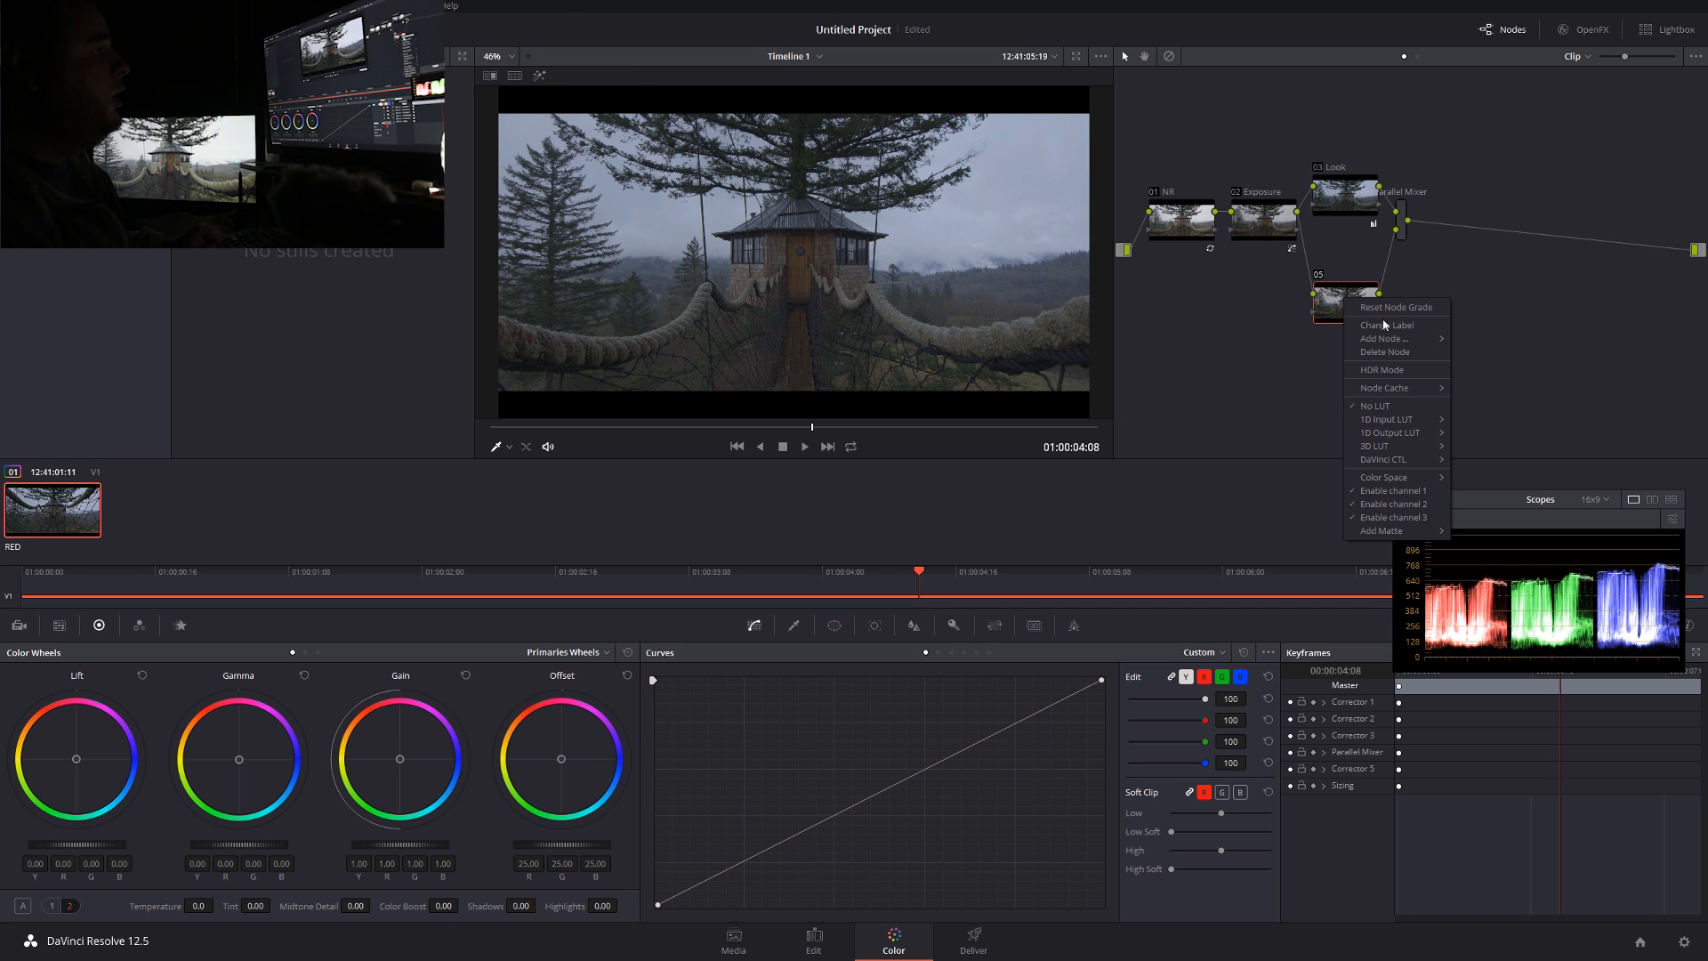
click(1386, 324)
text(Look #2)
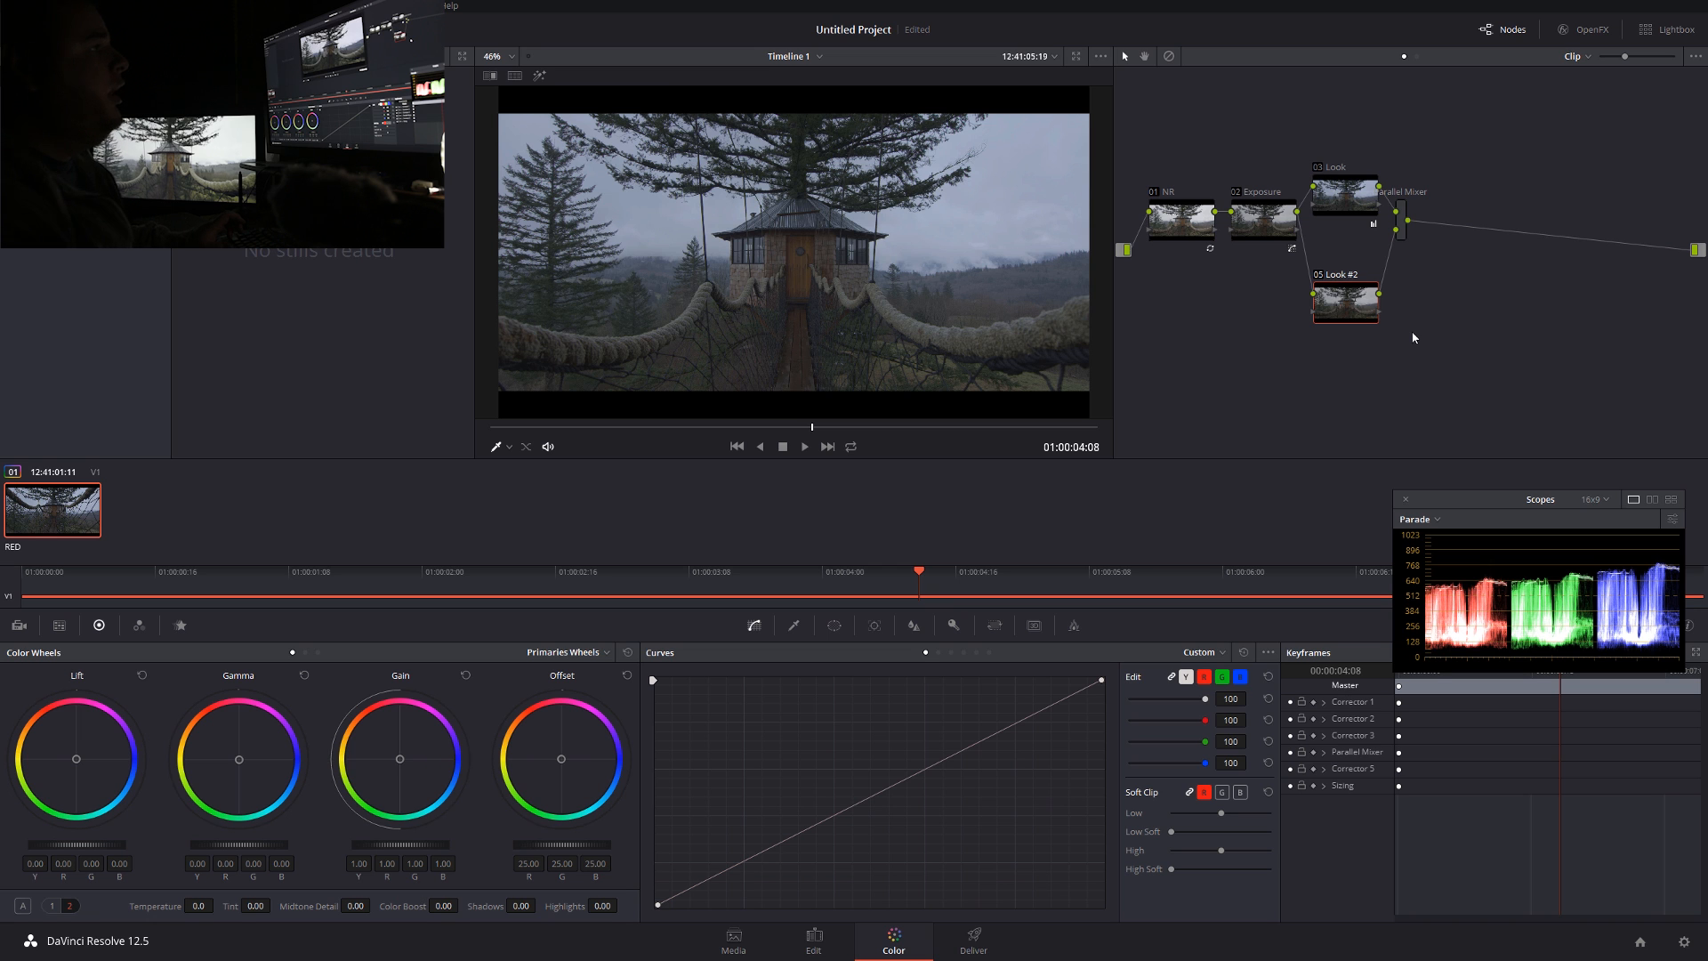
right_click(1345, 201)
text(Temp)
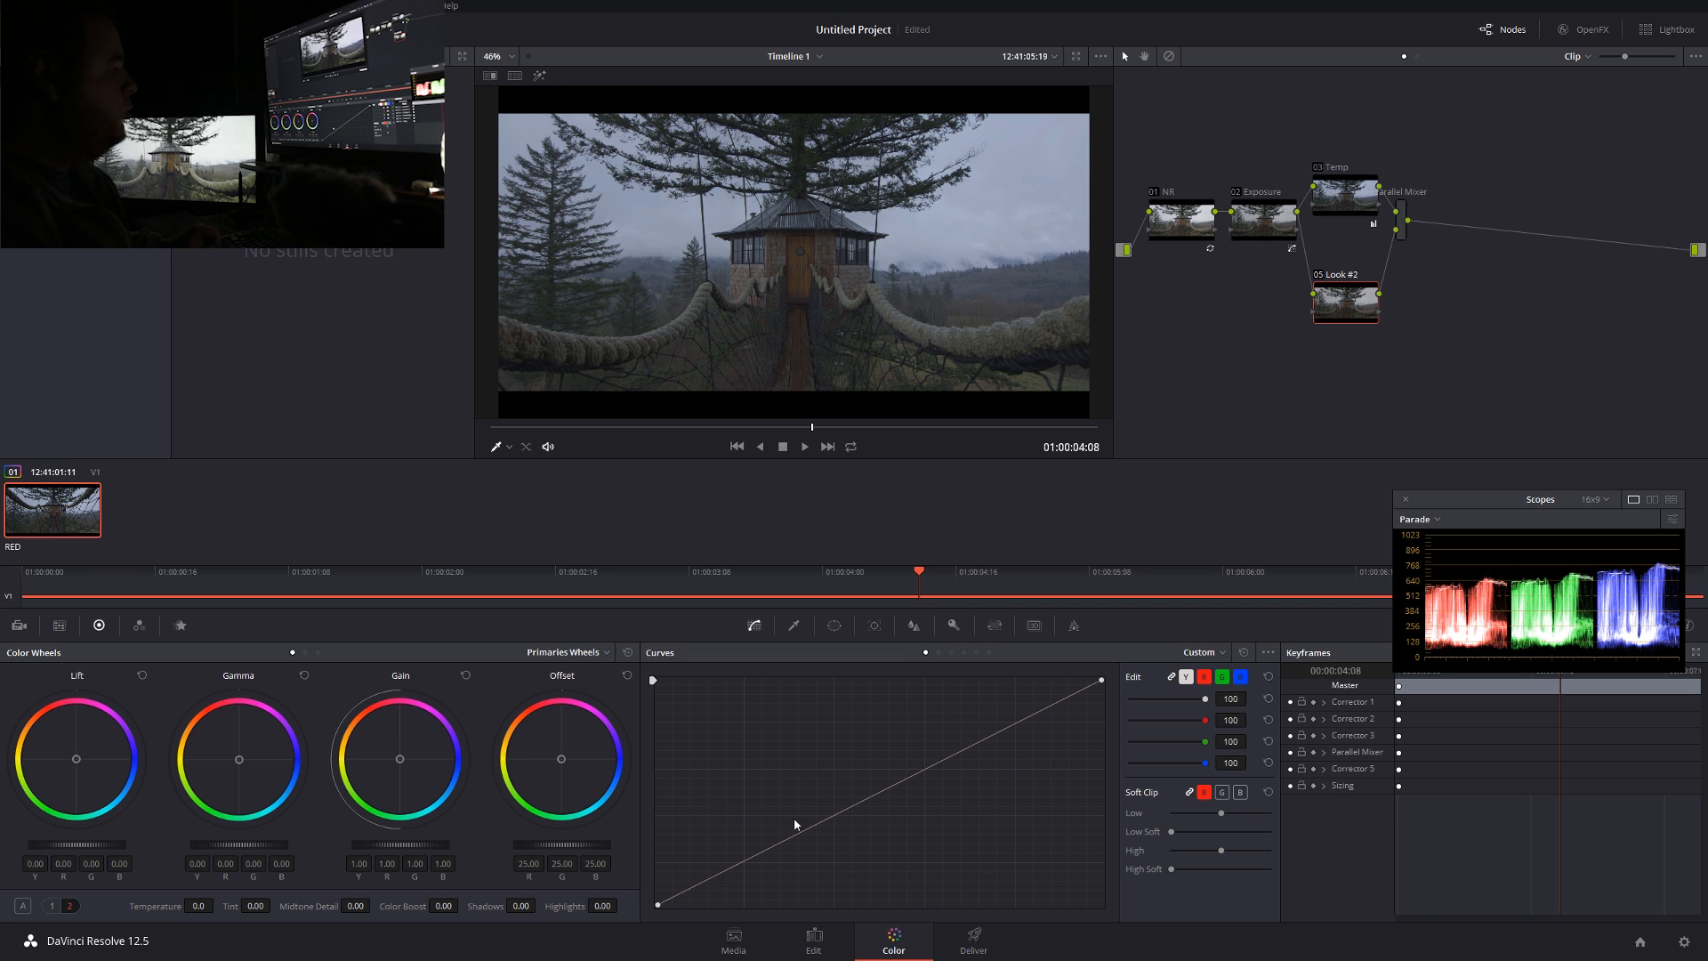
Add midtone and shadow points on Look #2's curve and lift the black point for faded blacks
click(833, 815)
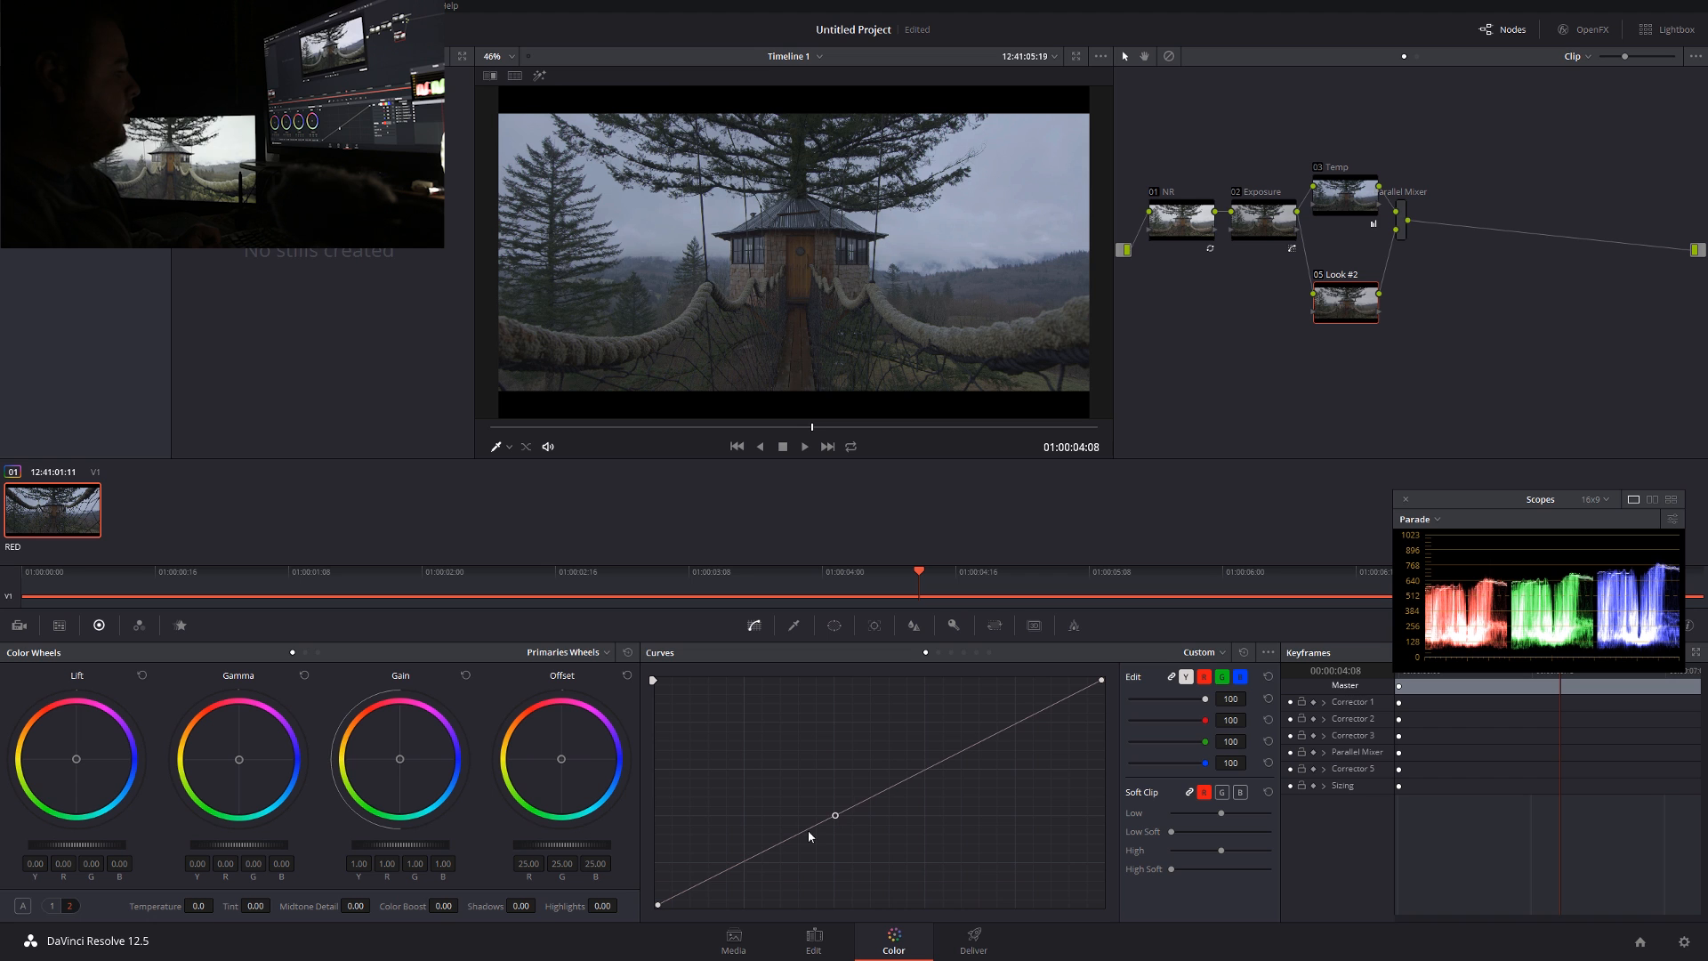
drag(833, 815, 741, 858)
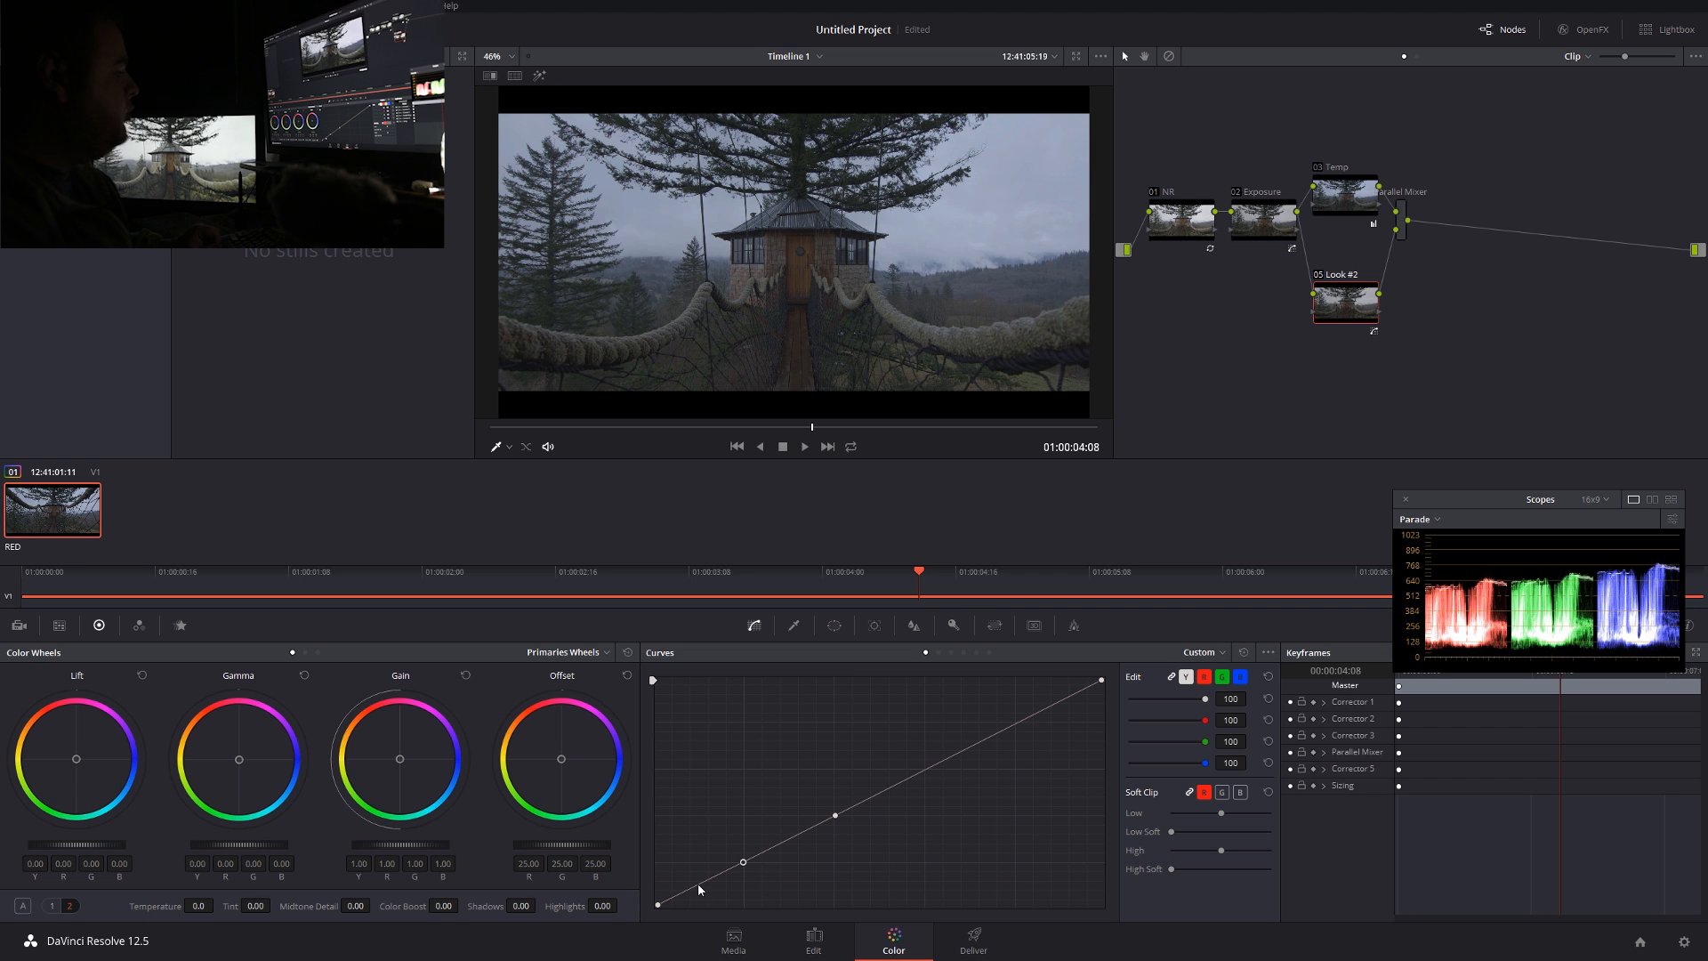
drag(741, 860, 655, 904)
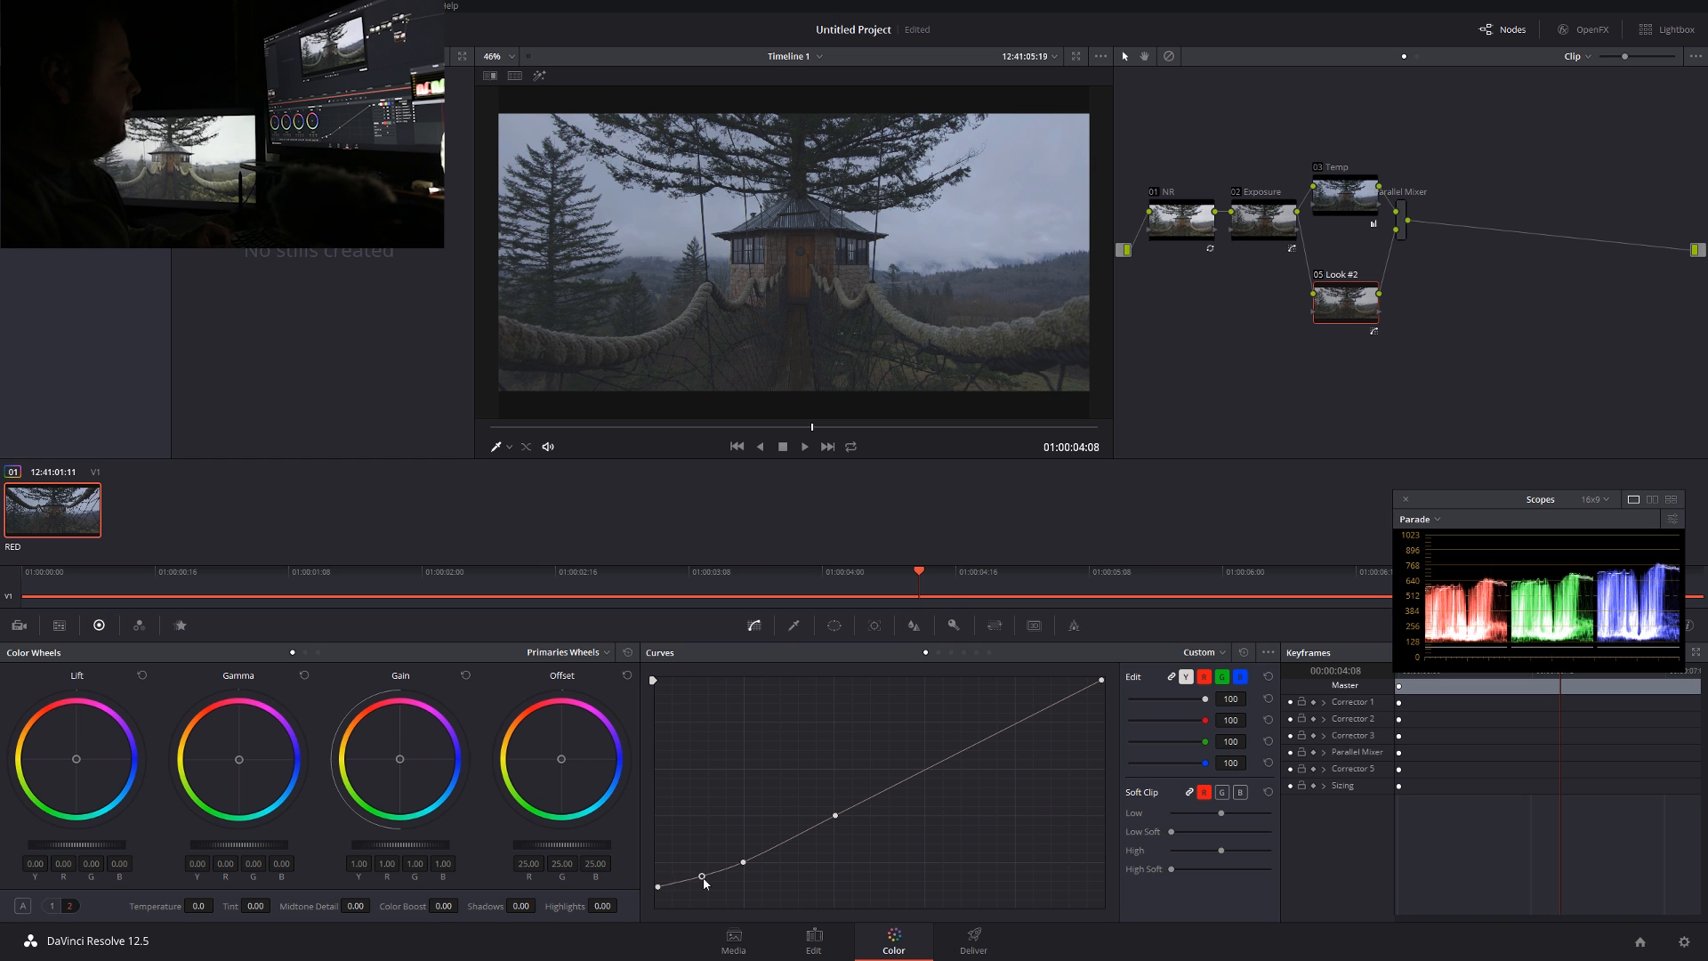
drag(702, 880, 742, 860)
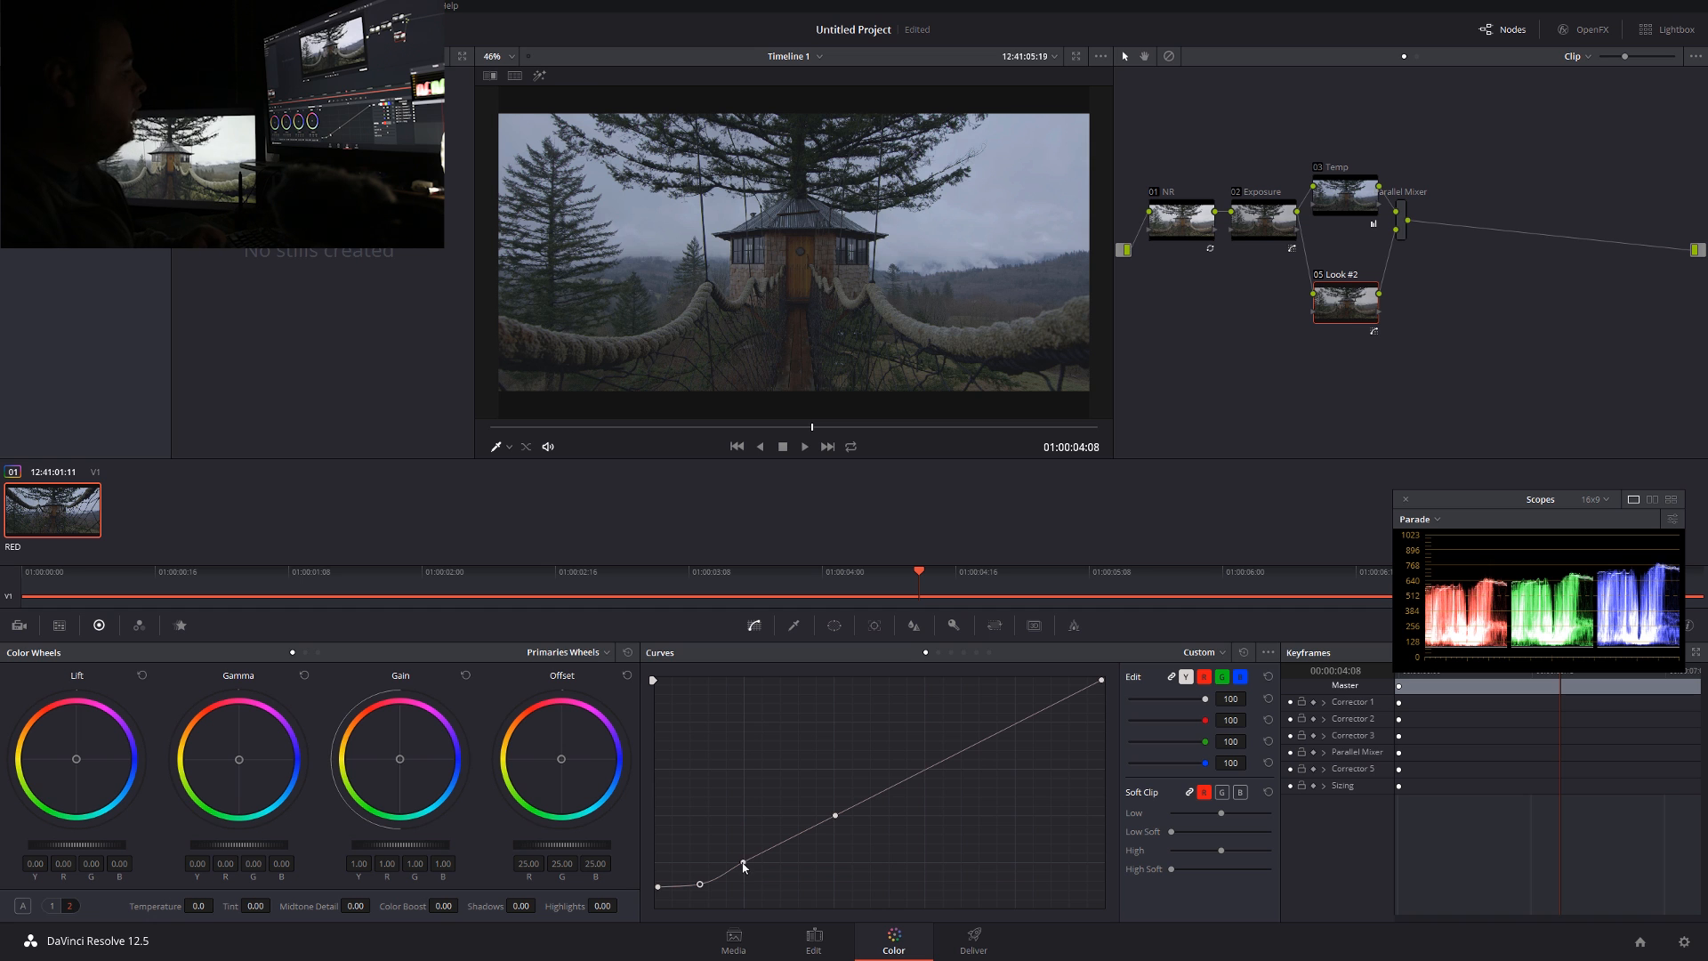
drag(742, 860, 749, 872)
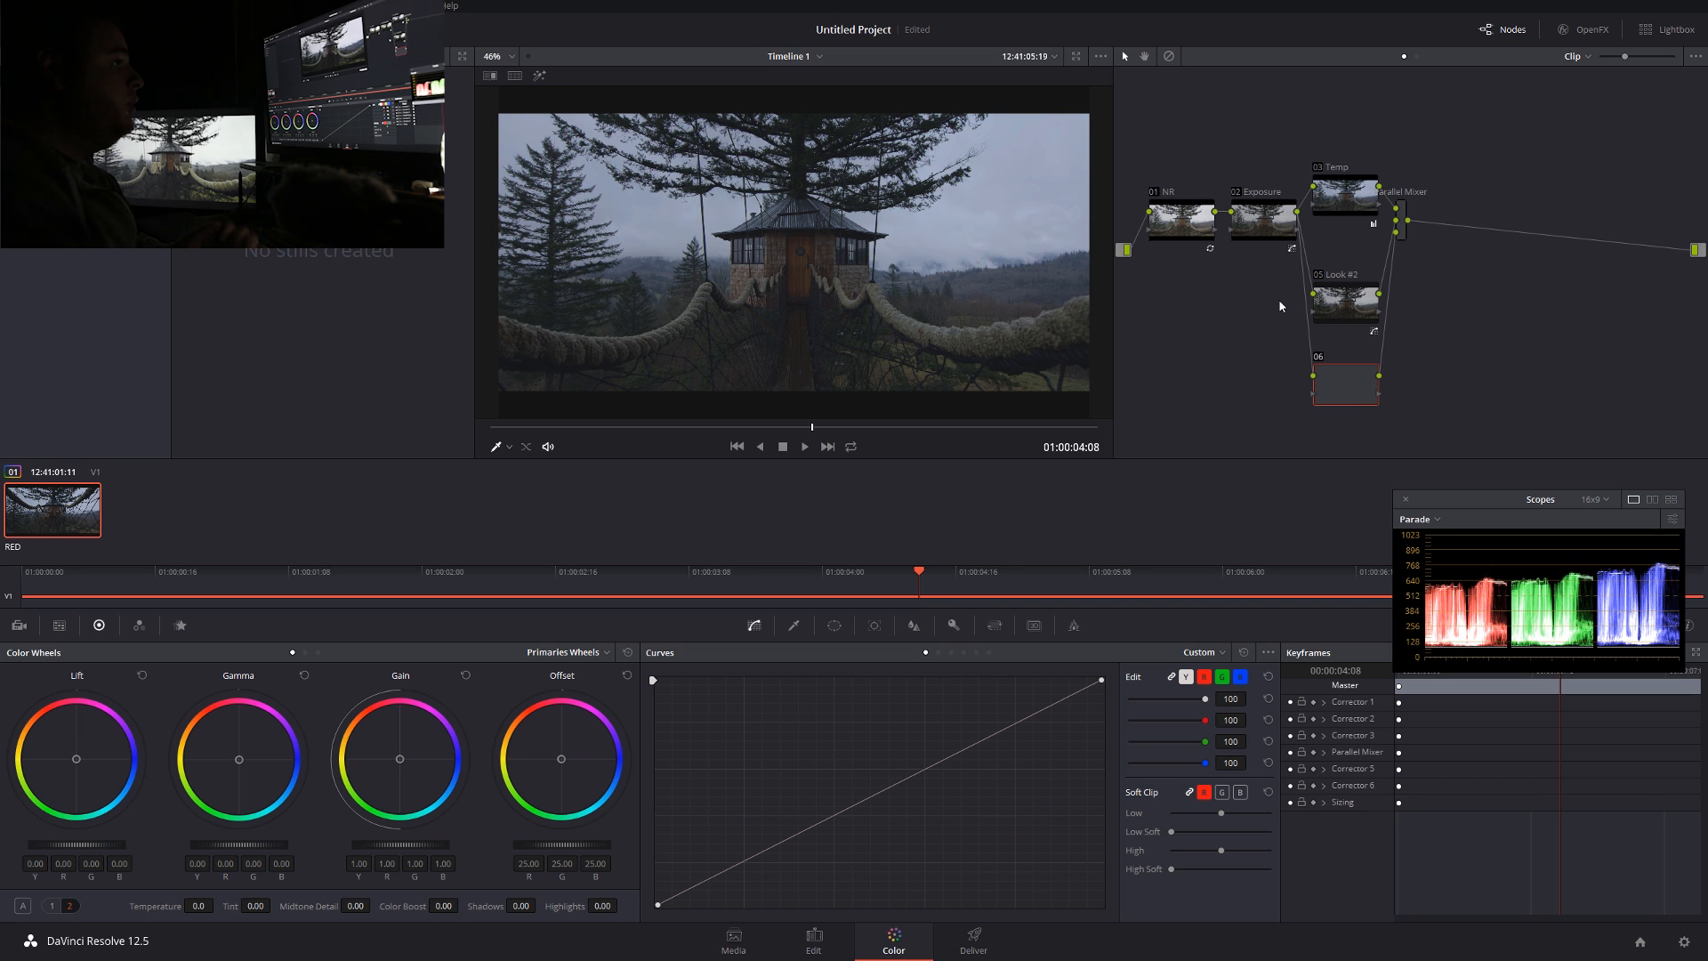
Label the new node 'Re-Light'
right_click(1346, 382)
text(B)
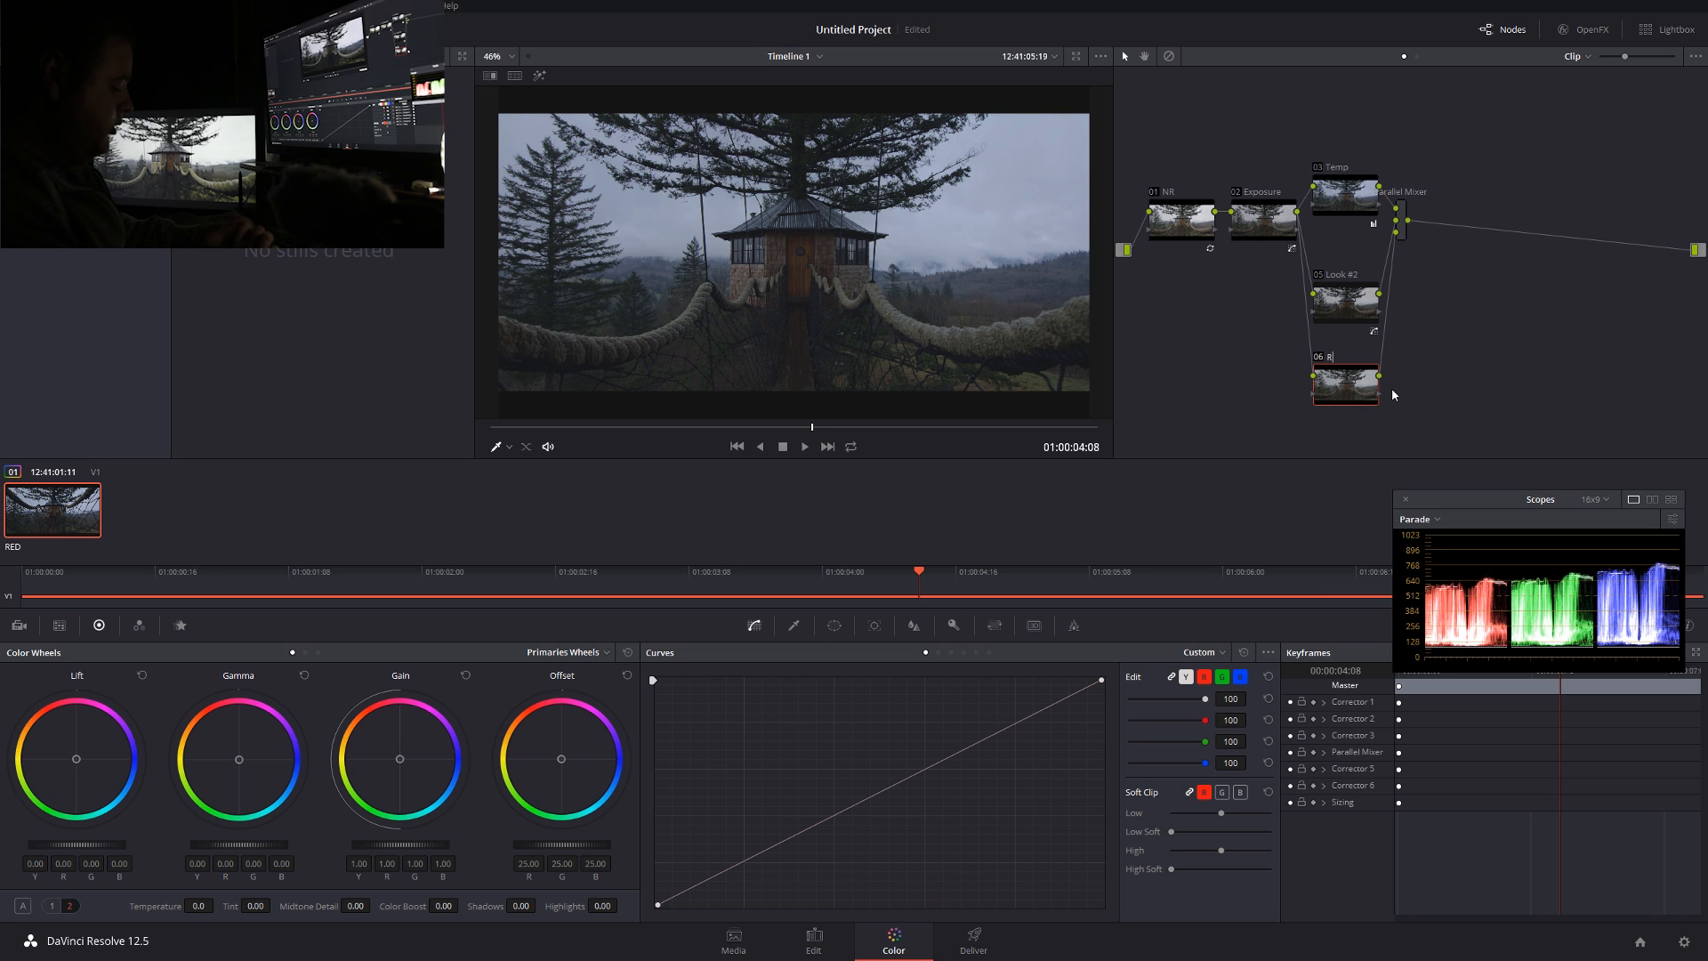
text(Re-Light)
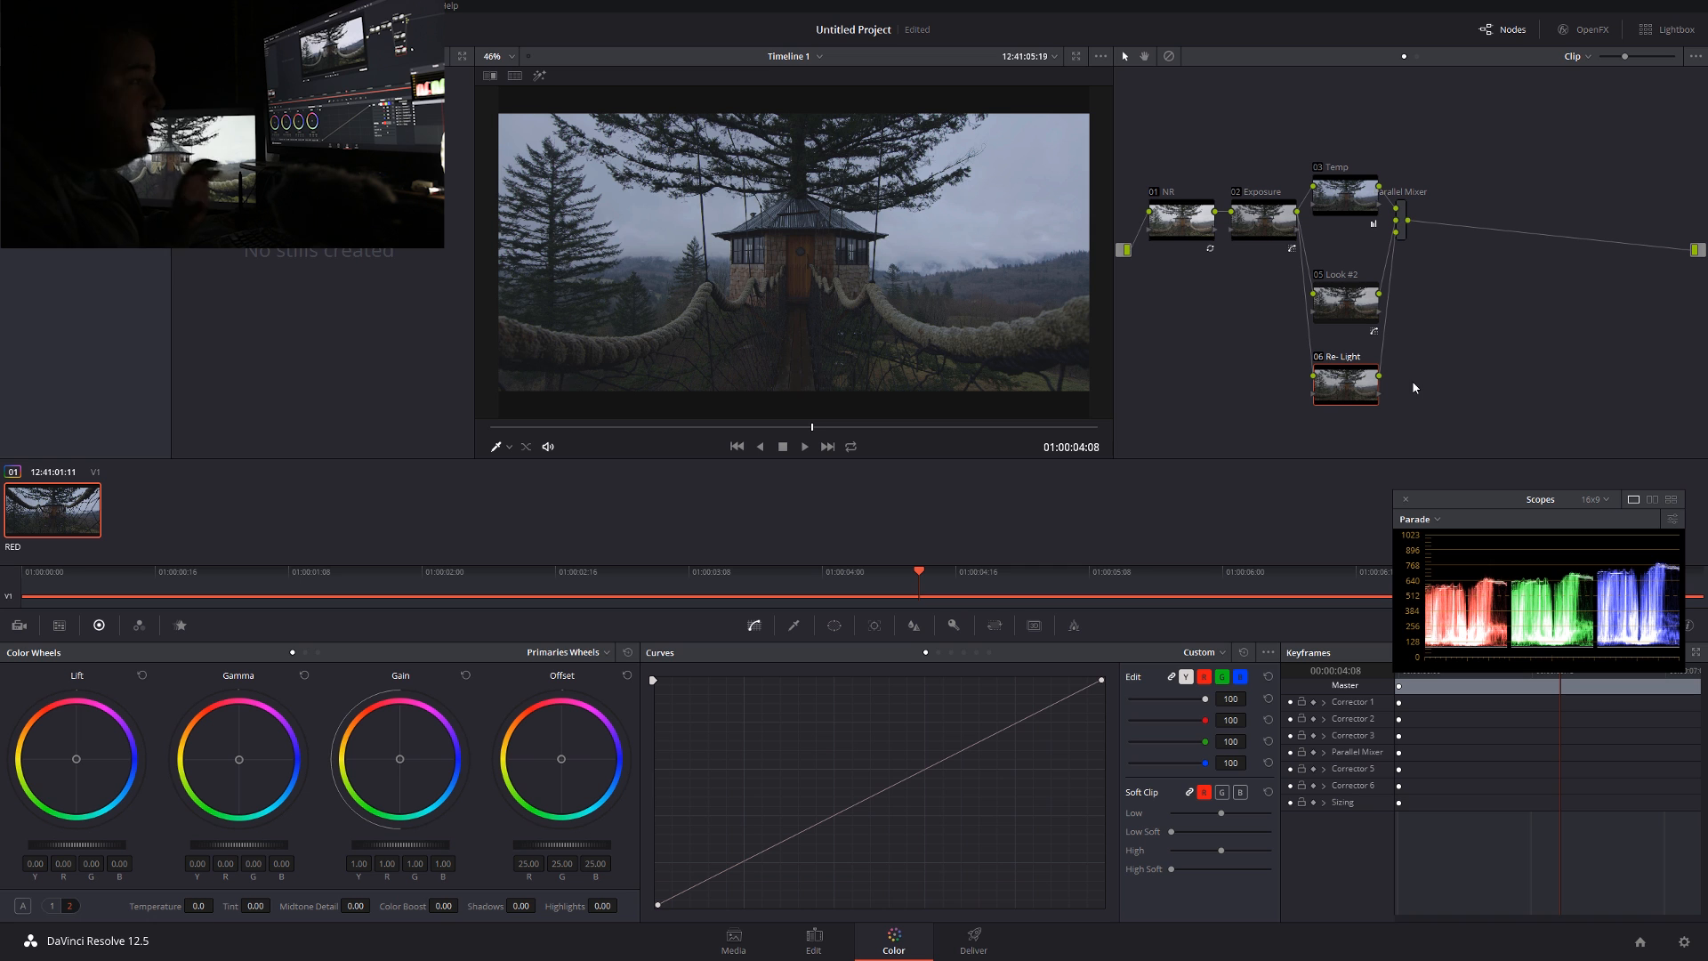
click(795, 624)
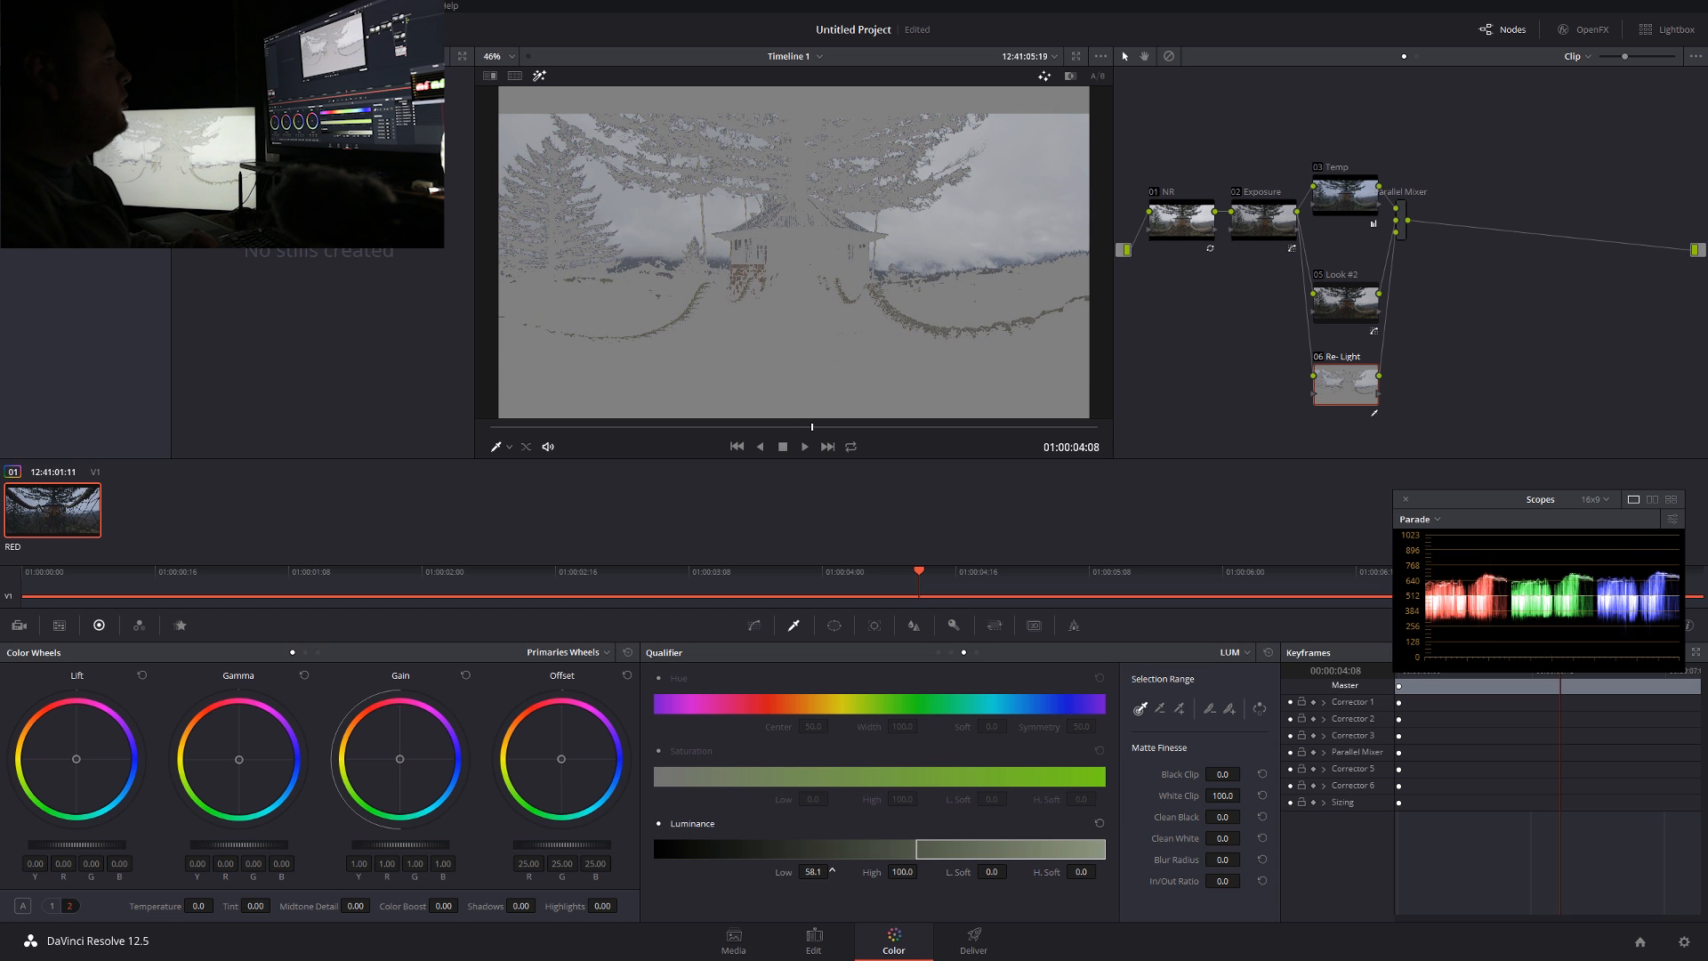
Key the brightest sky tones by luminance and darken them with a lowered curve point
drag(828, 848, 822, 848)
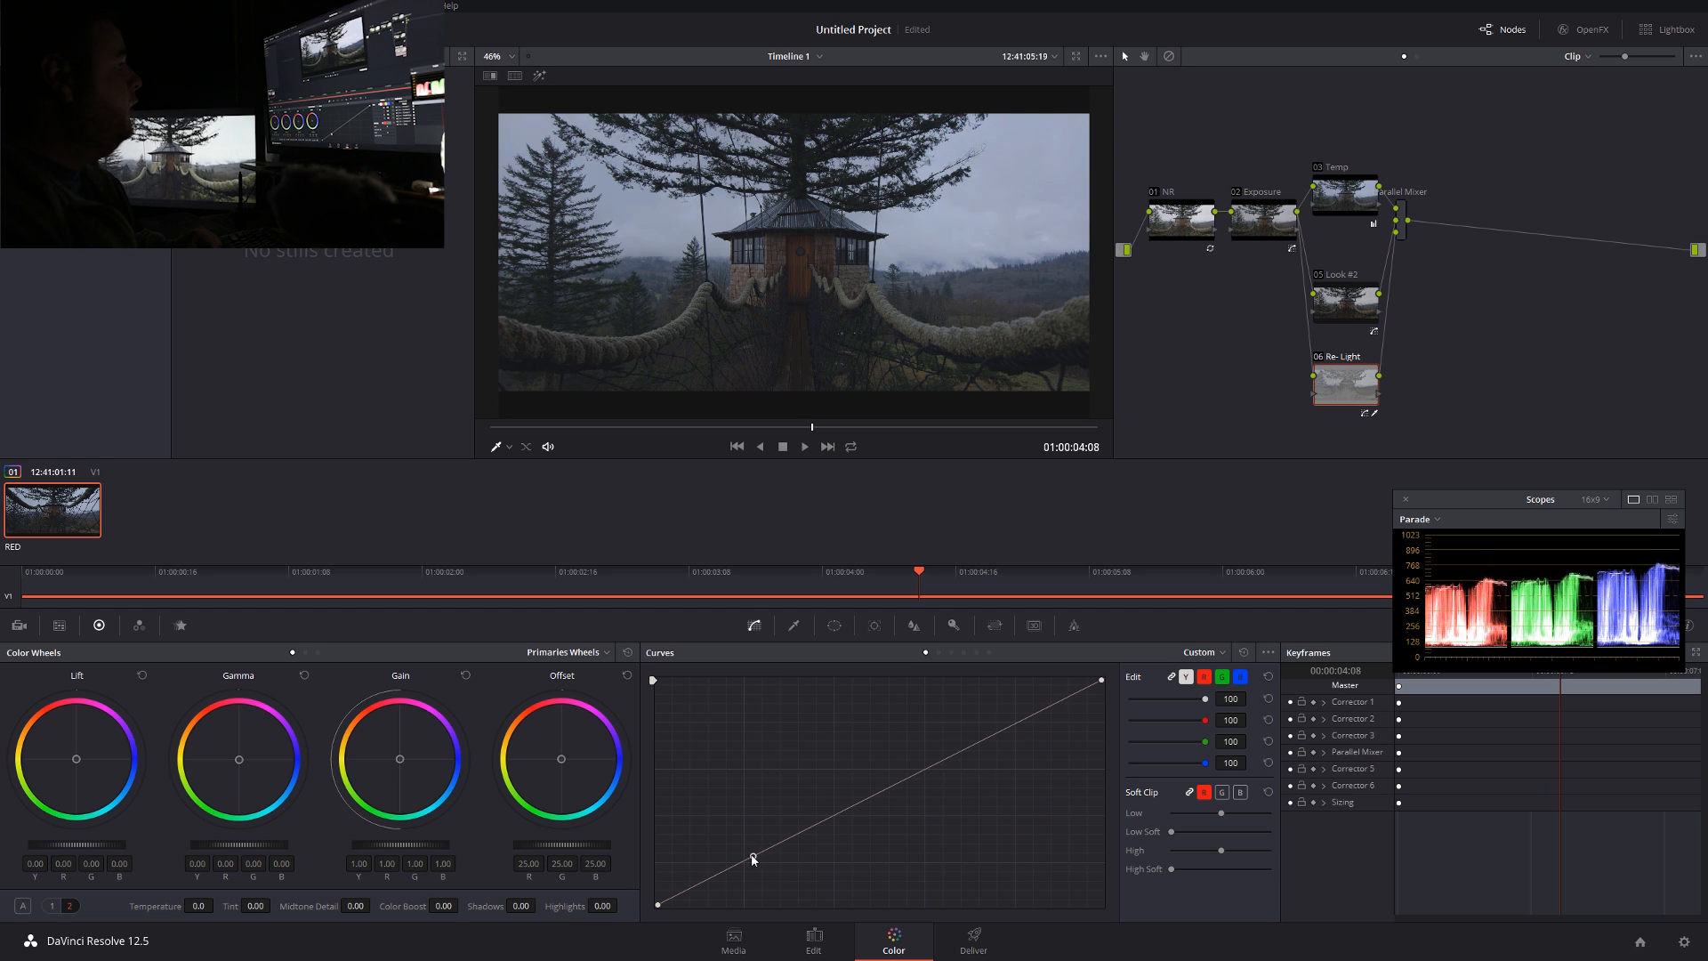
drag(752, 854, 749, 848)
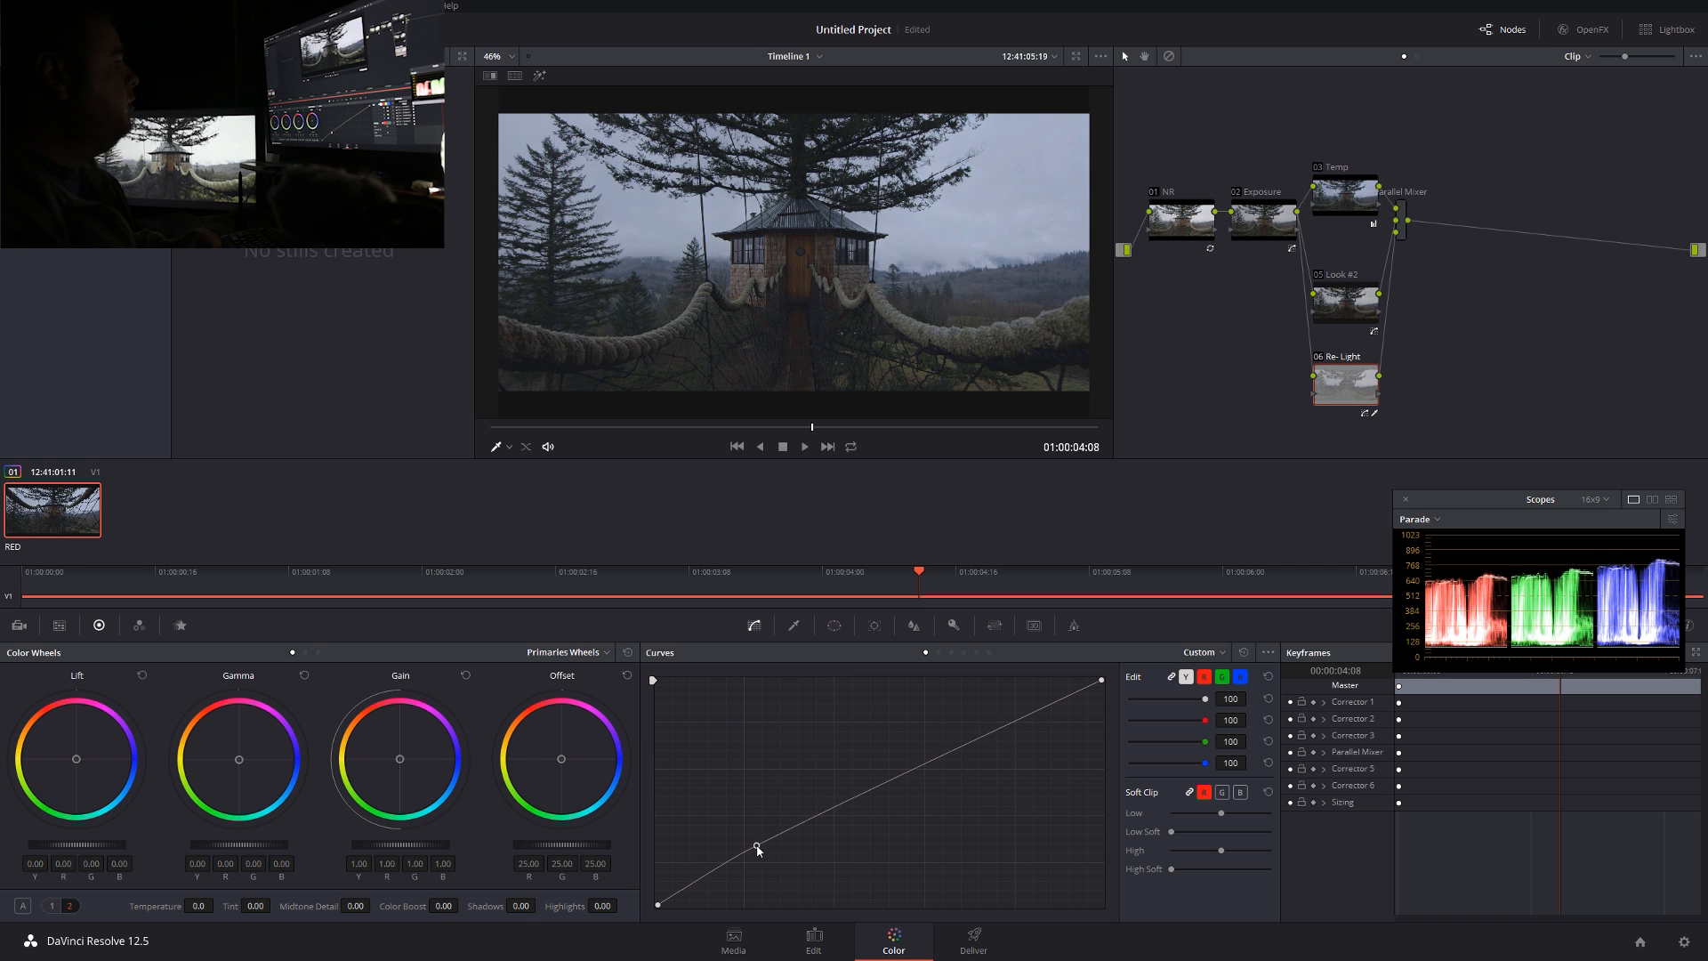
drag(757, 850, 743, 843)
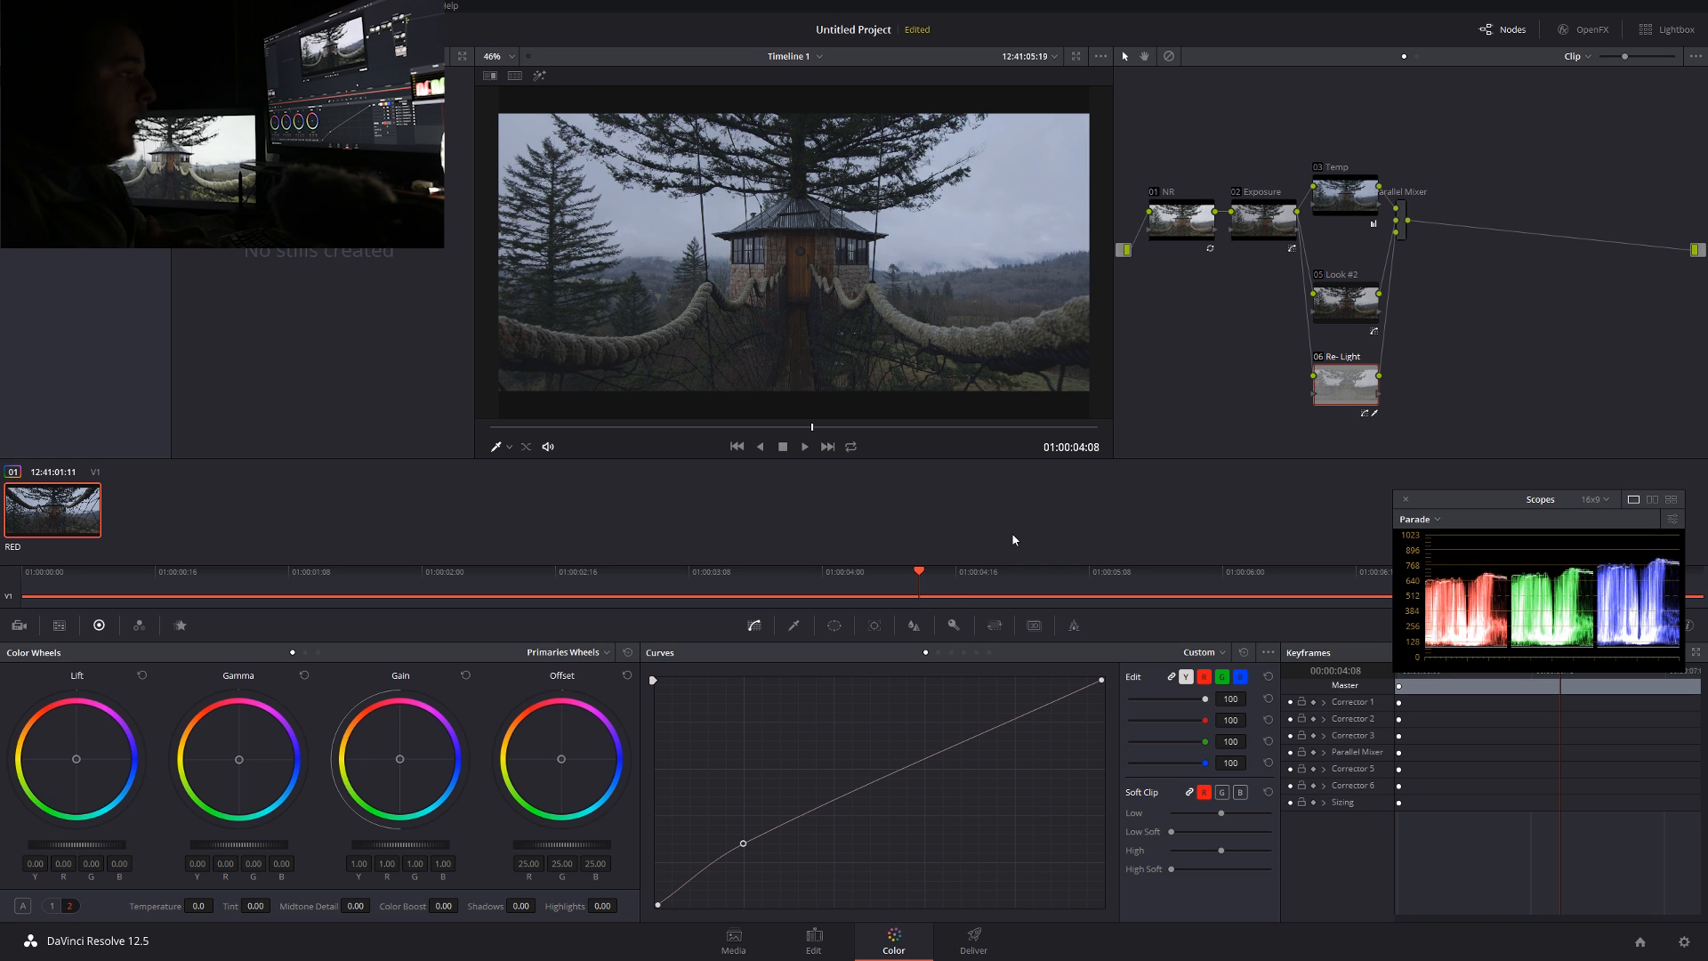
click(732, 940)
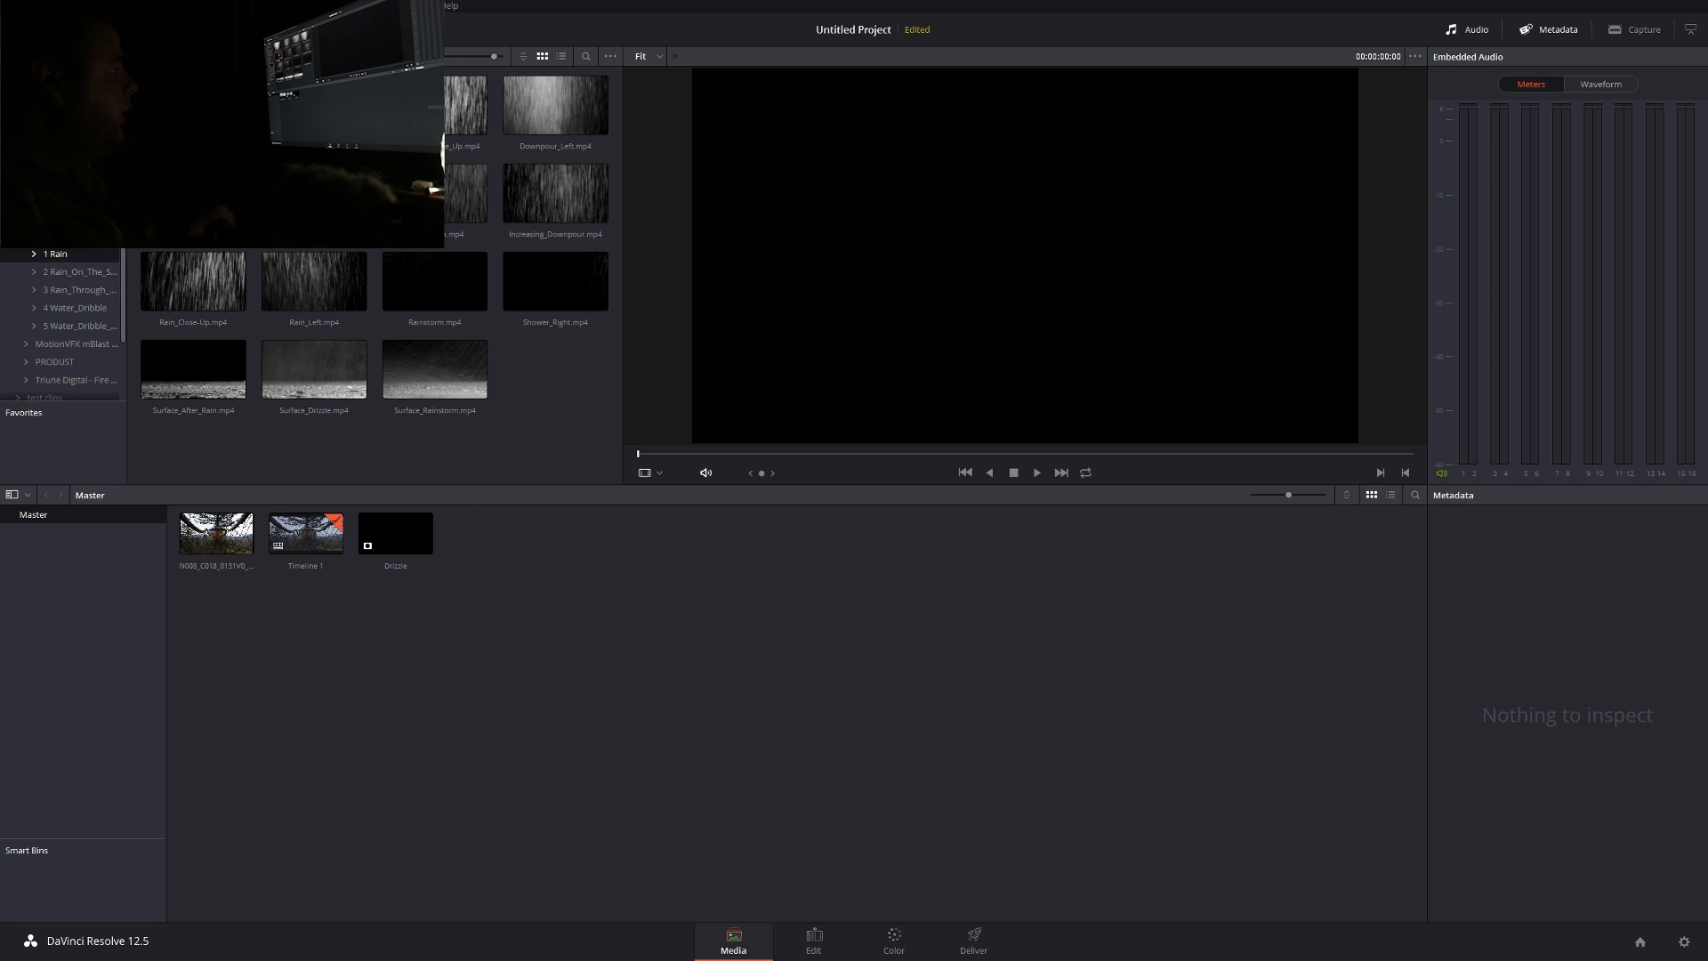
mouse_move(886, 455)
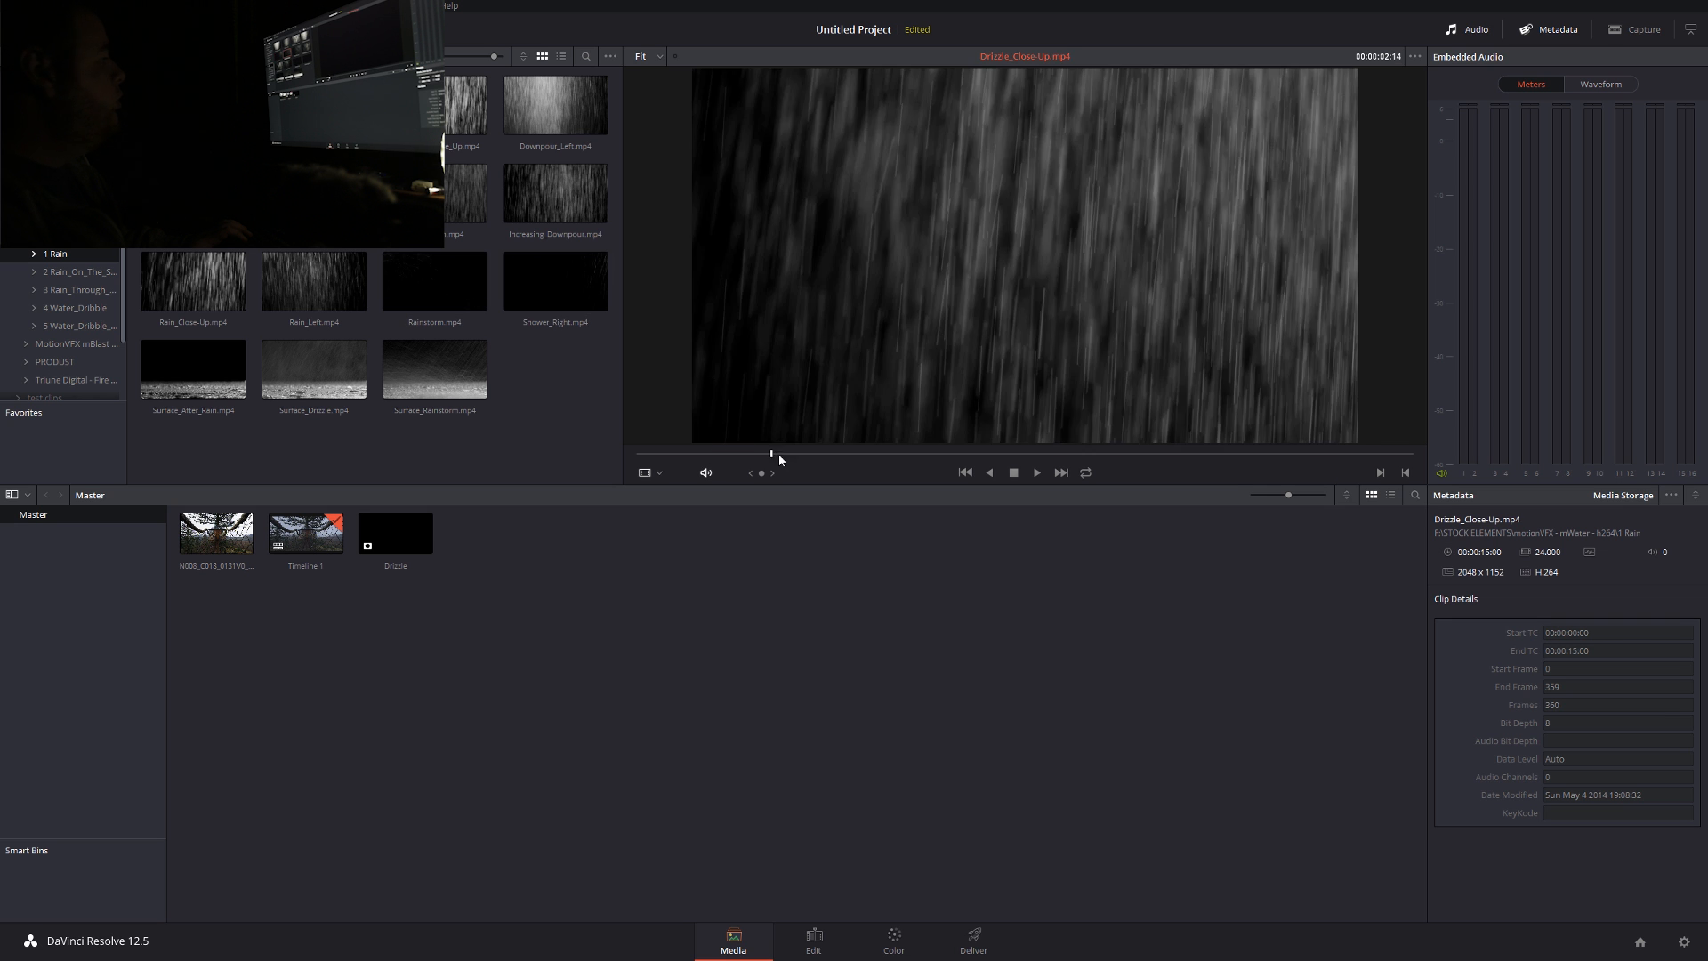
Add Drizzle.mp4 to the Media Pool as a matte and select the new Layer Mixer branch node
drag(773, 452, 1199, 453)
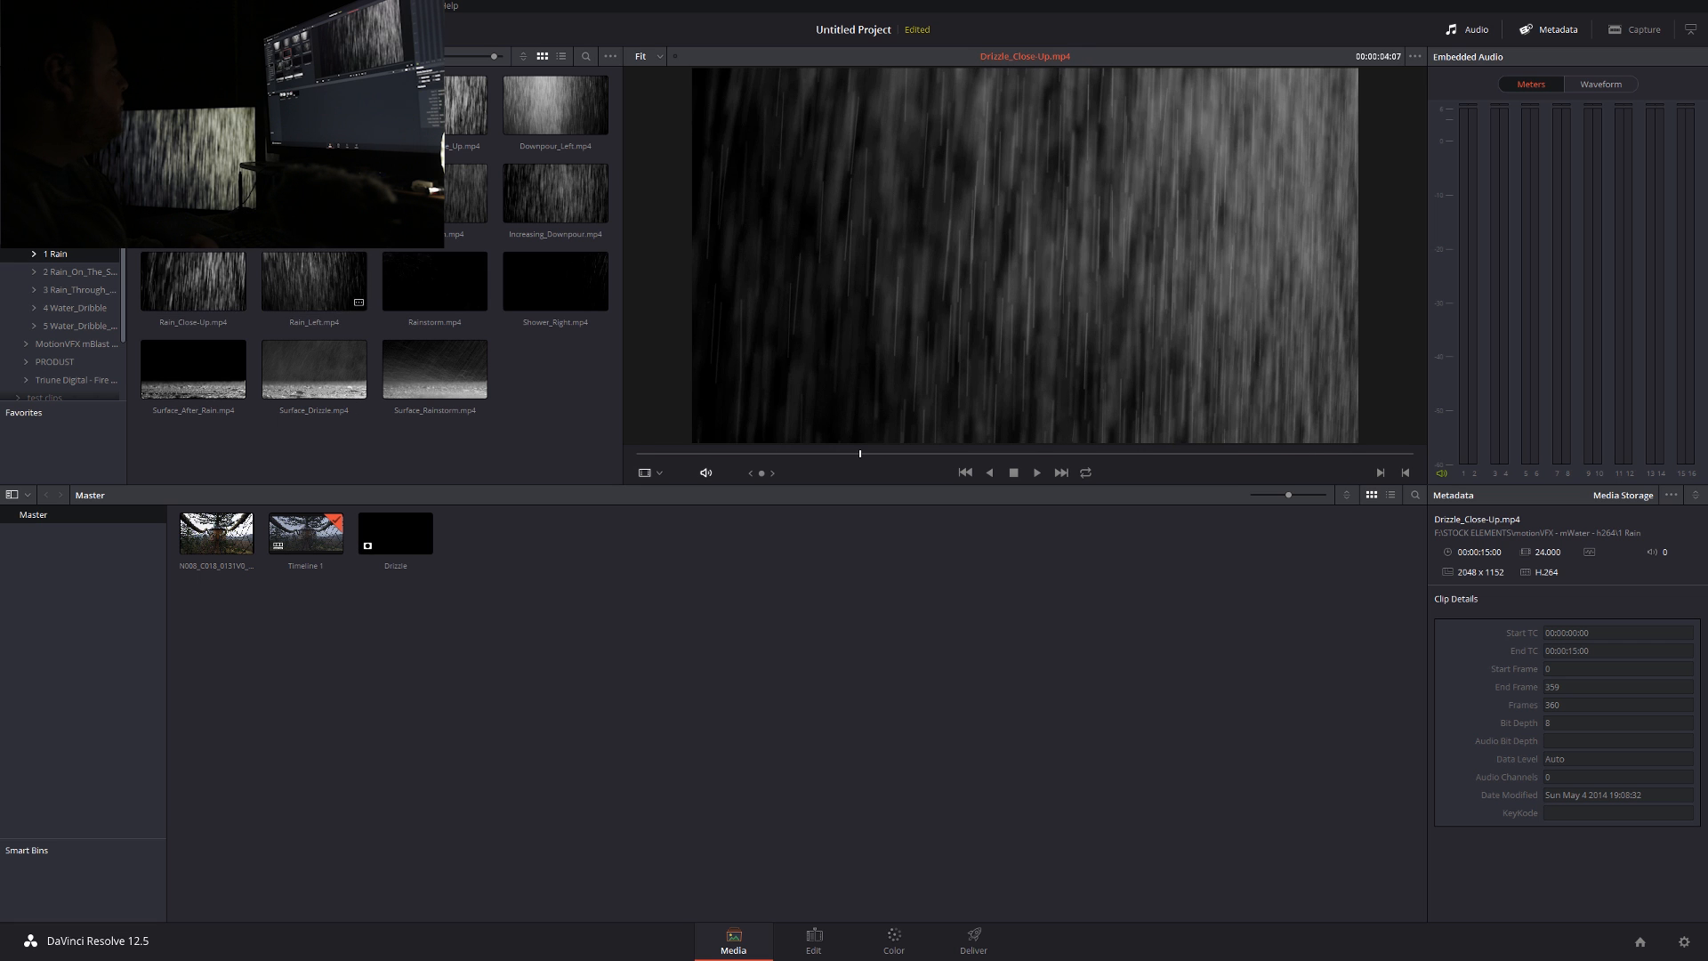
right_click(193, 278)
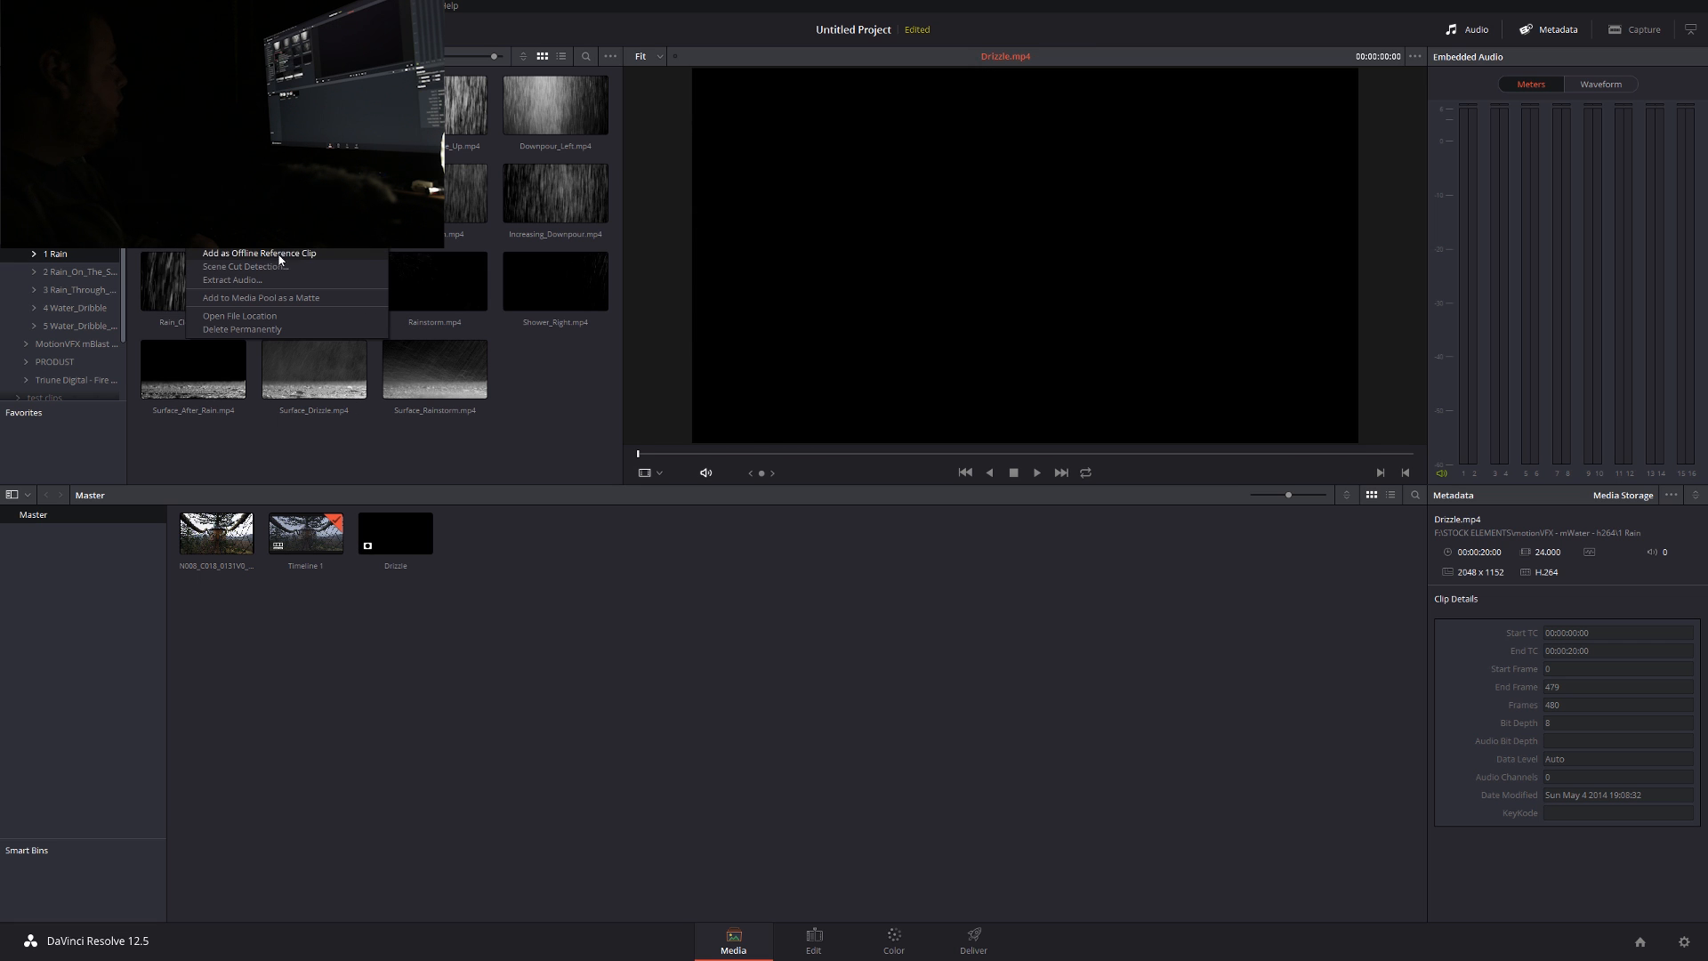
mouse_move(285, 303)
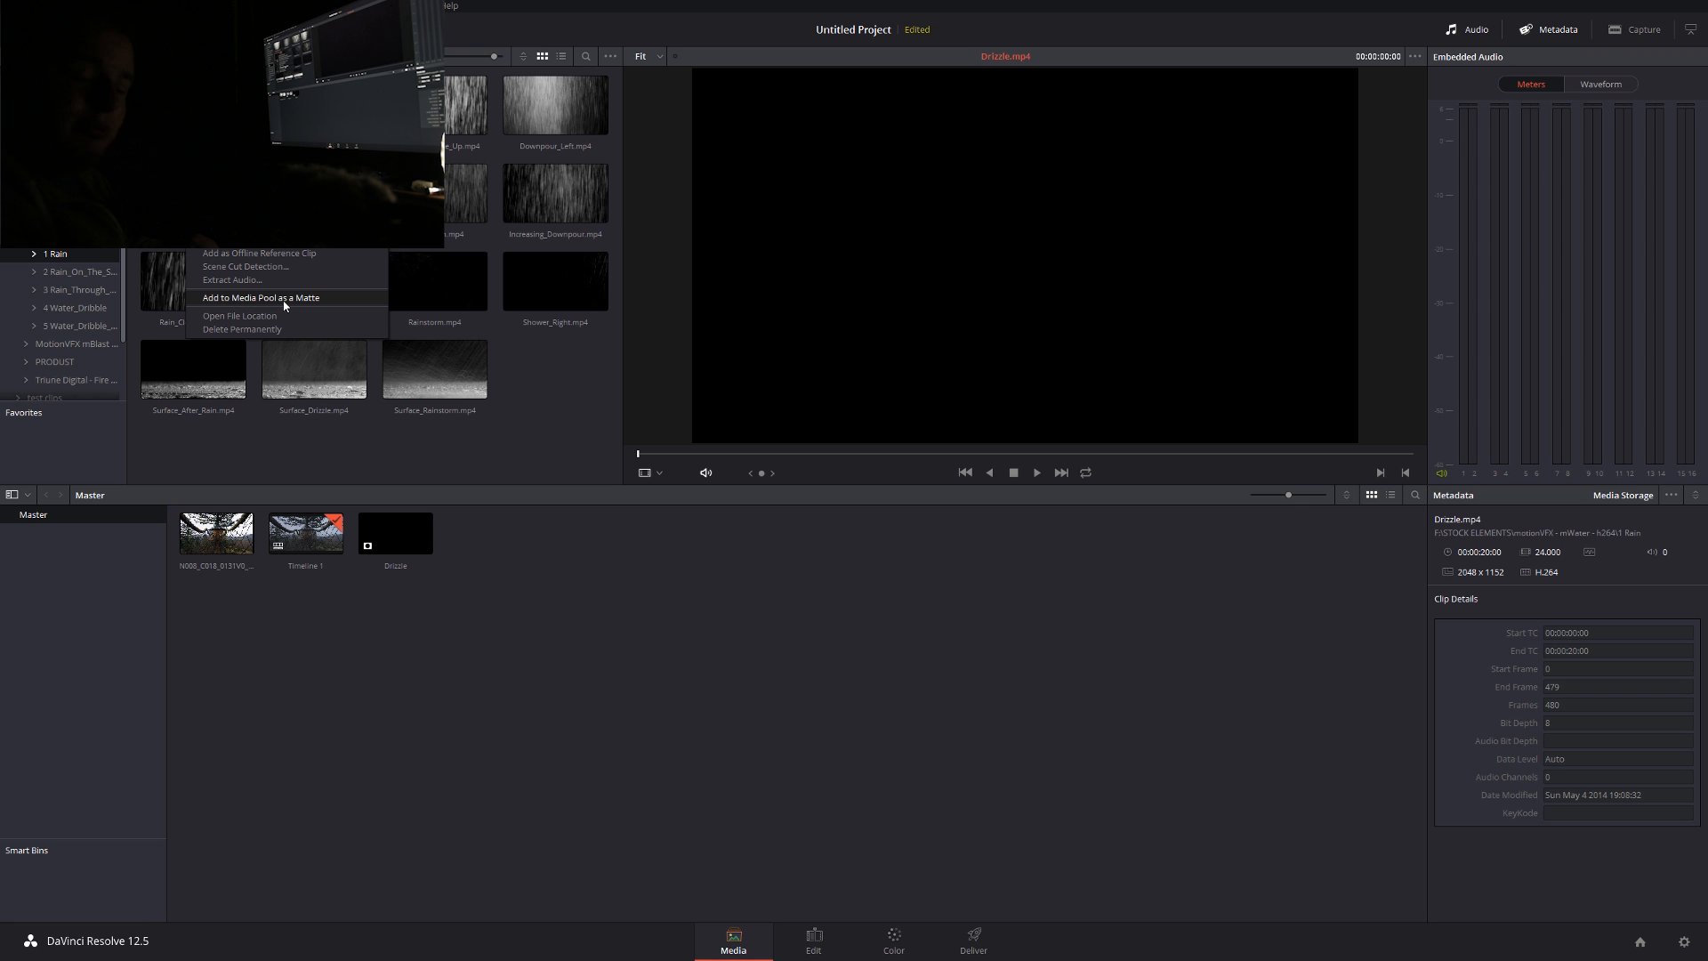
click(813, 940)
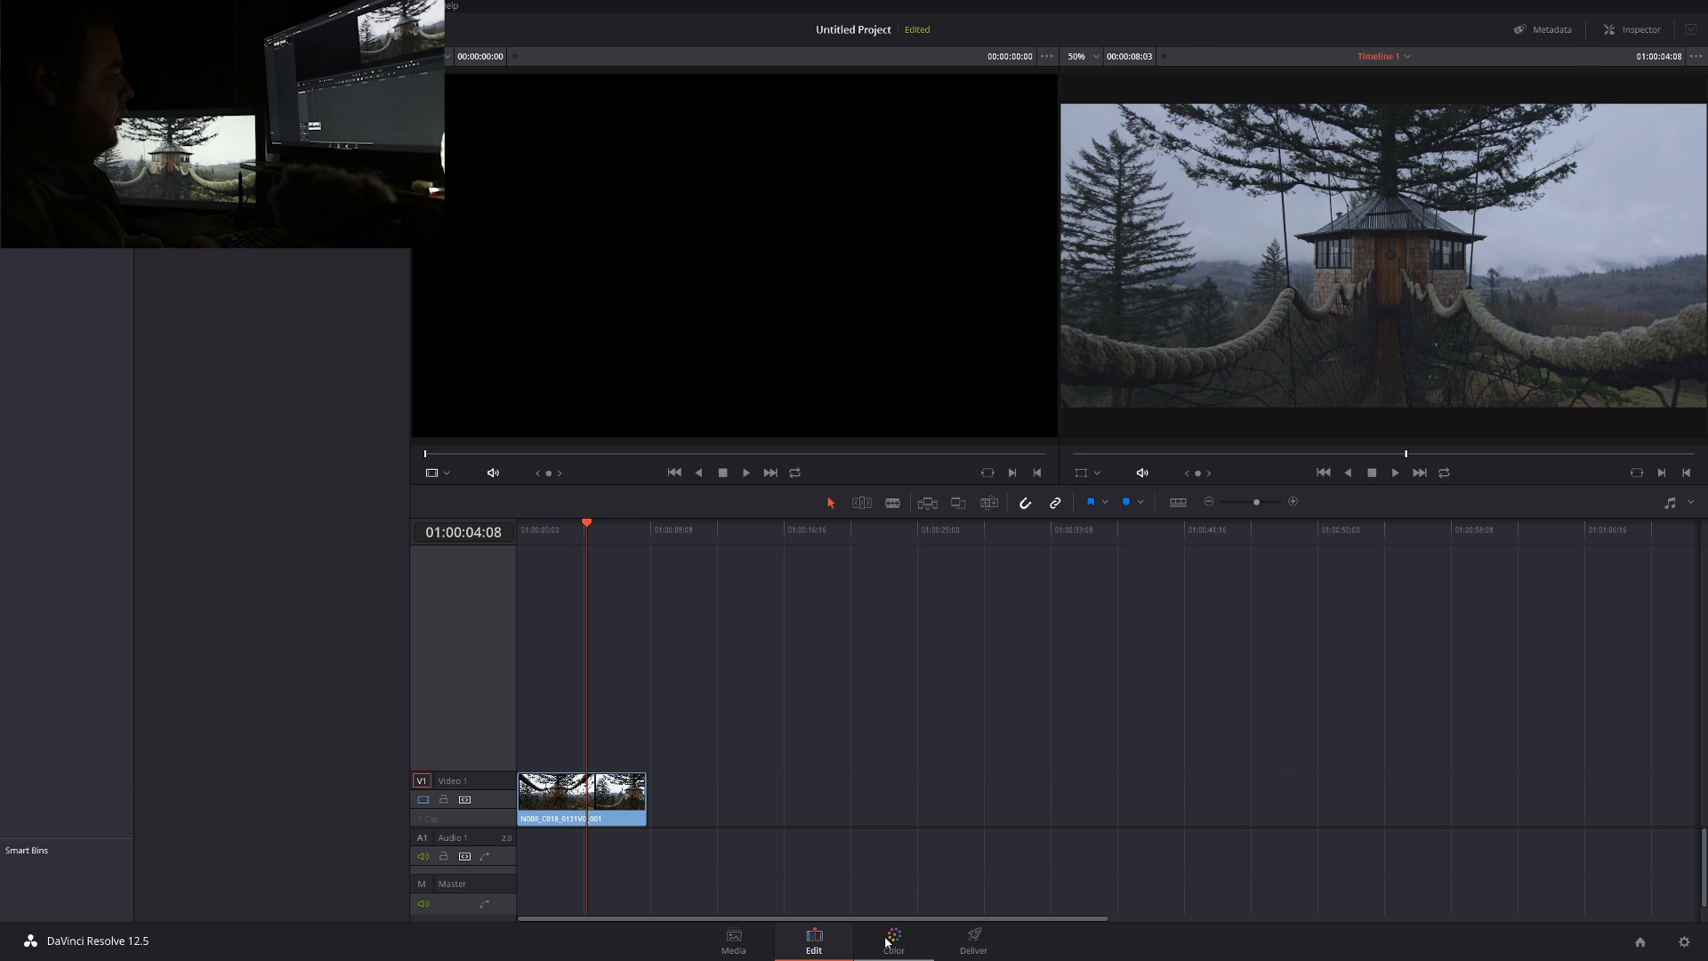
click(892, 941)
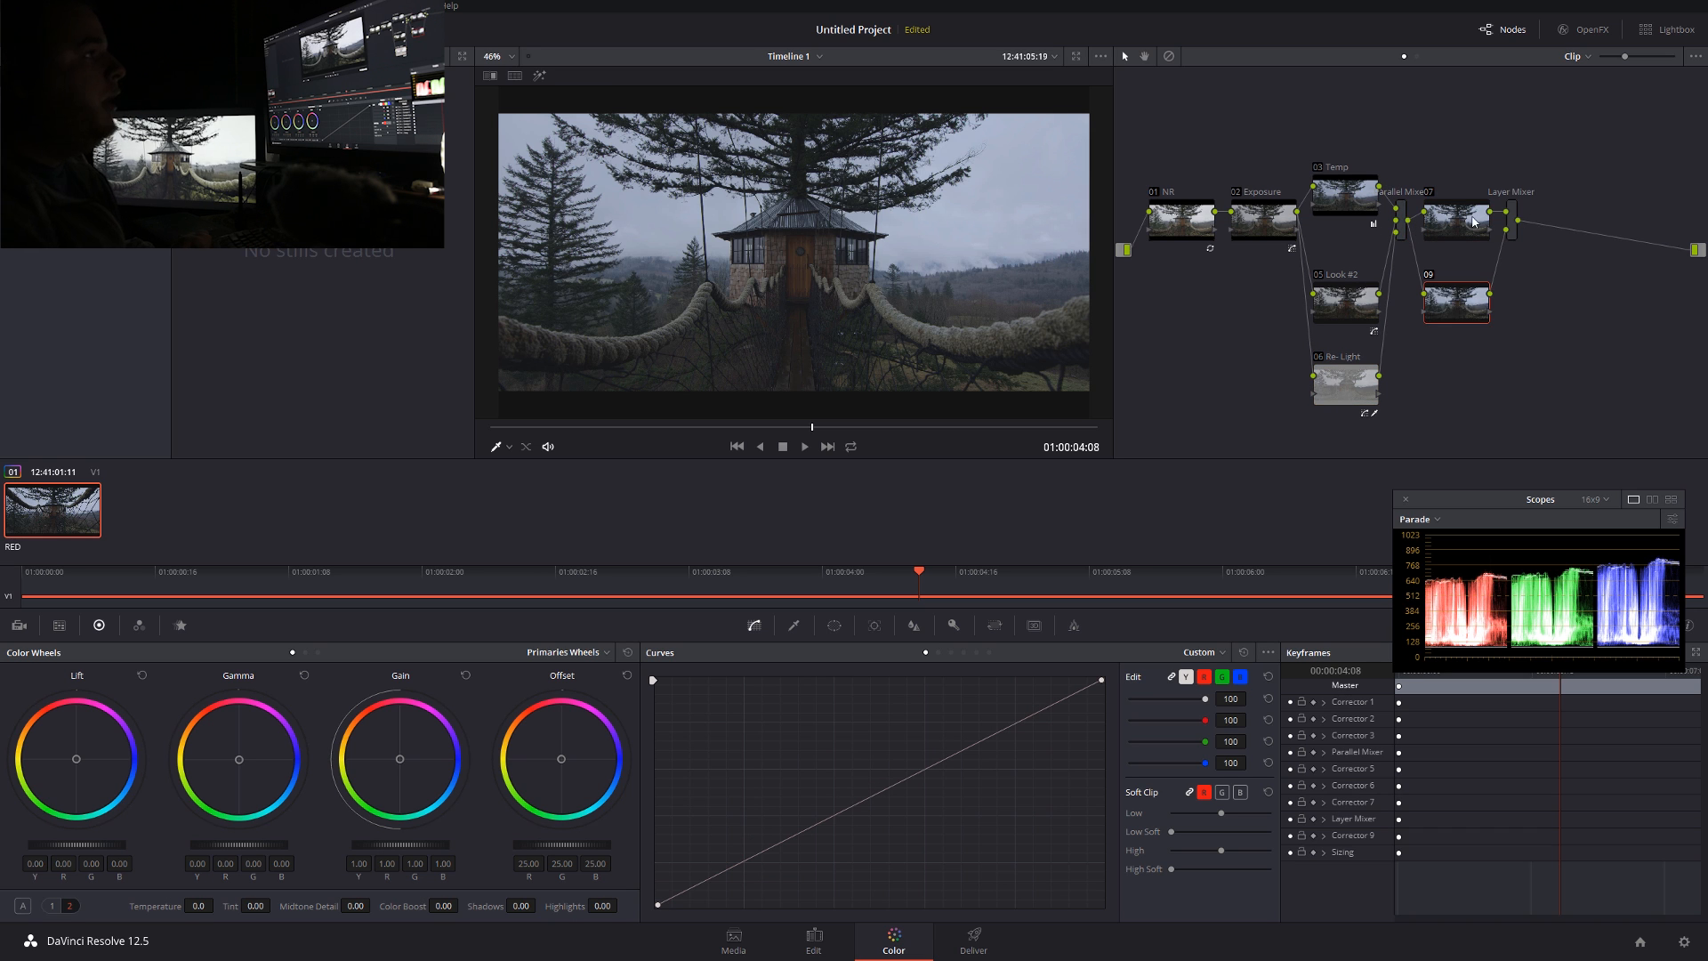
click(1455, 180)
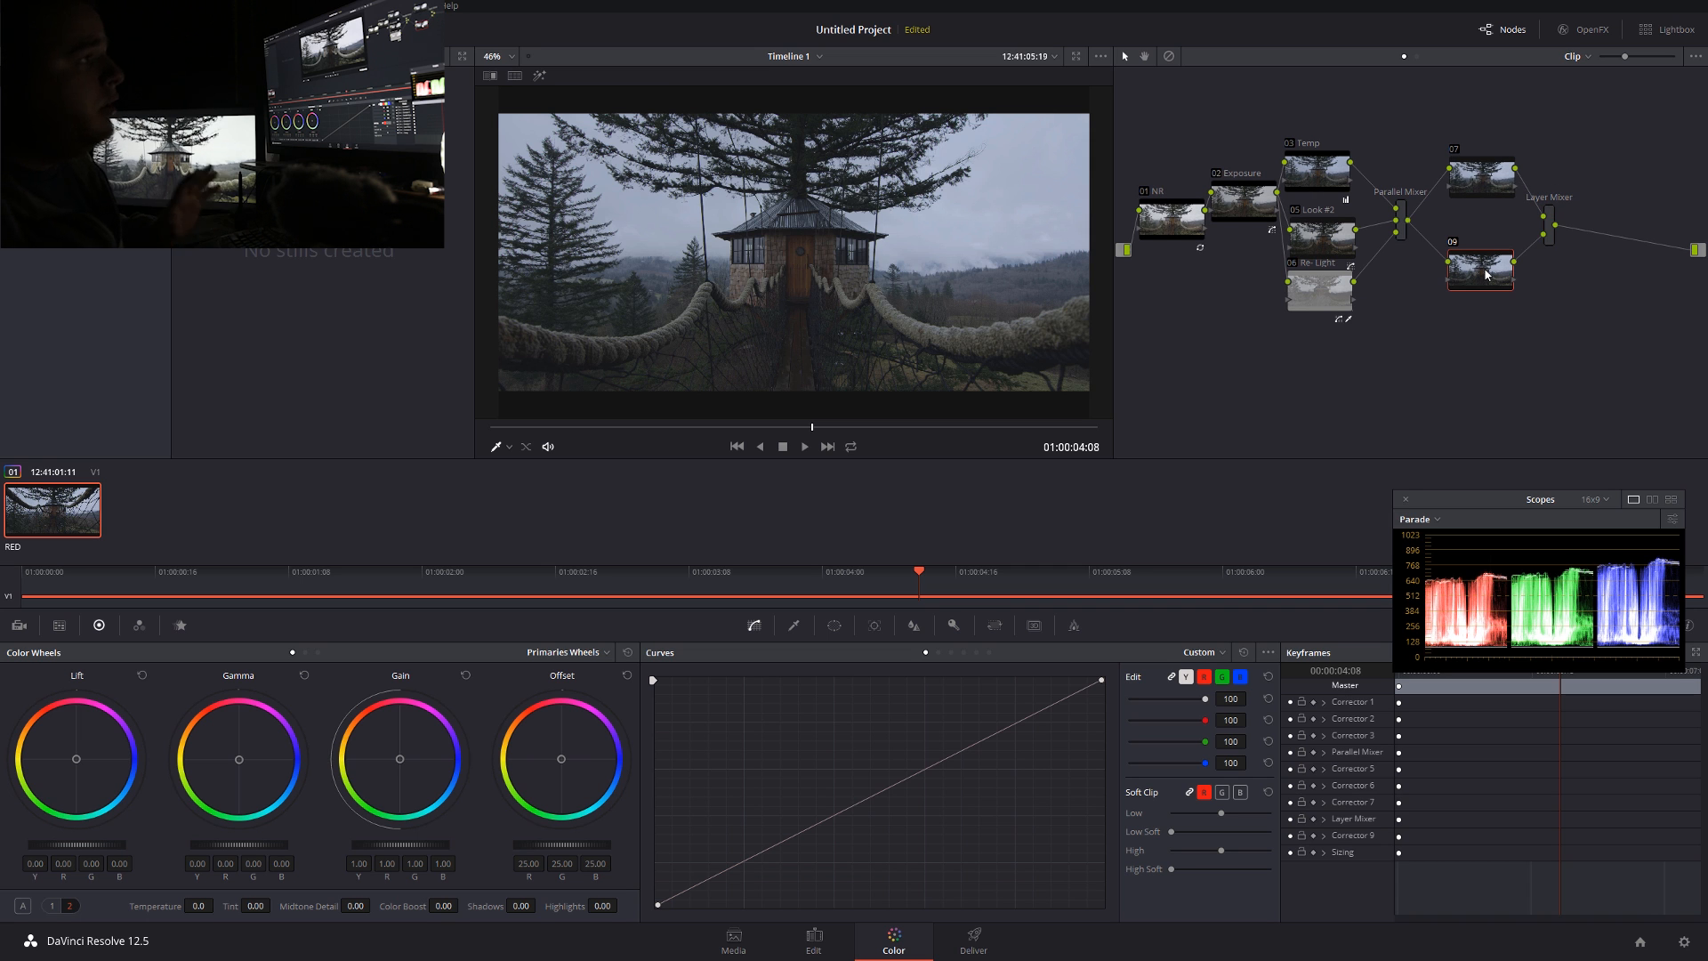
Add the Drizzle matte to lower layer node 09, set Composite Mode, and play back
right_click(1479, 267)
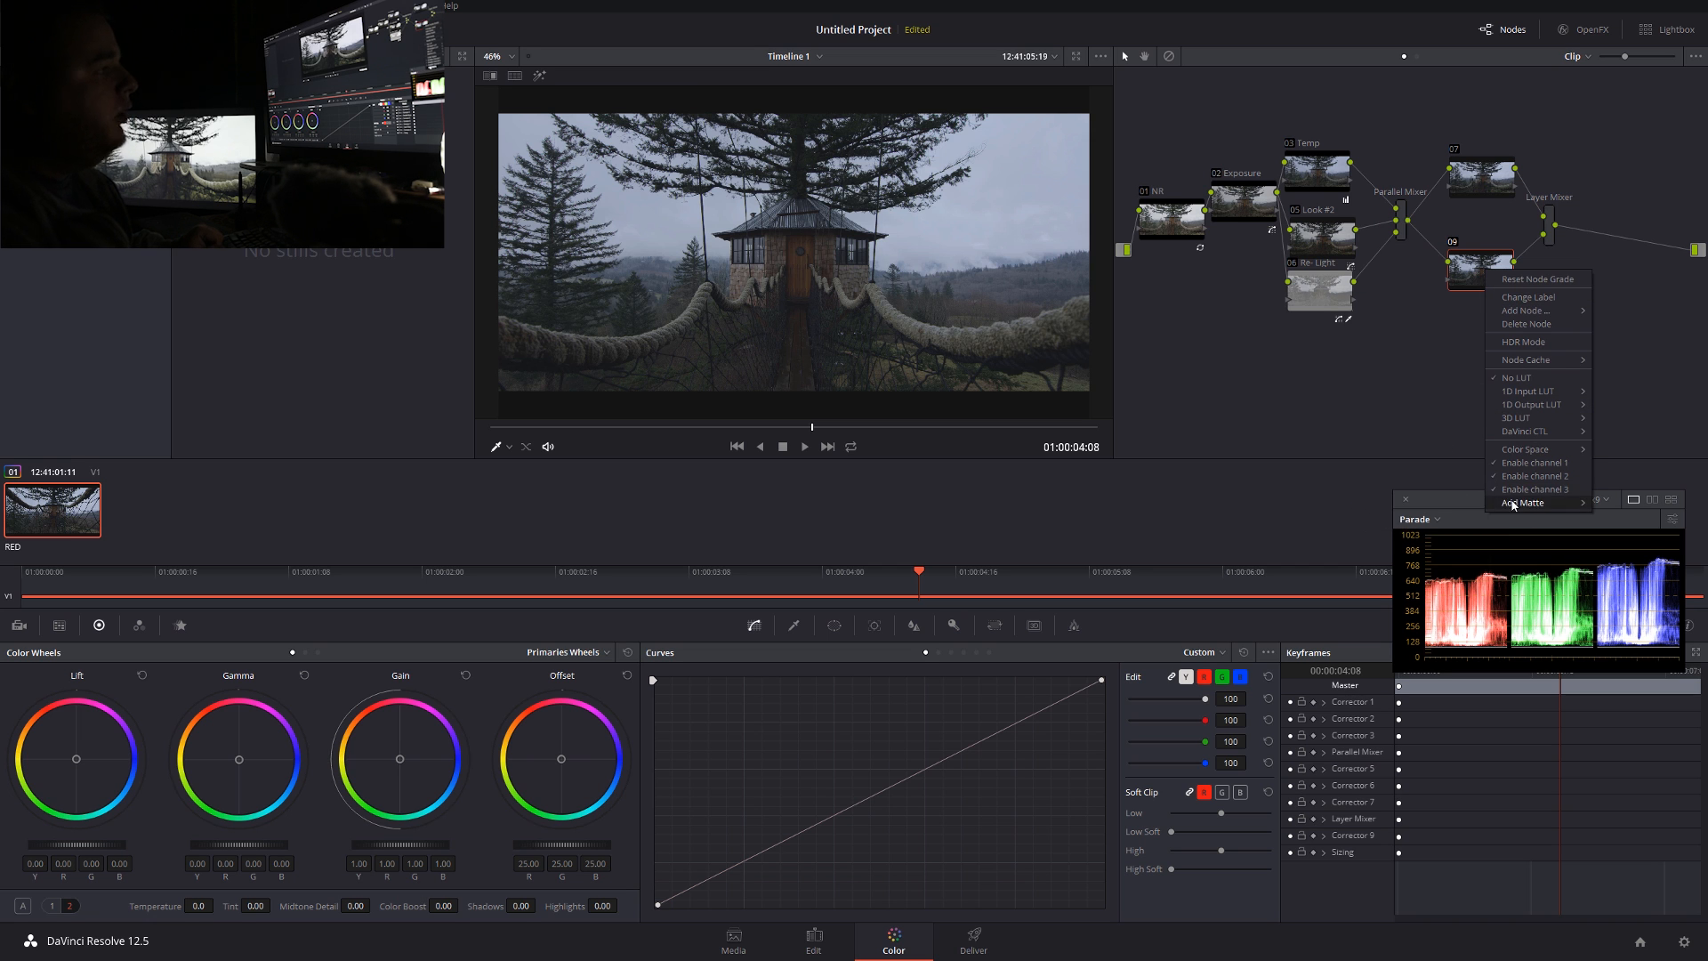
mouse_move(1525, 501)
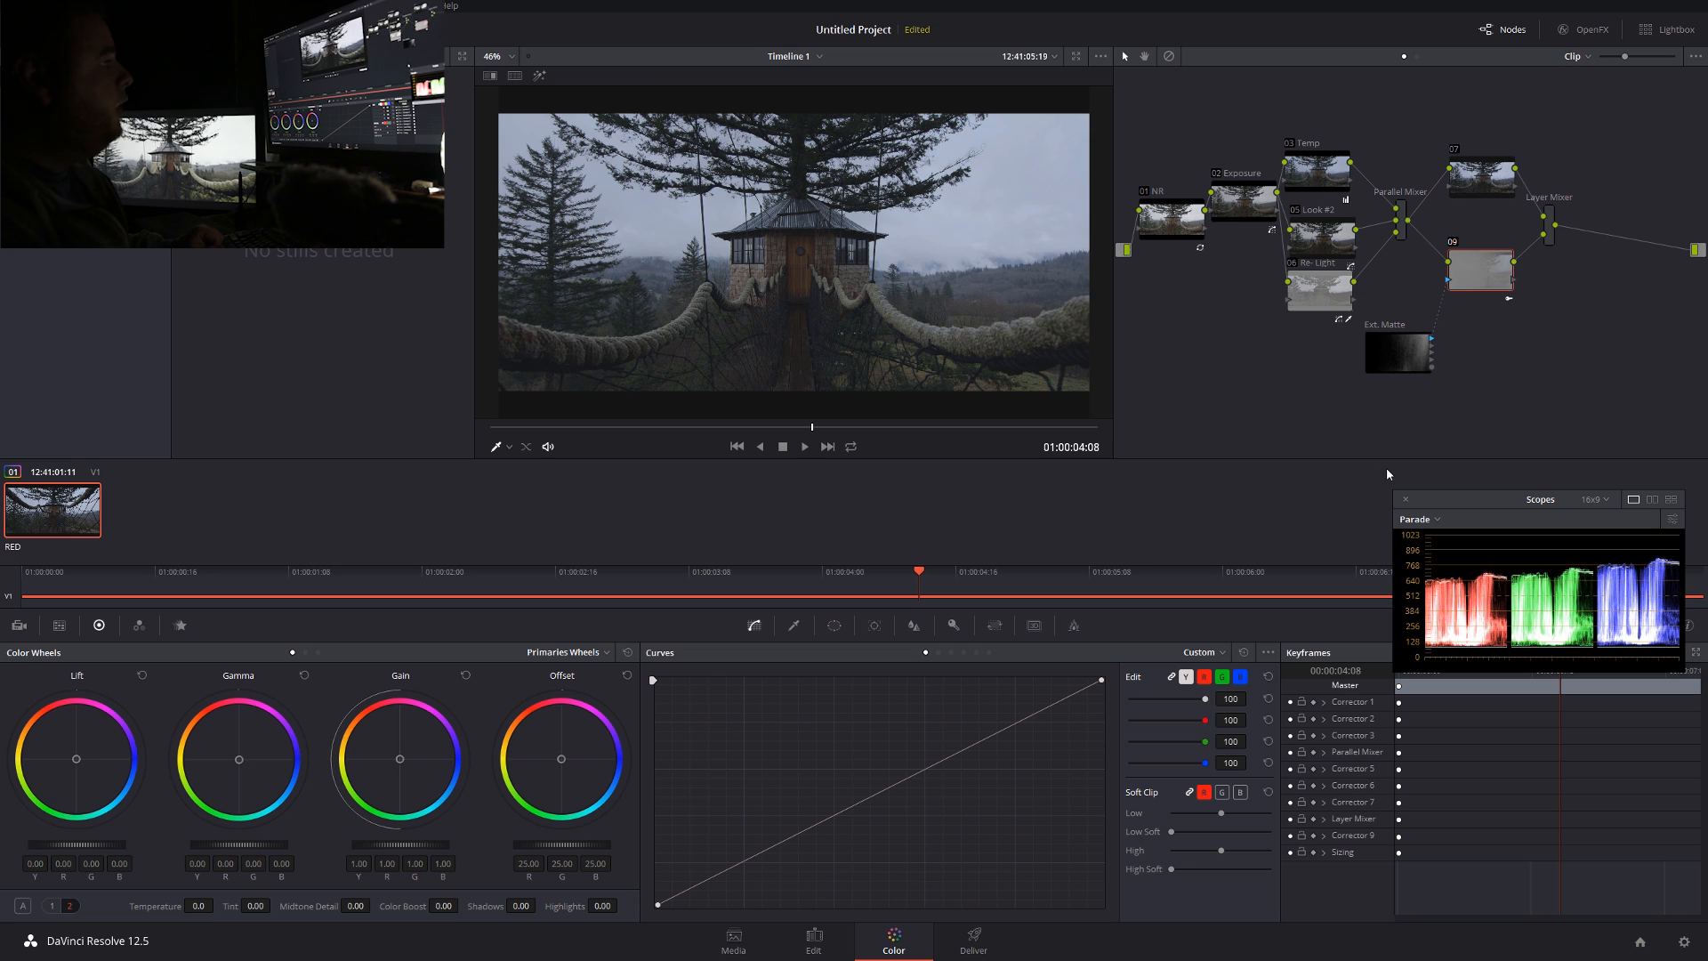
mouse_move(1558, 268)
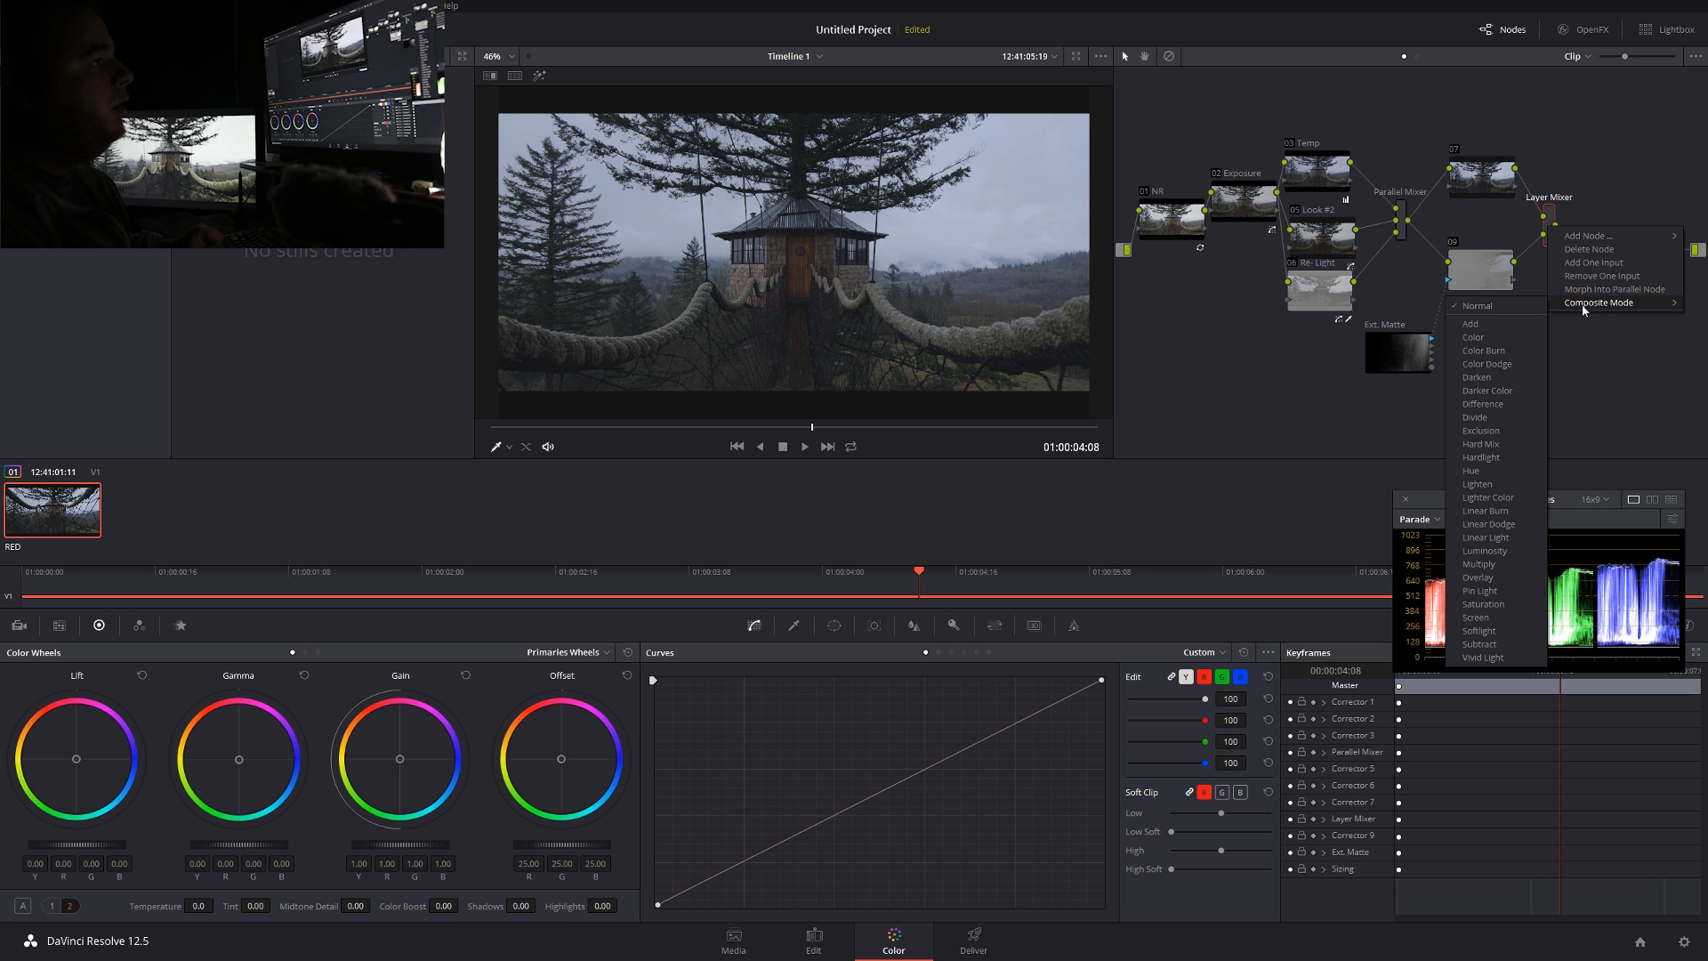
mouse_move(1472, 324)
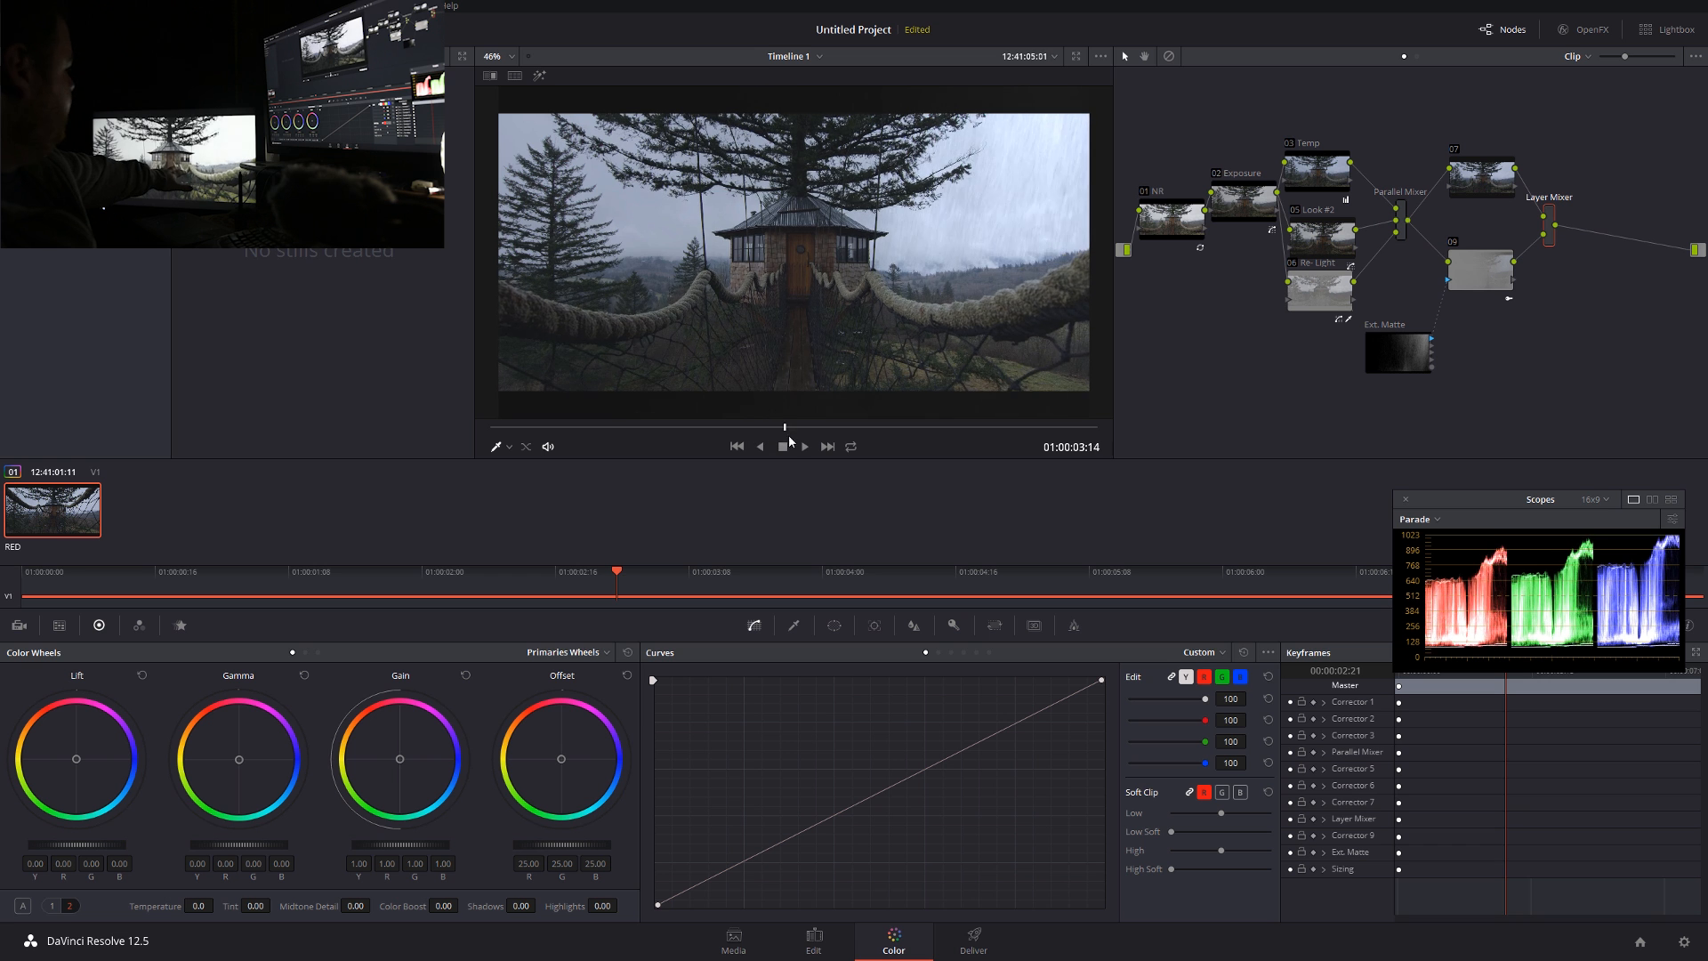
click(782, 446)
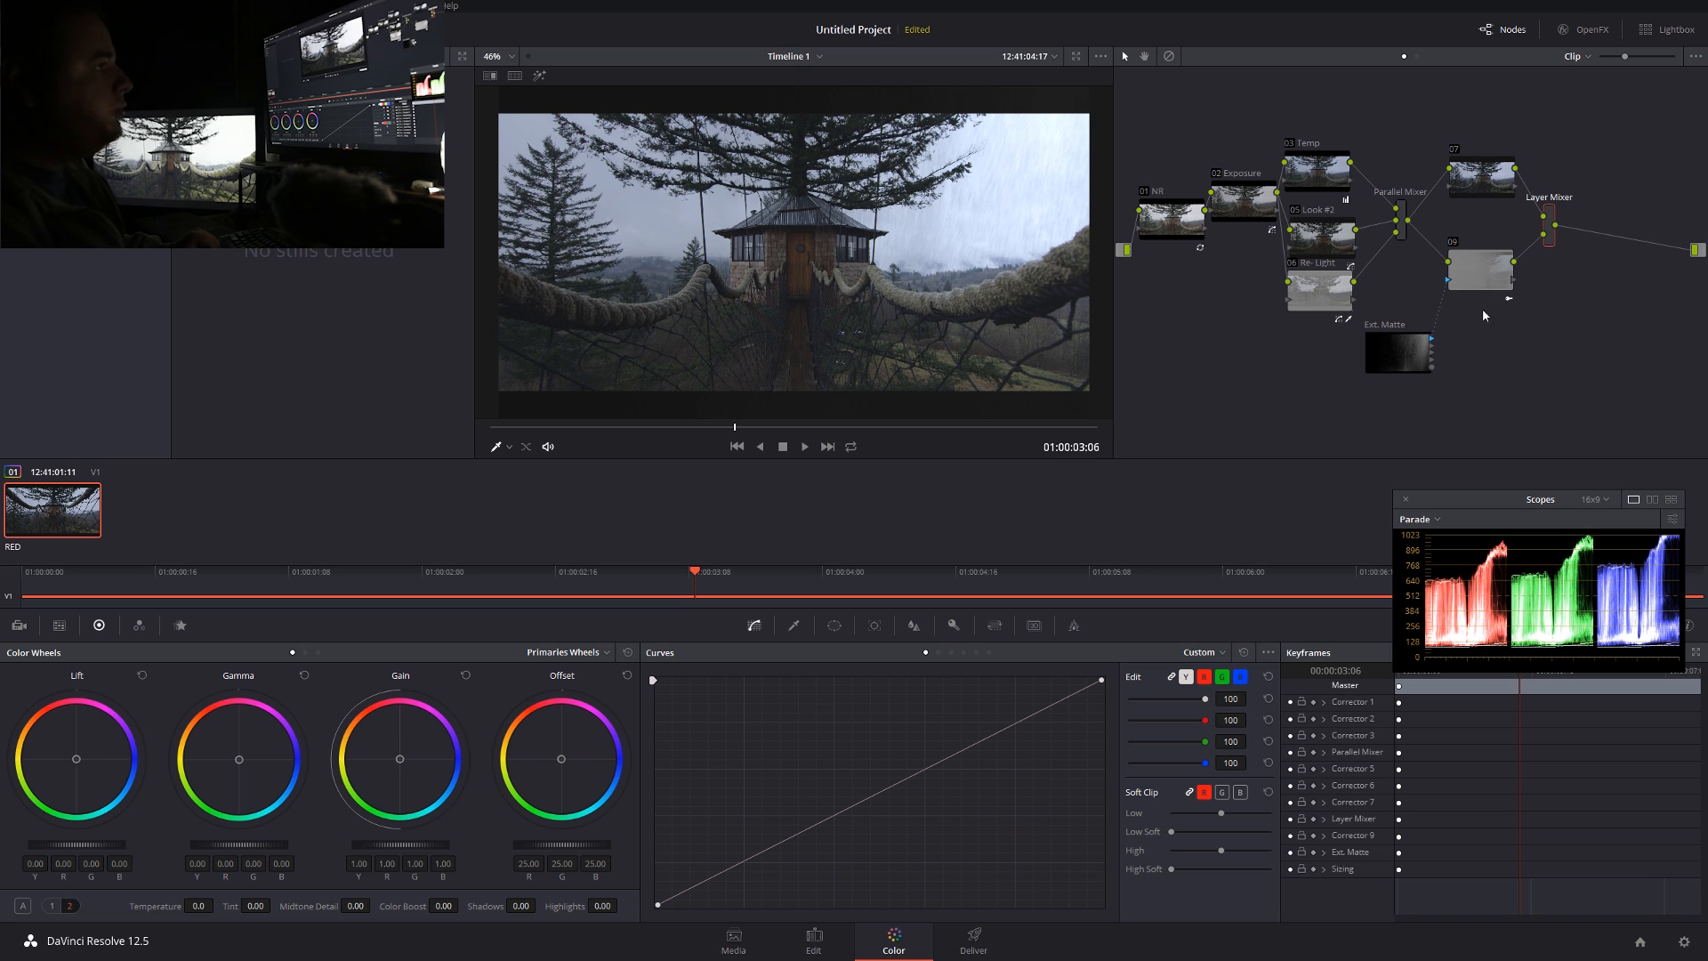
mouse_move(1459, 249)
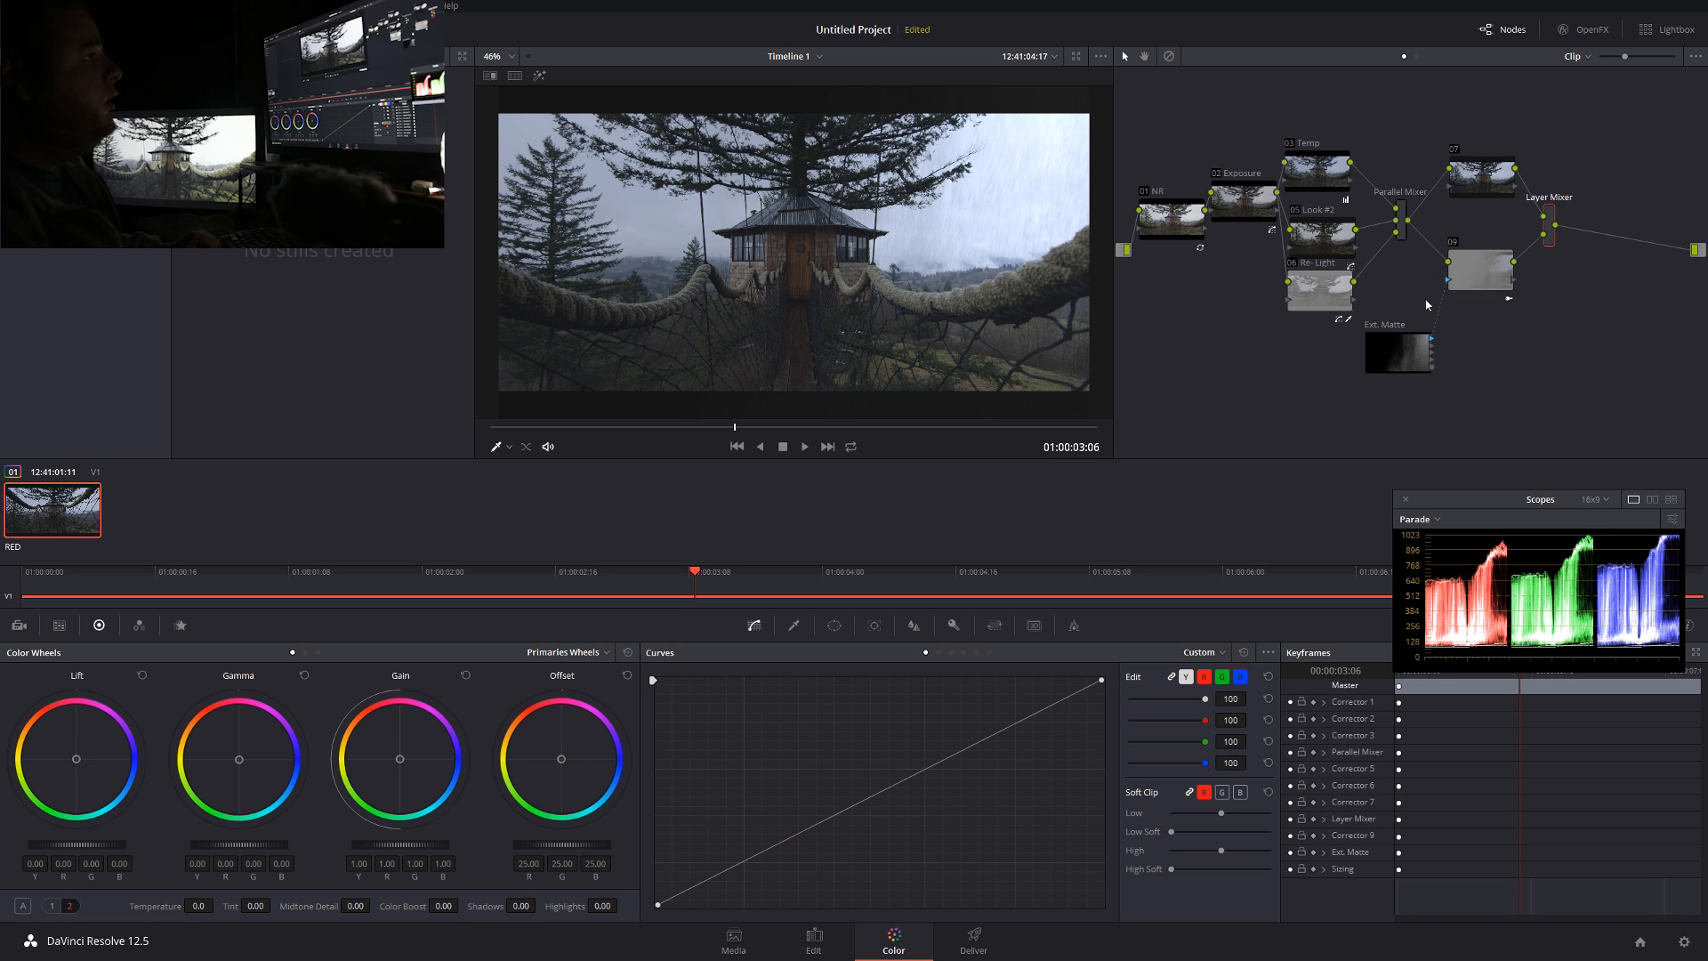
mouse_move(1054, 86)
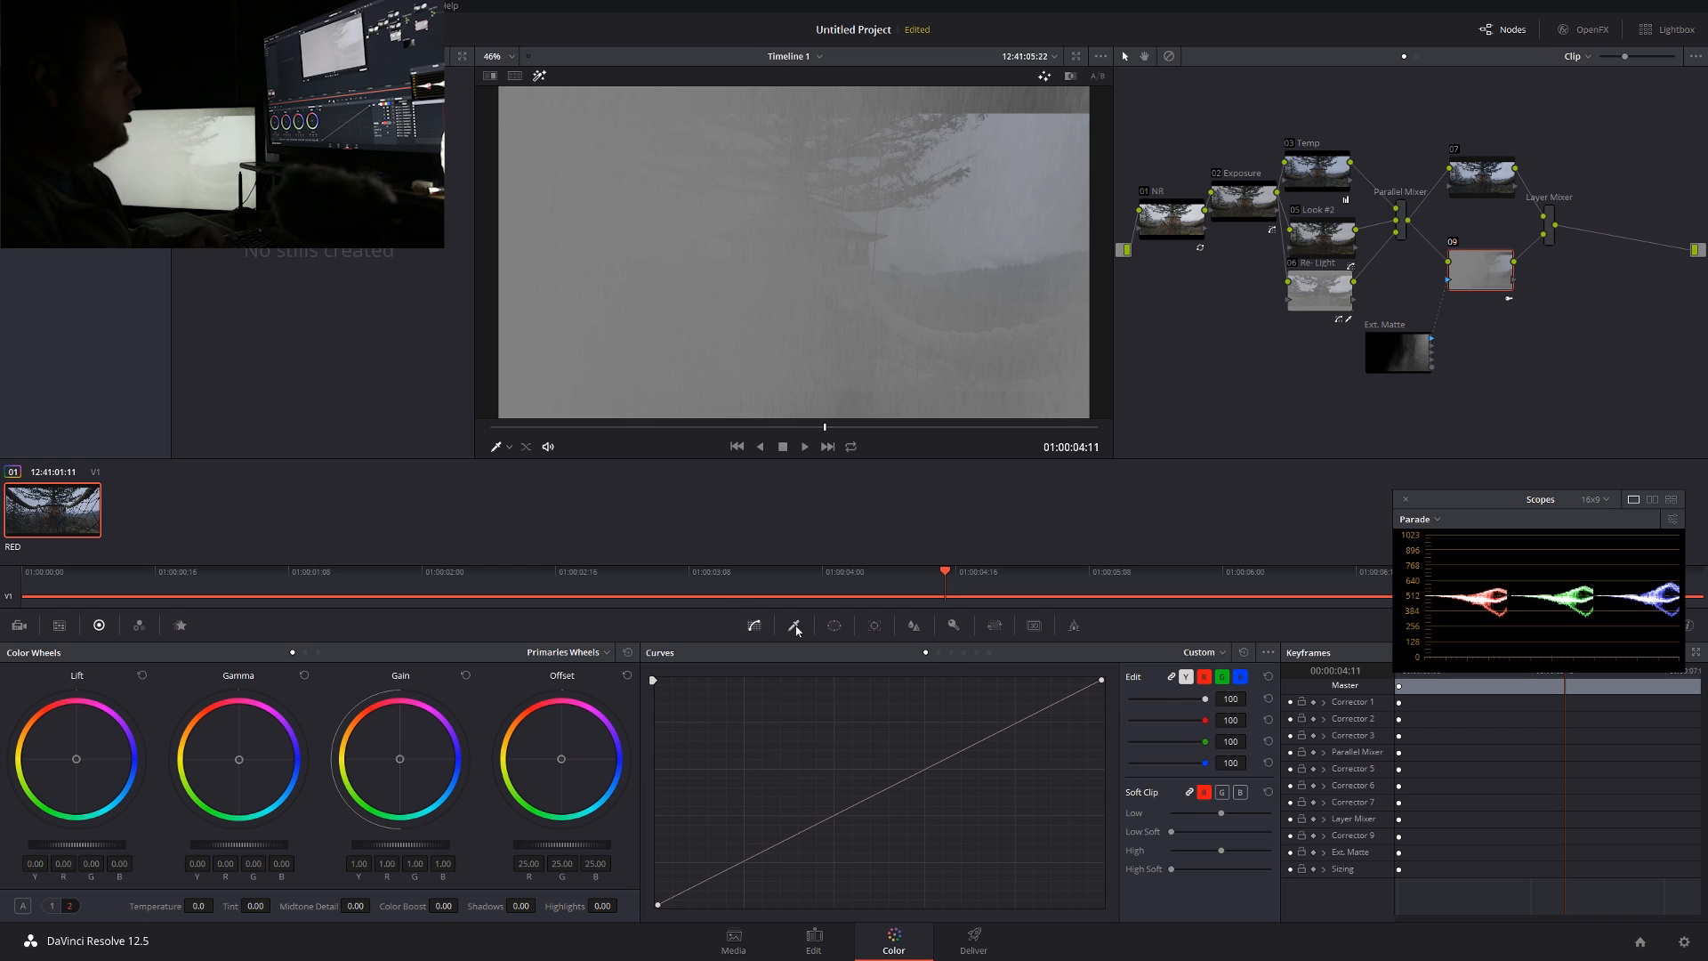
Key rain node 09 in HSL, raising Luminance Low to isolate the bright sky
click(794, 625)
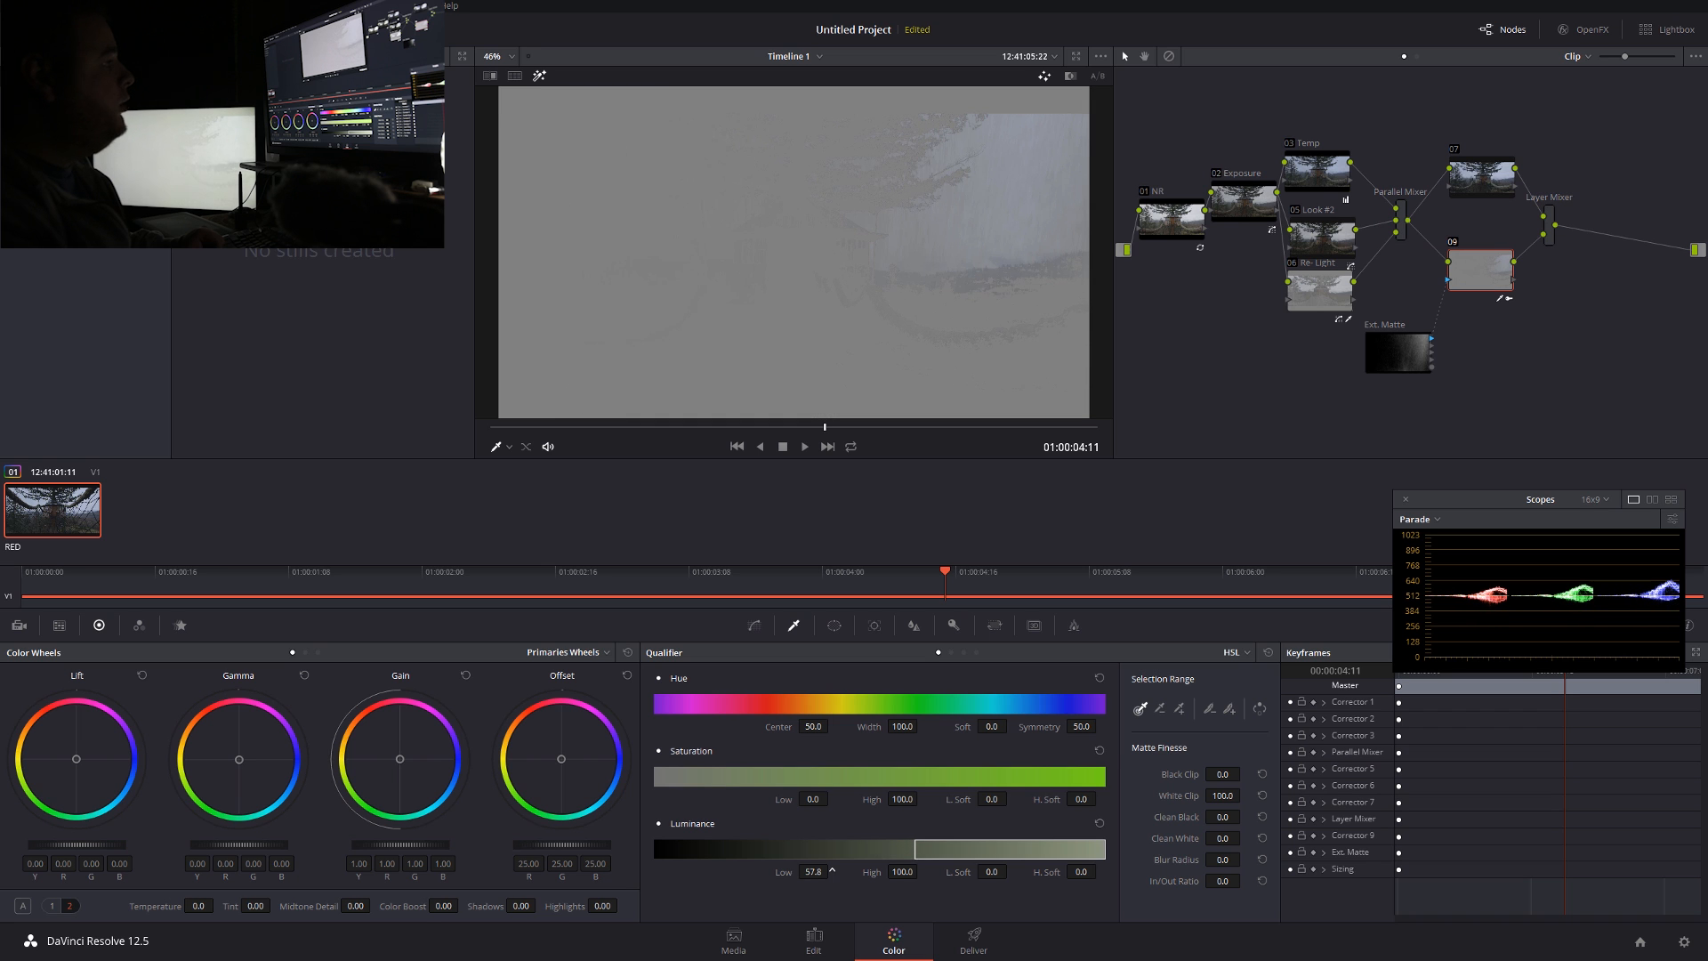
drag(810, 871, 812, 866)
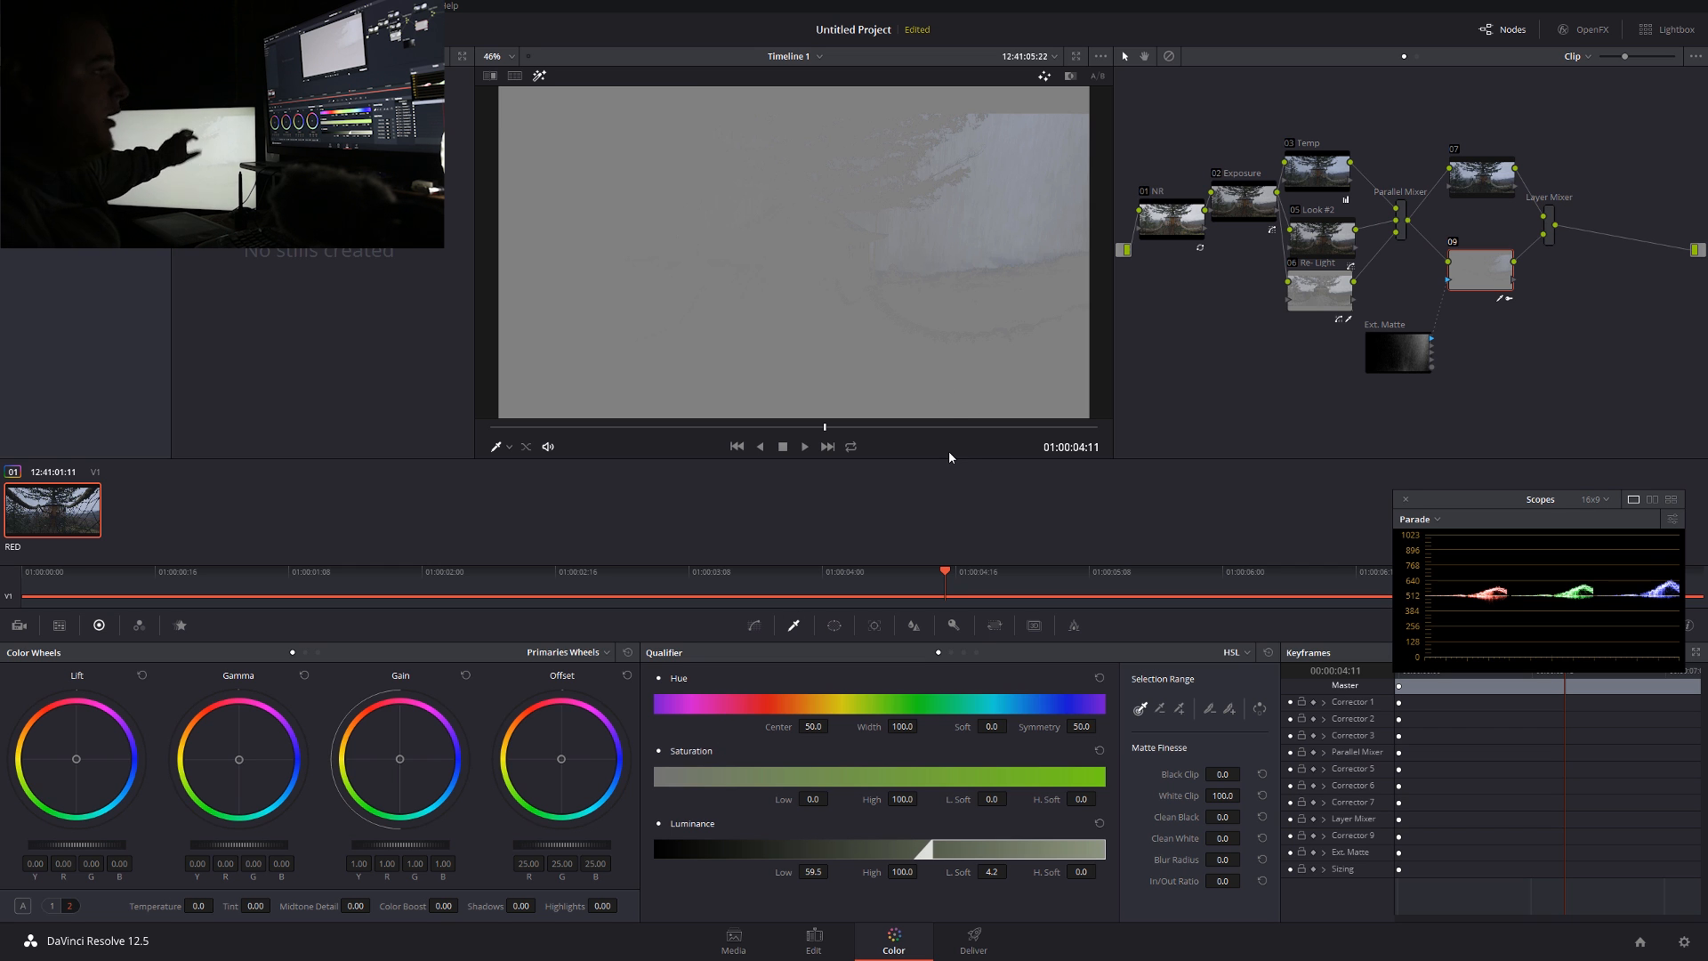
mouse_move(1556, 445)
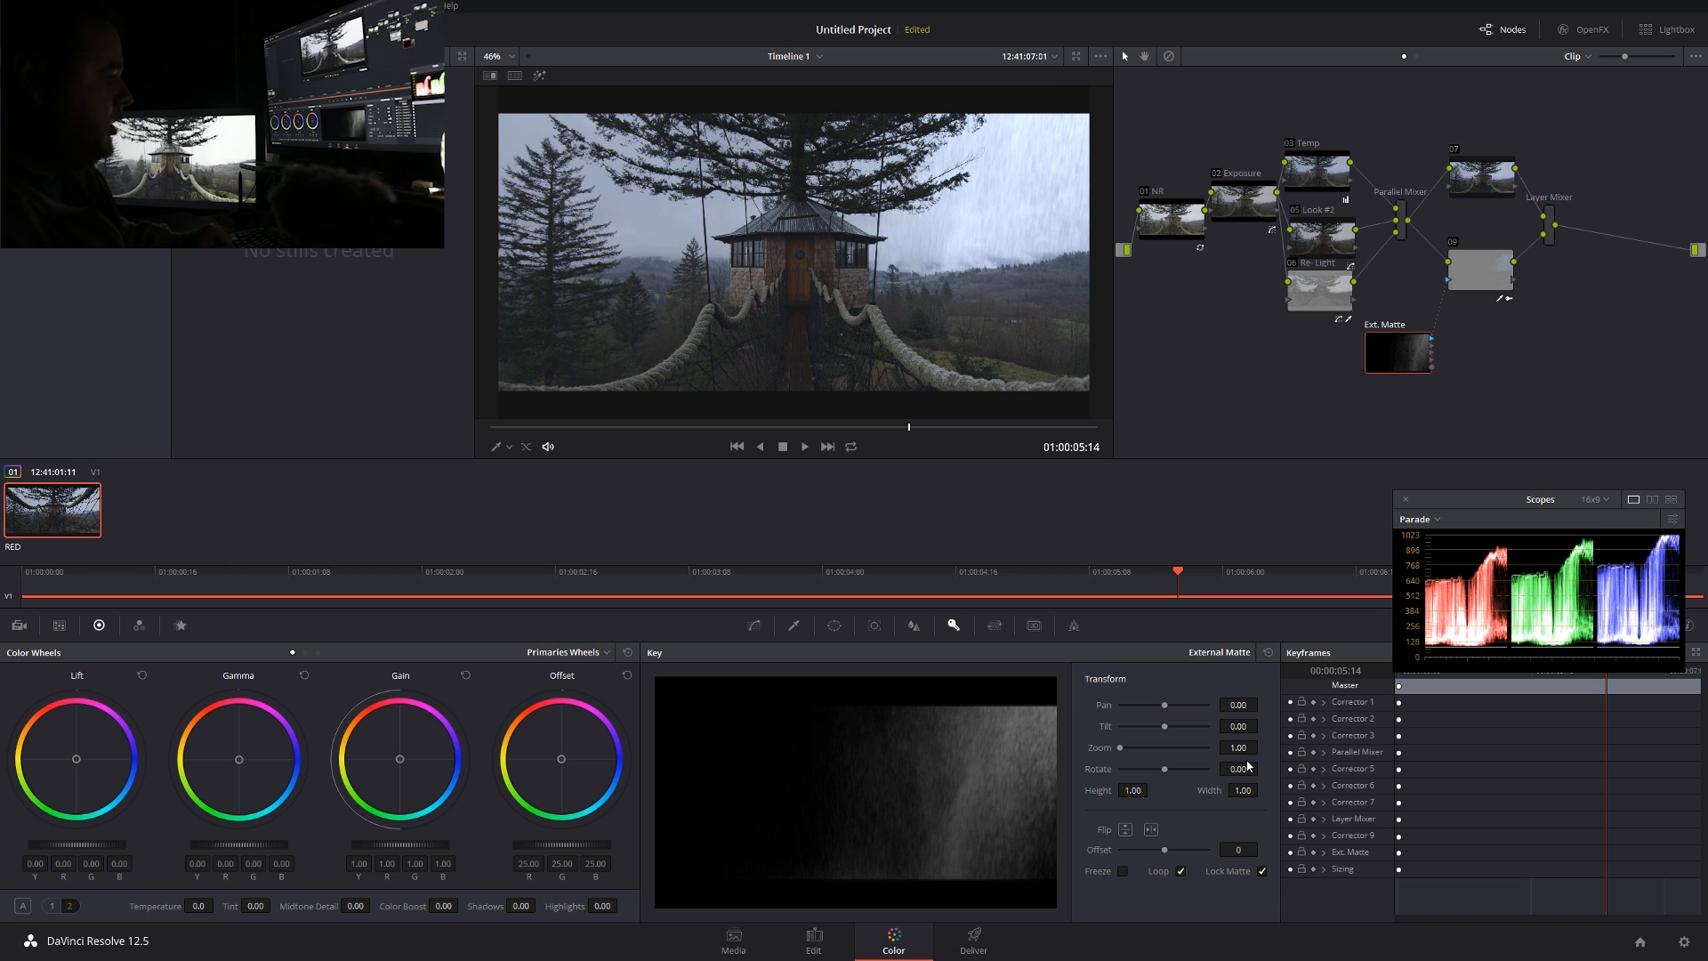
mouse_move(1169, 713)
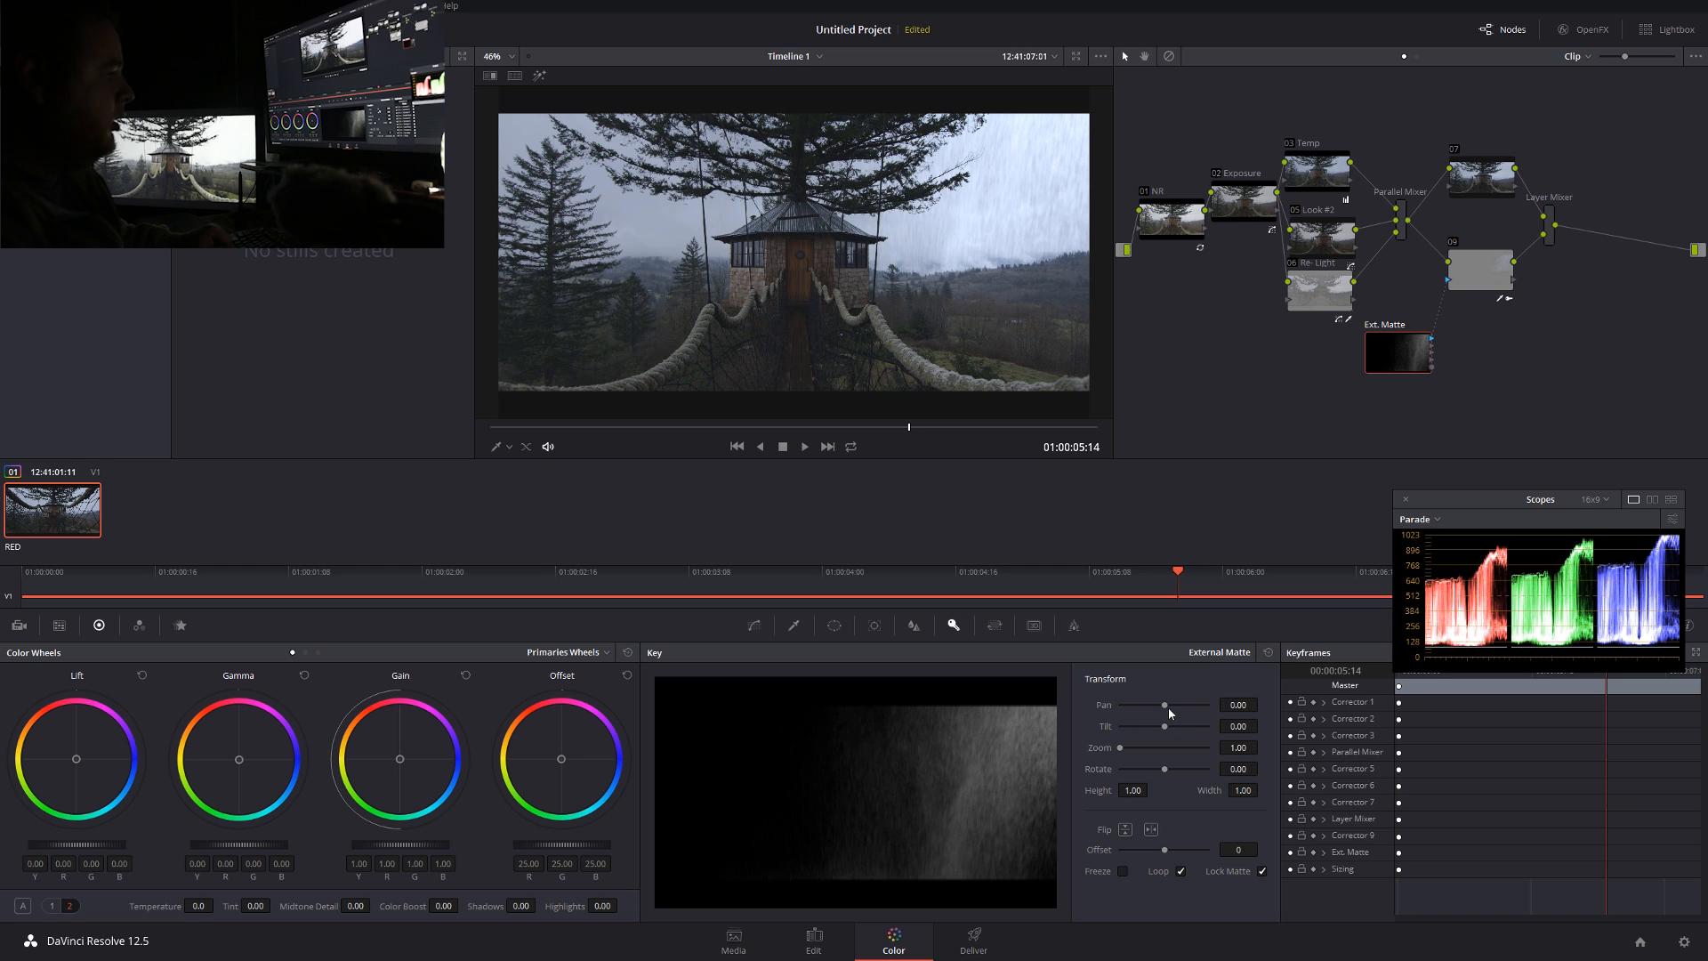
Set rain node 09's Key Output Gain to about 0.548 and Key Input Blur R to 0.079
drag(1165, 705, 1144, 705)
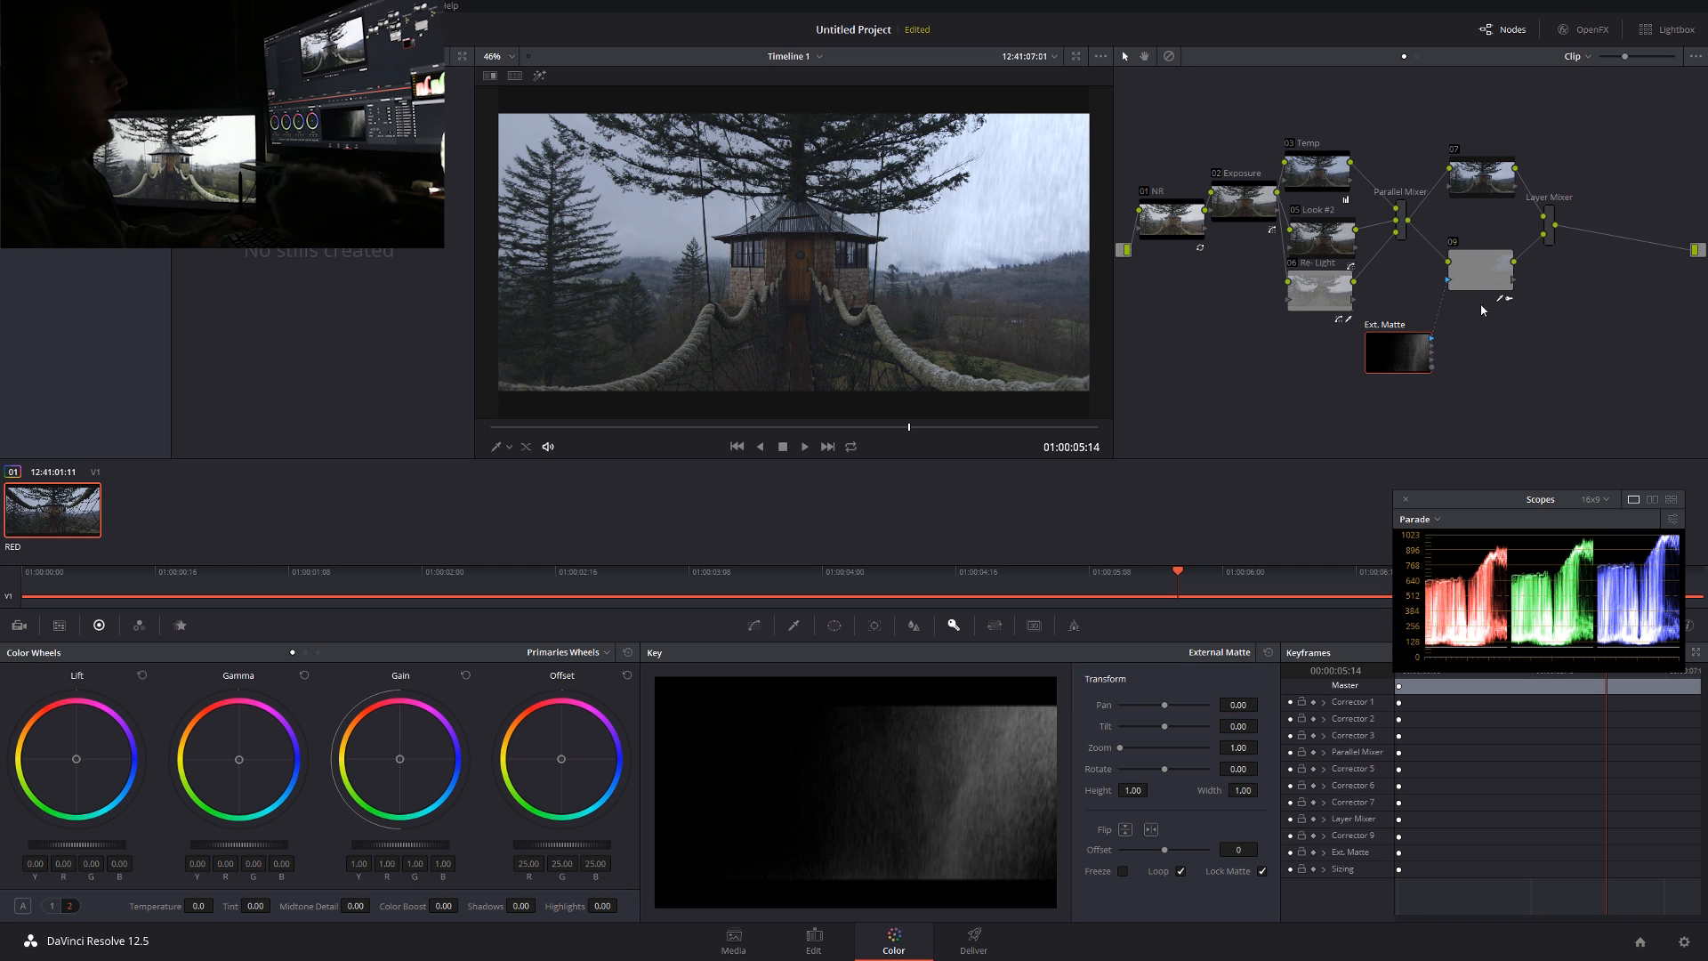
click(953, 624)
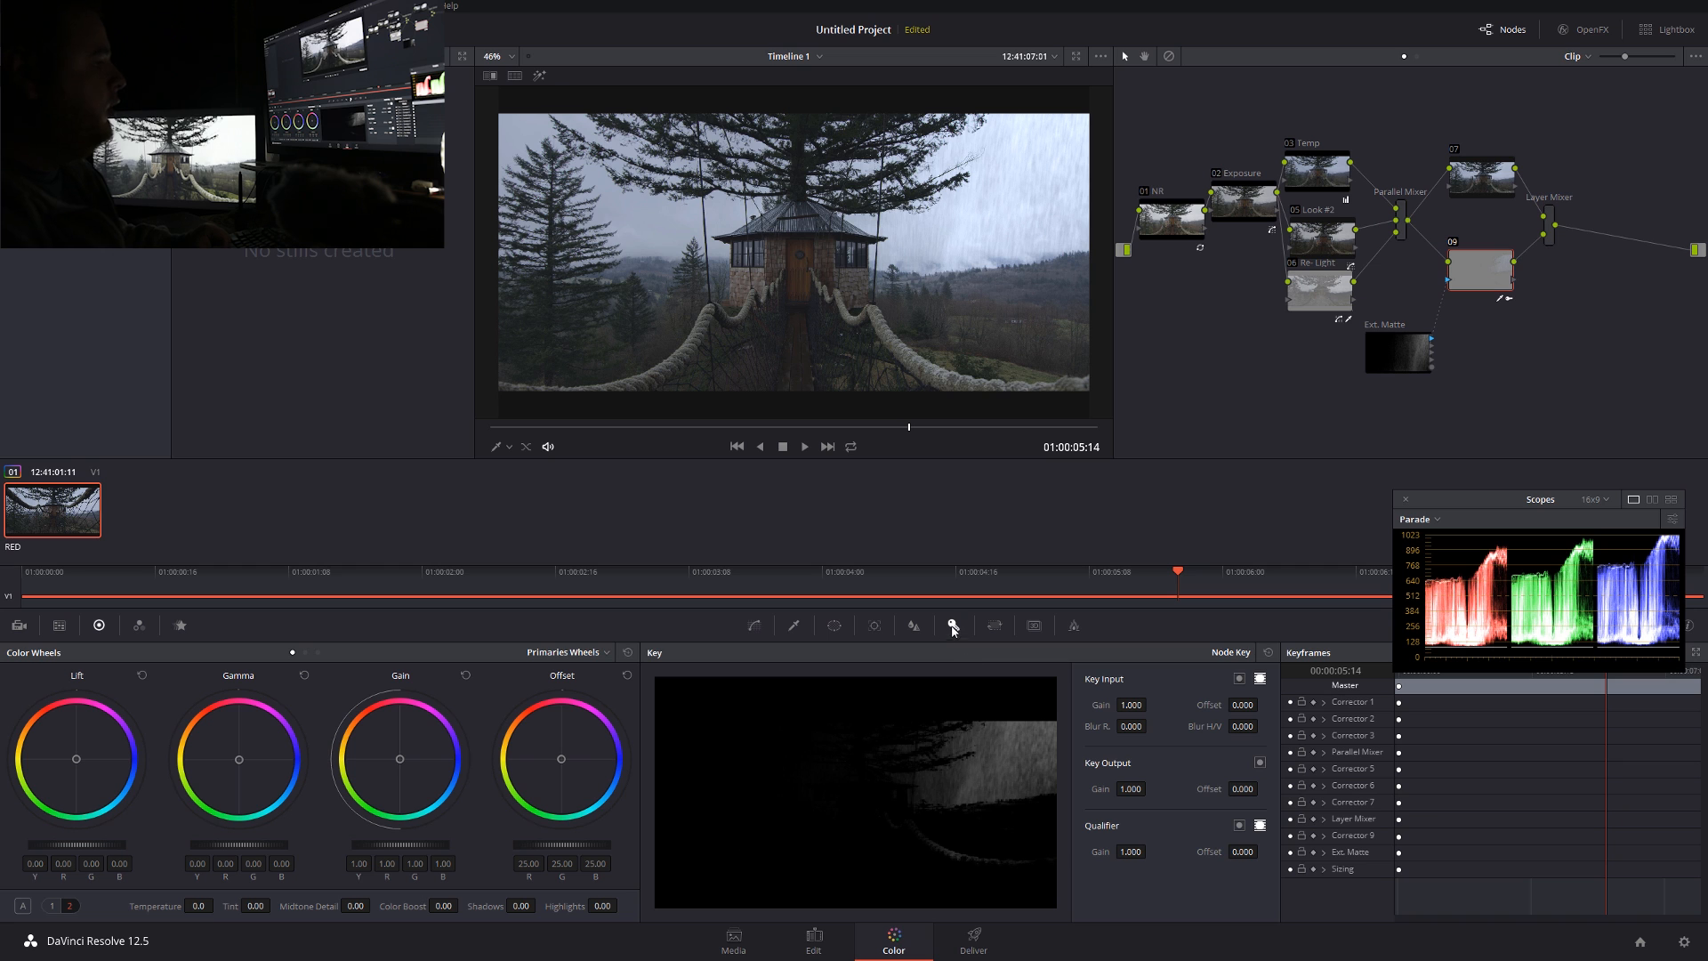
mouse_move(1484, 267)
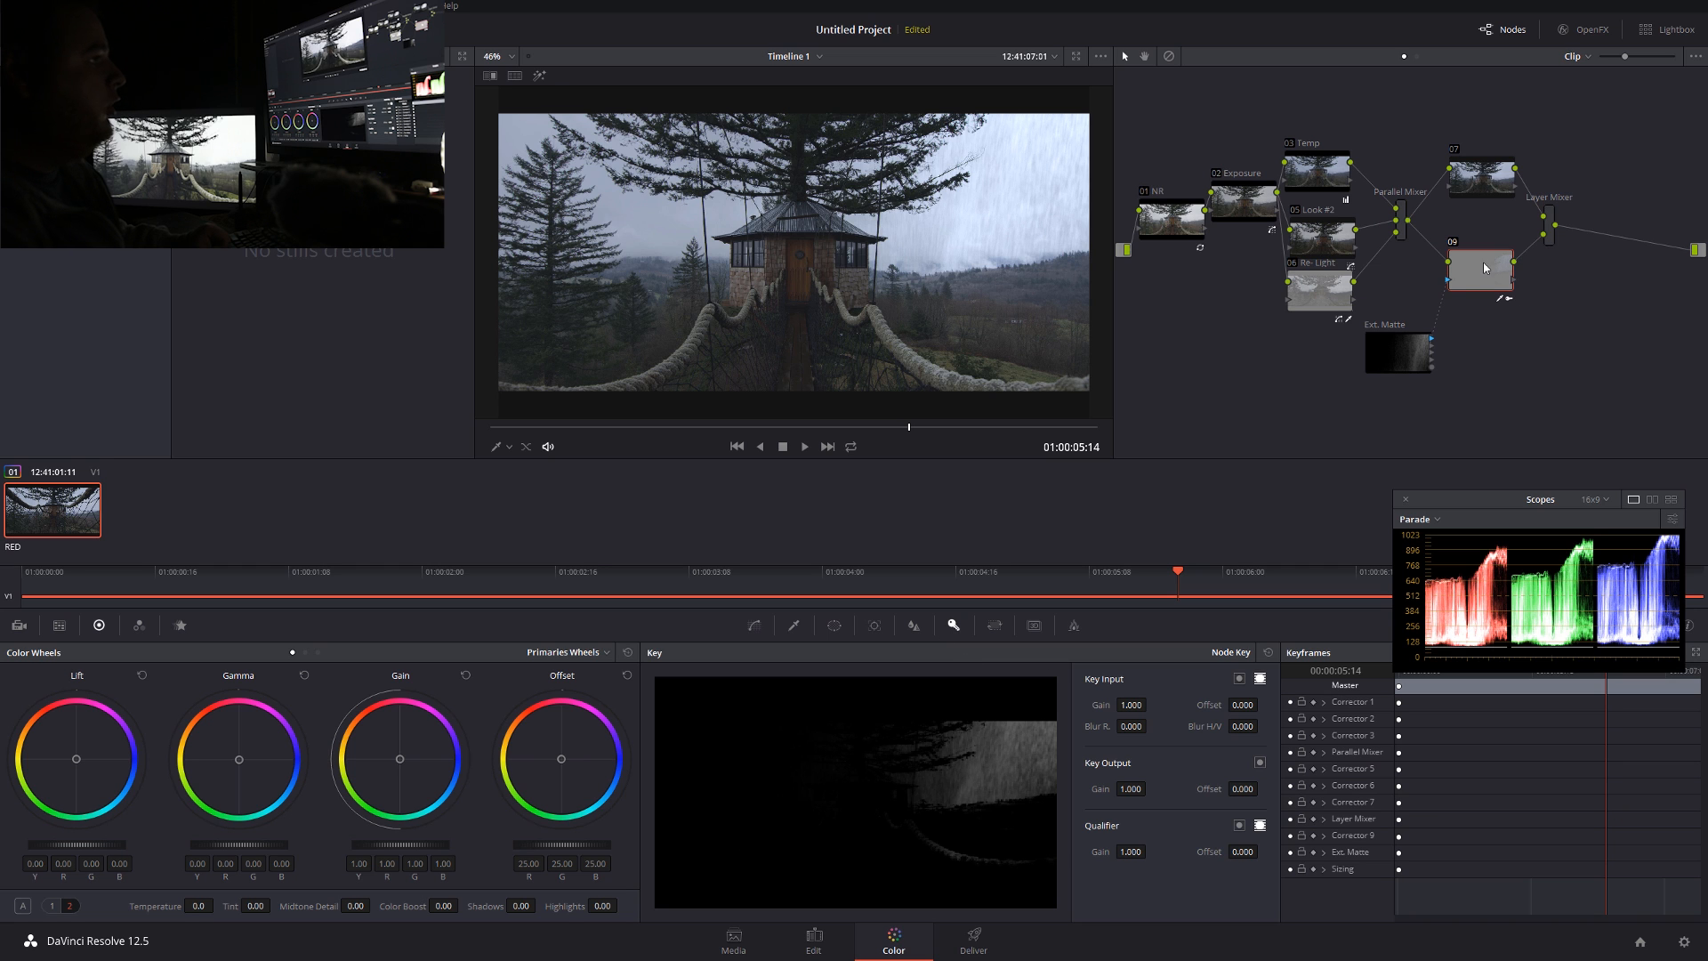
drag(1132, 788, 1112, 787)
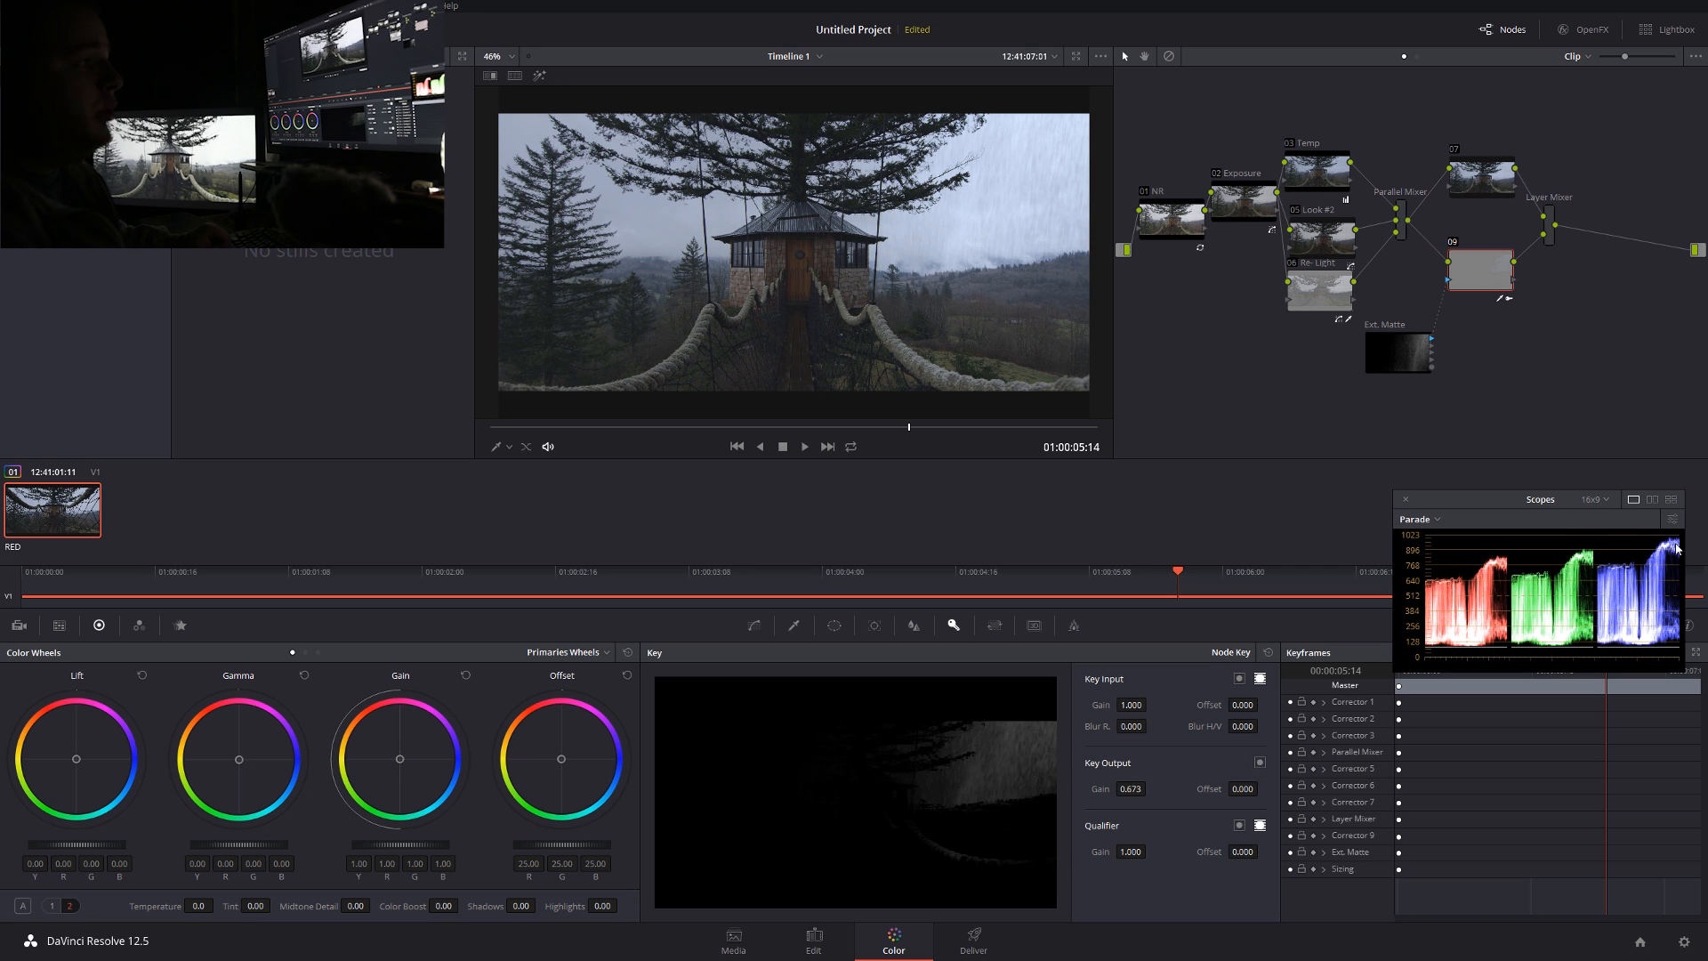
mouse_move(1144, 782)
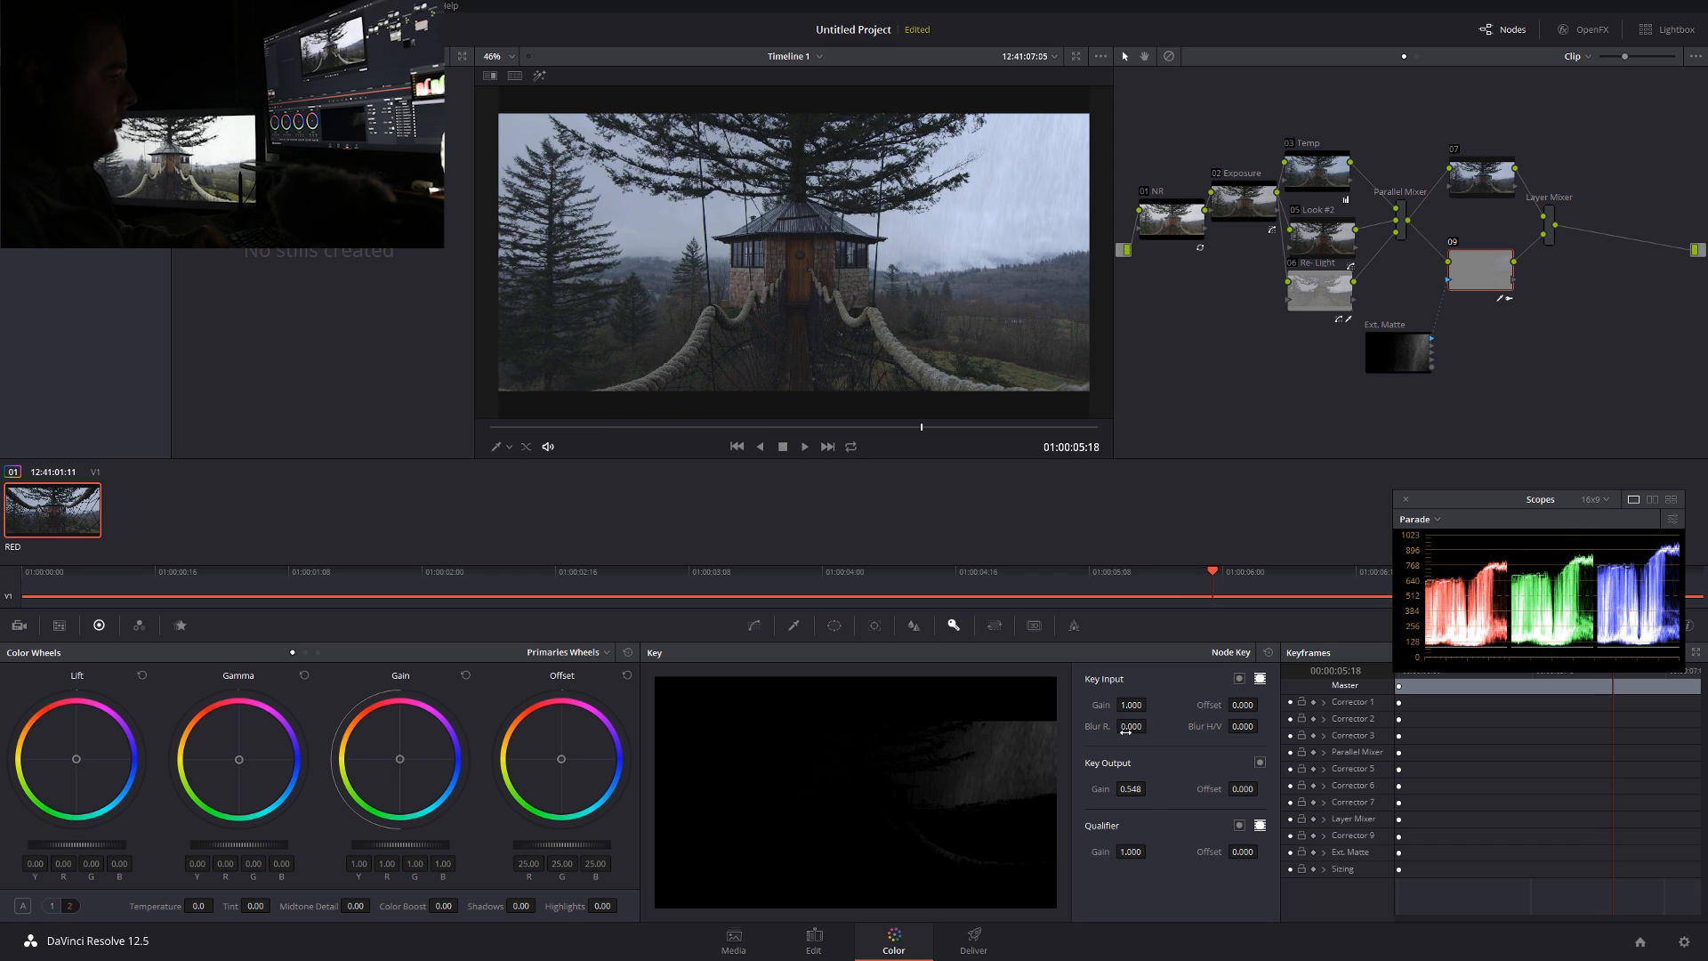
click(1132, 727)
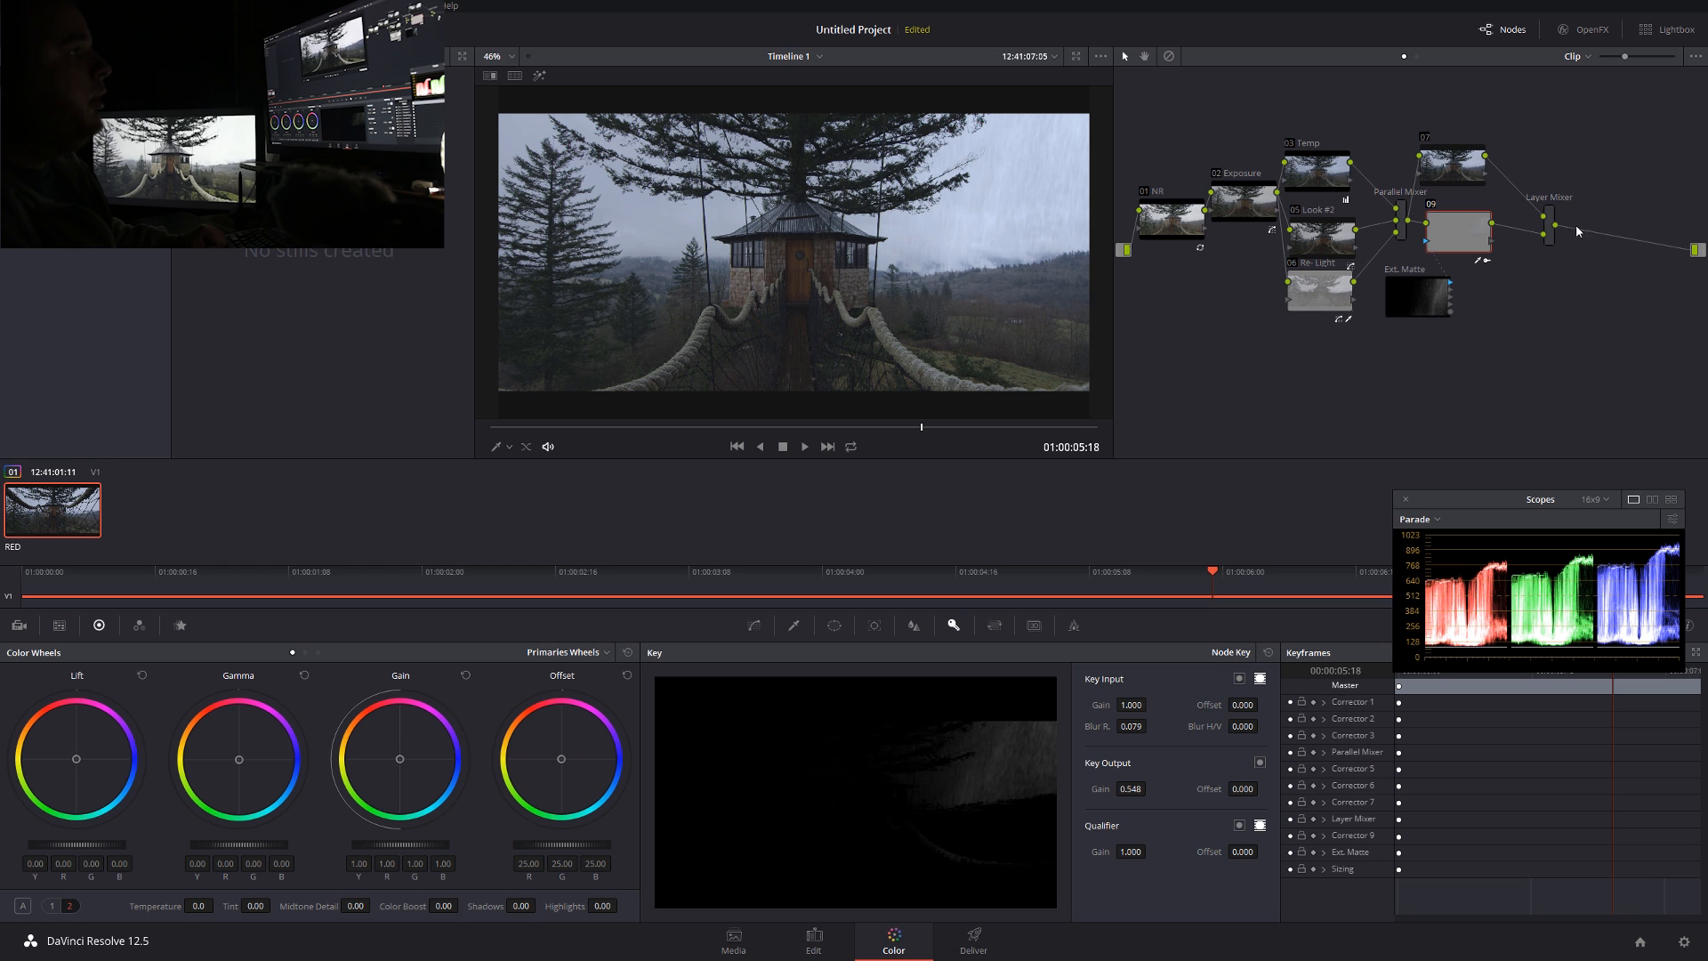
Add node 11 'Contrast' after the Layer Mixer with a gentle S-curve
click(1548, 231)
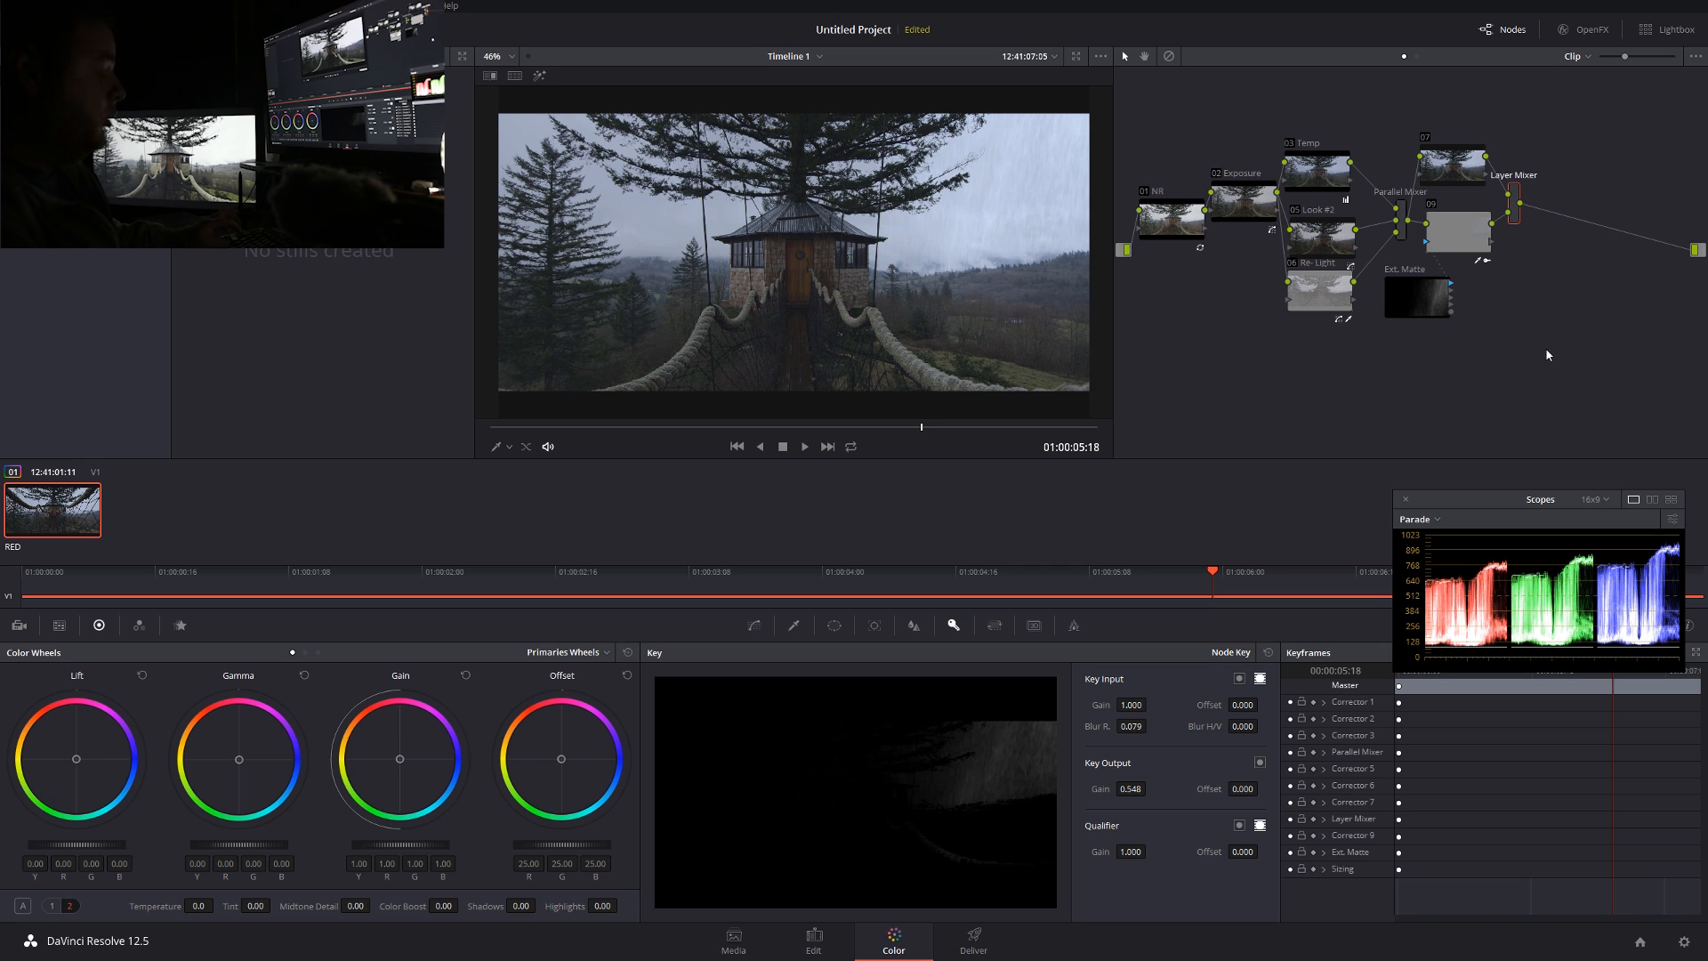
click(1567, 202)
text(Contrast)
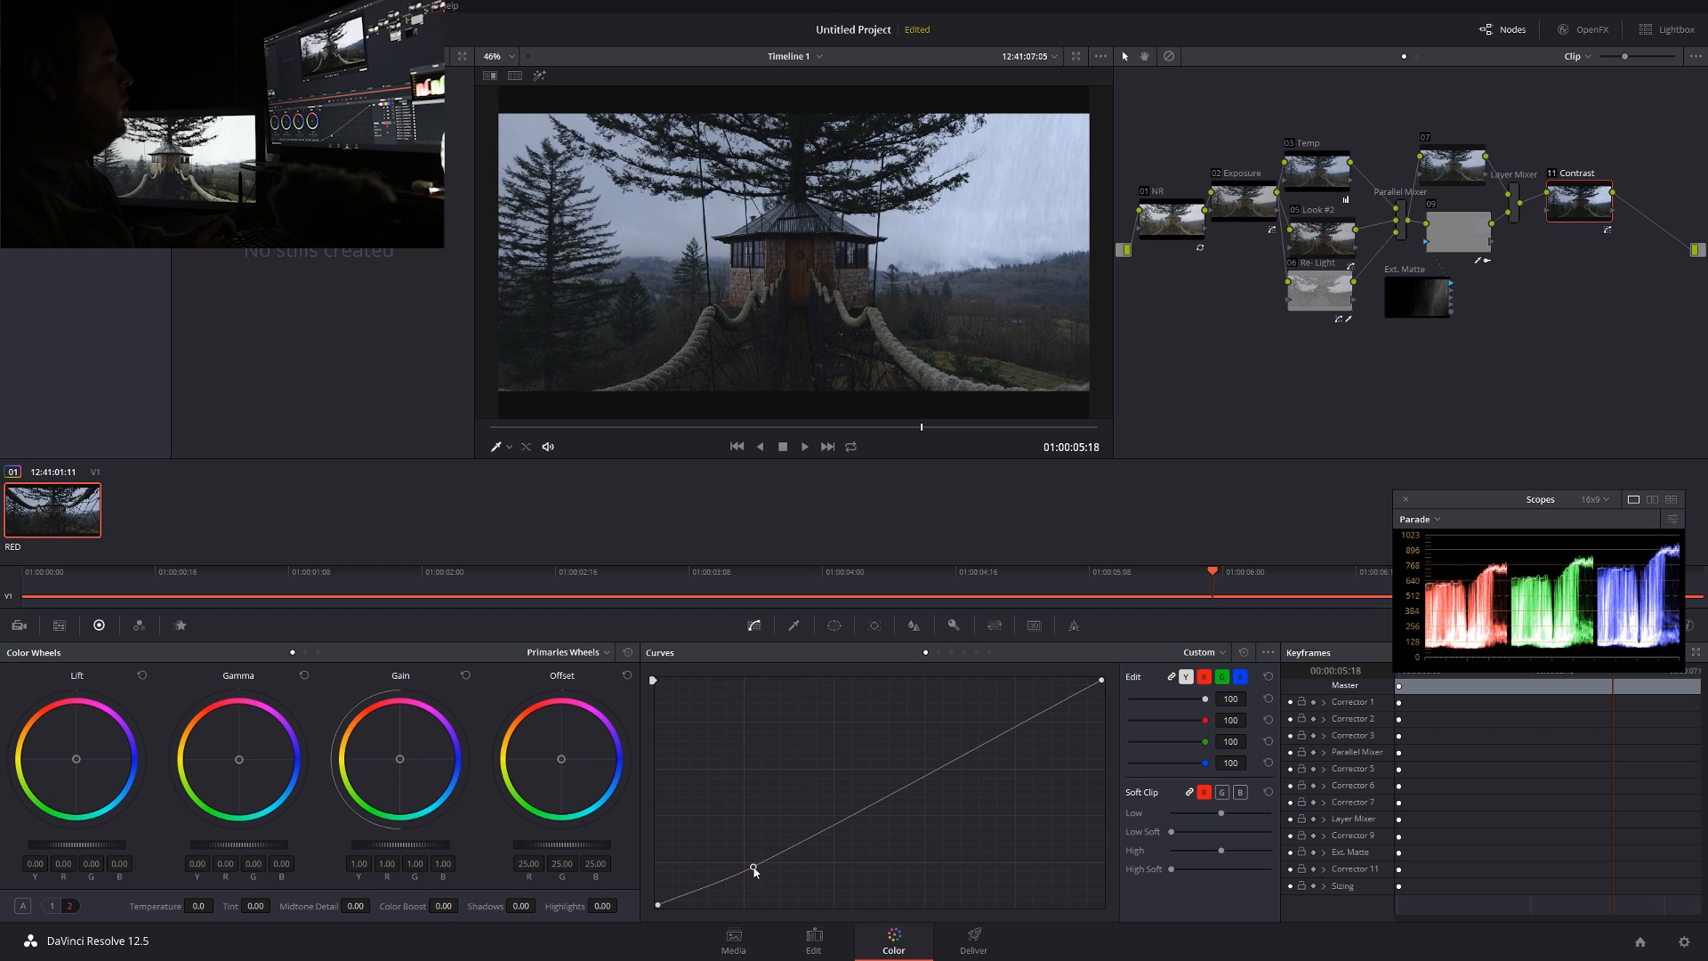
drag(753, 868, 996, 729)
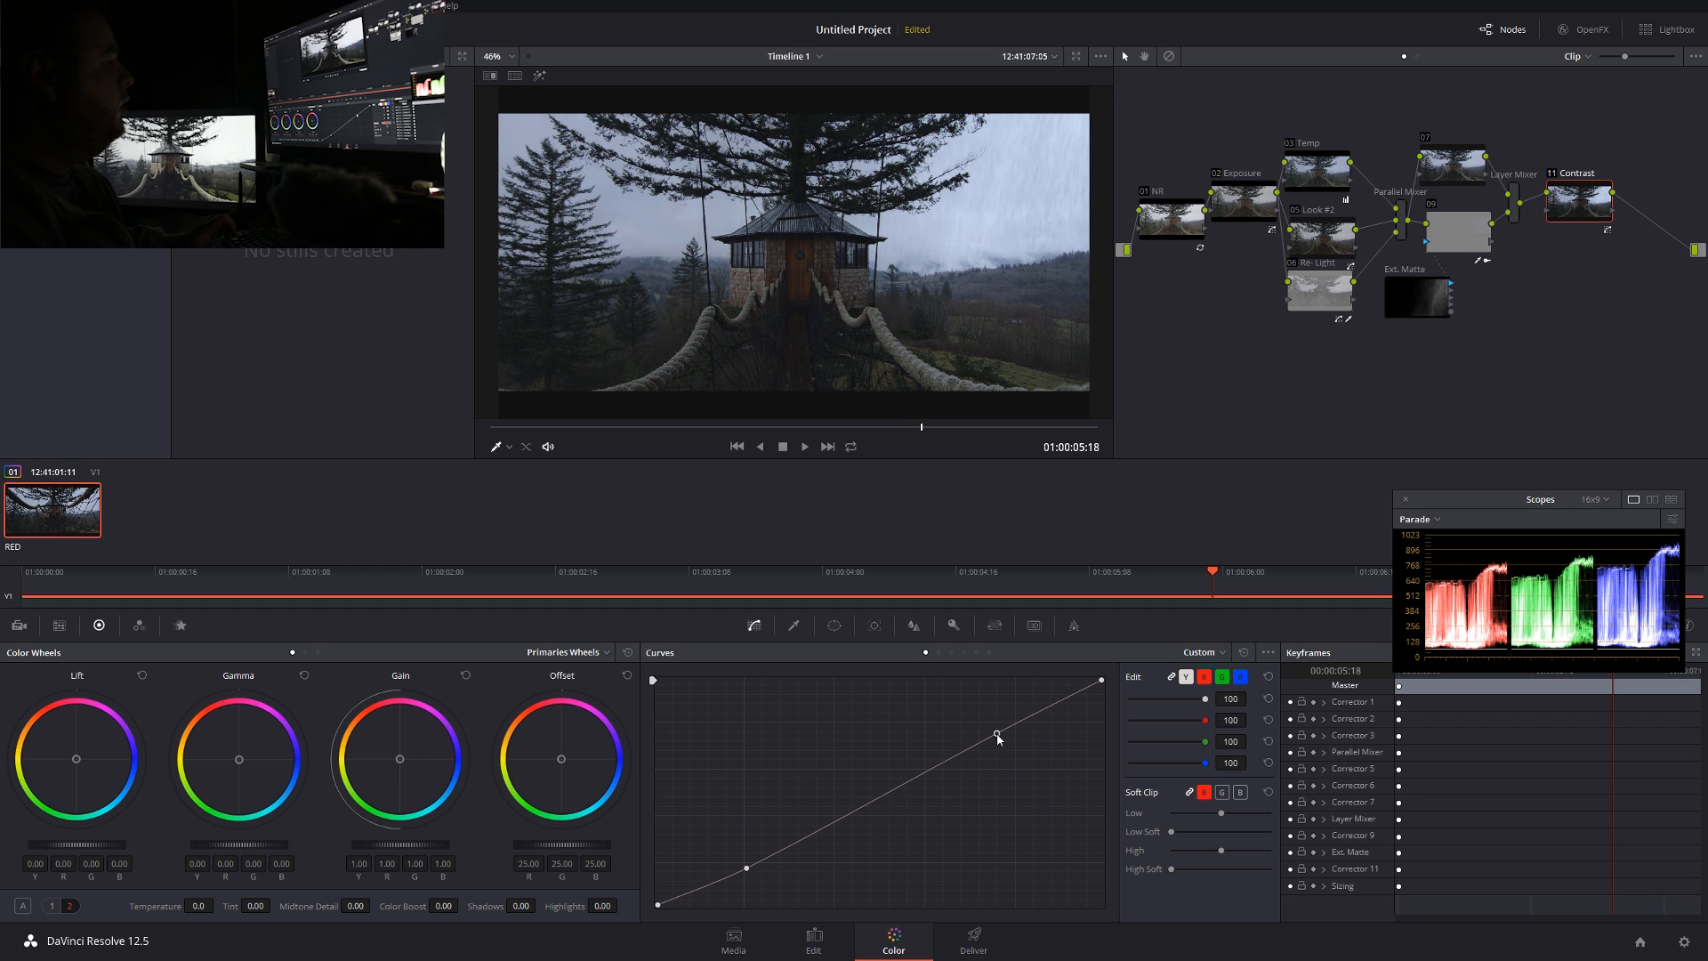
drag(997, 727, 1004, 749)
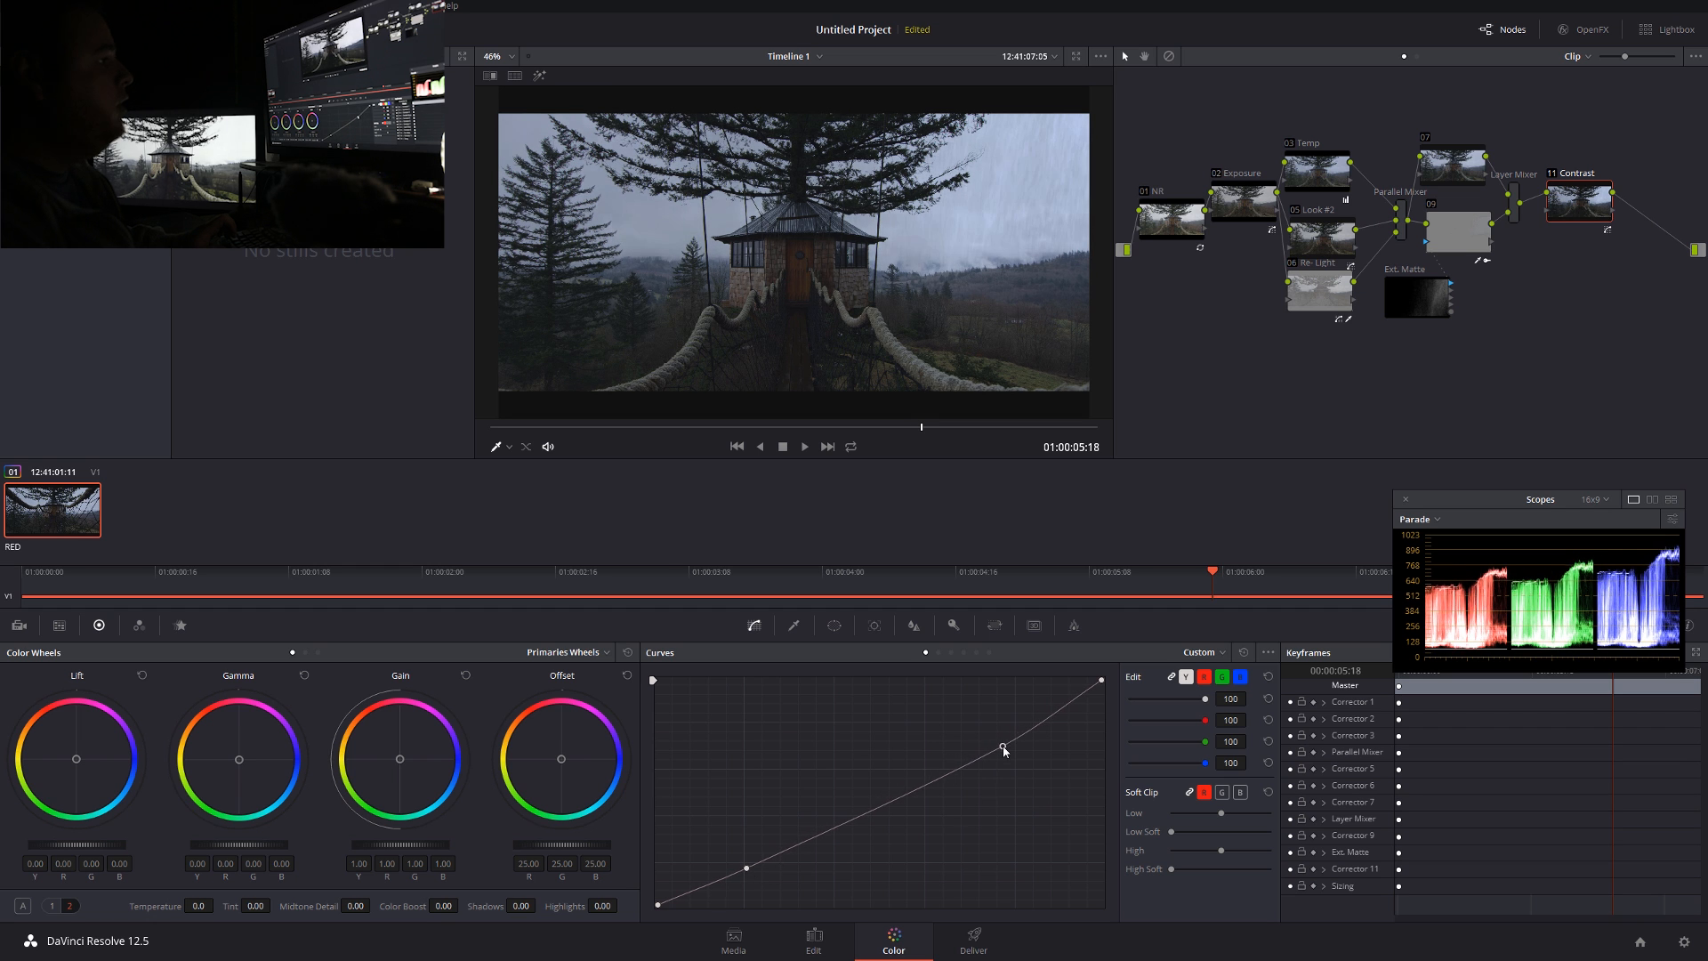
drag(1003, 749, 1000, 738)
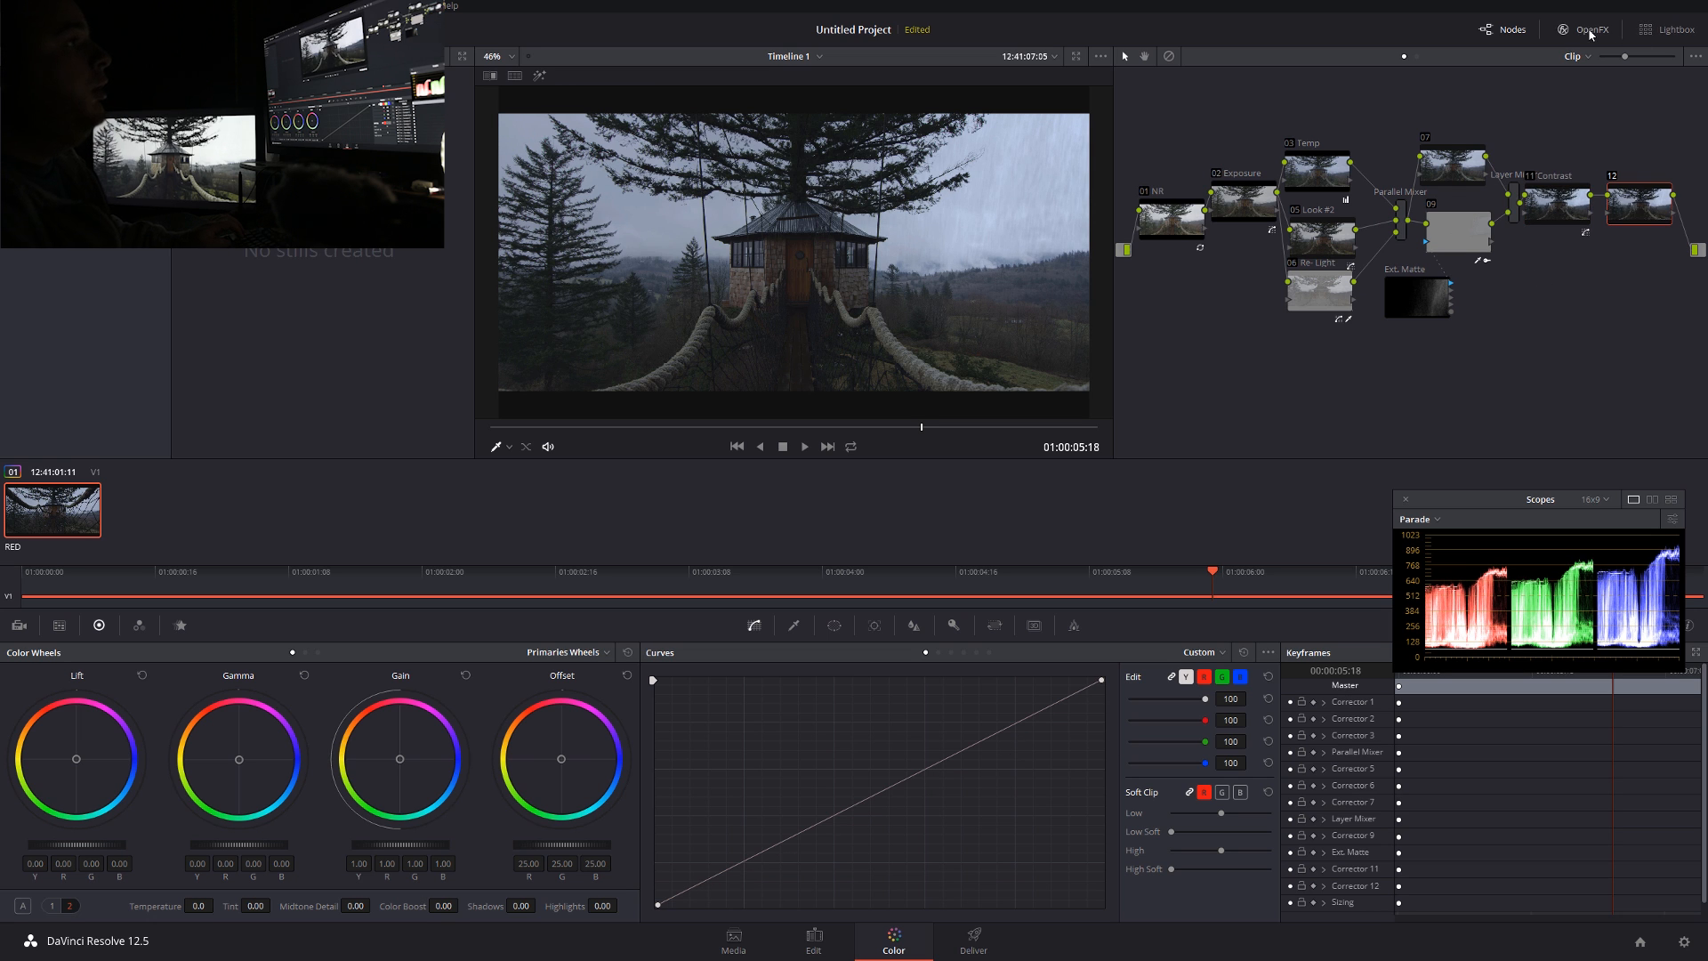
Apply FilmConvert Pro 2.0 to node 12 with Film Color and Curve set to 0
click(1590, 30)
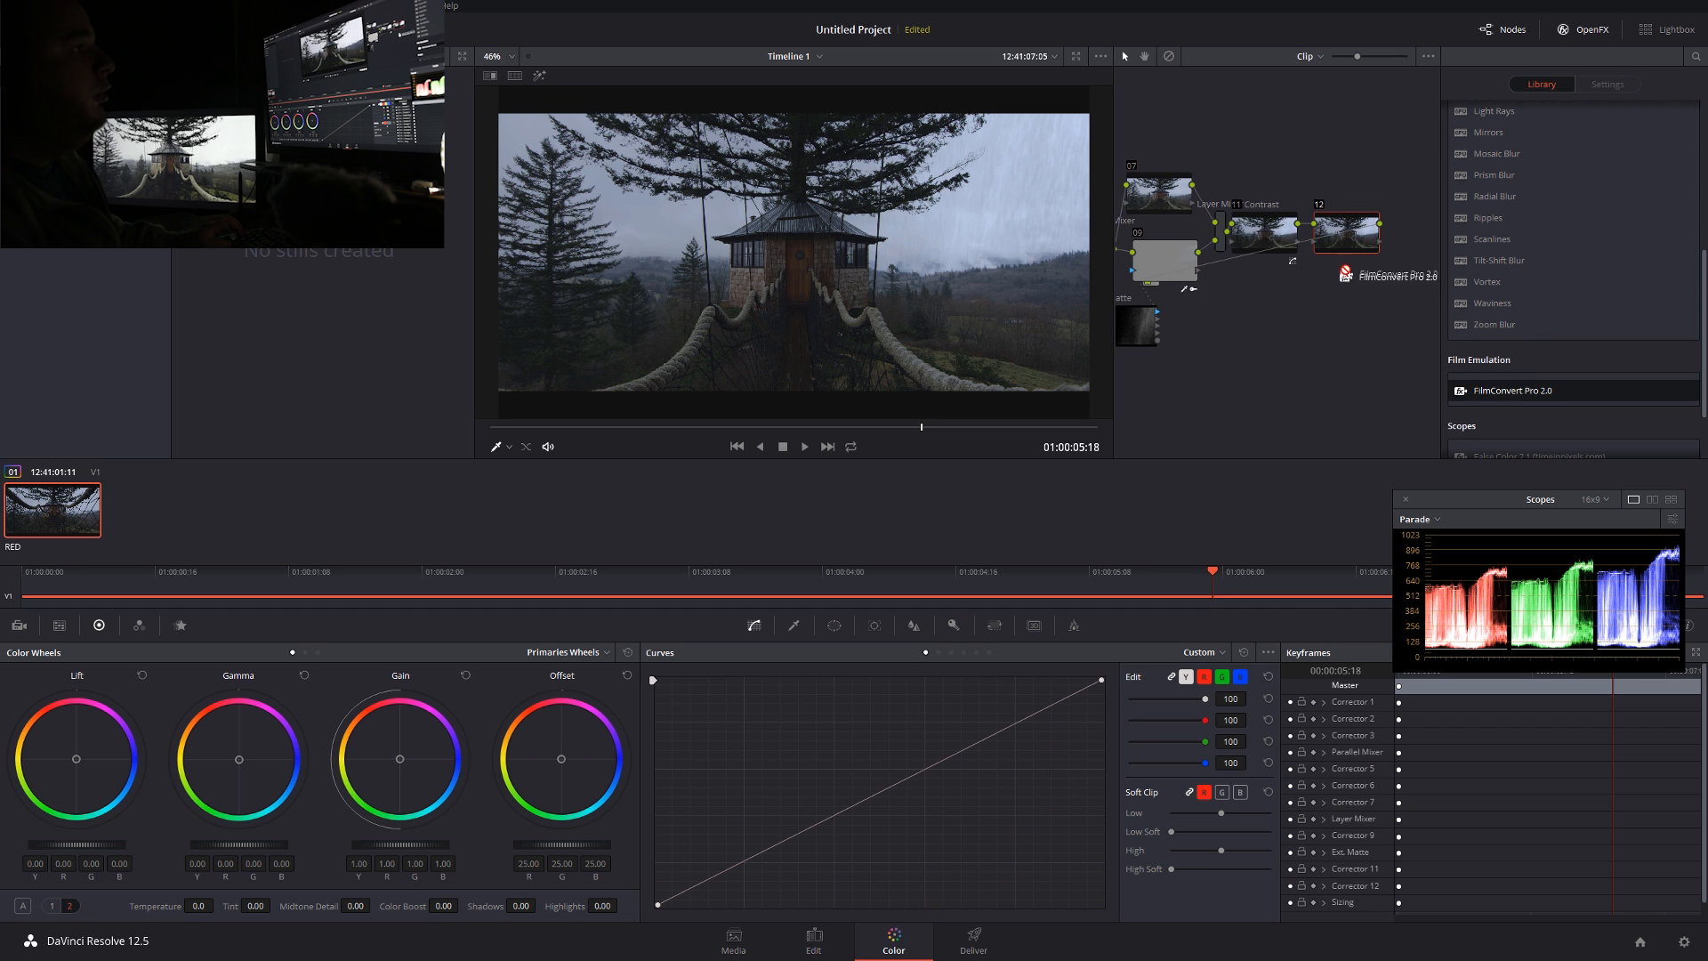
click(1606, 84)
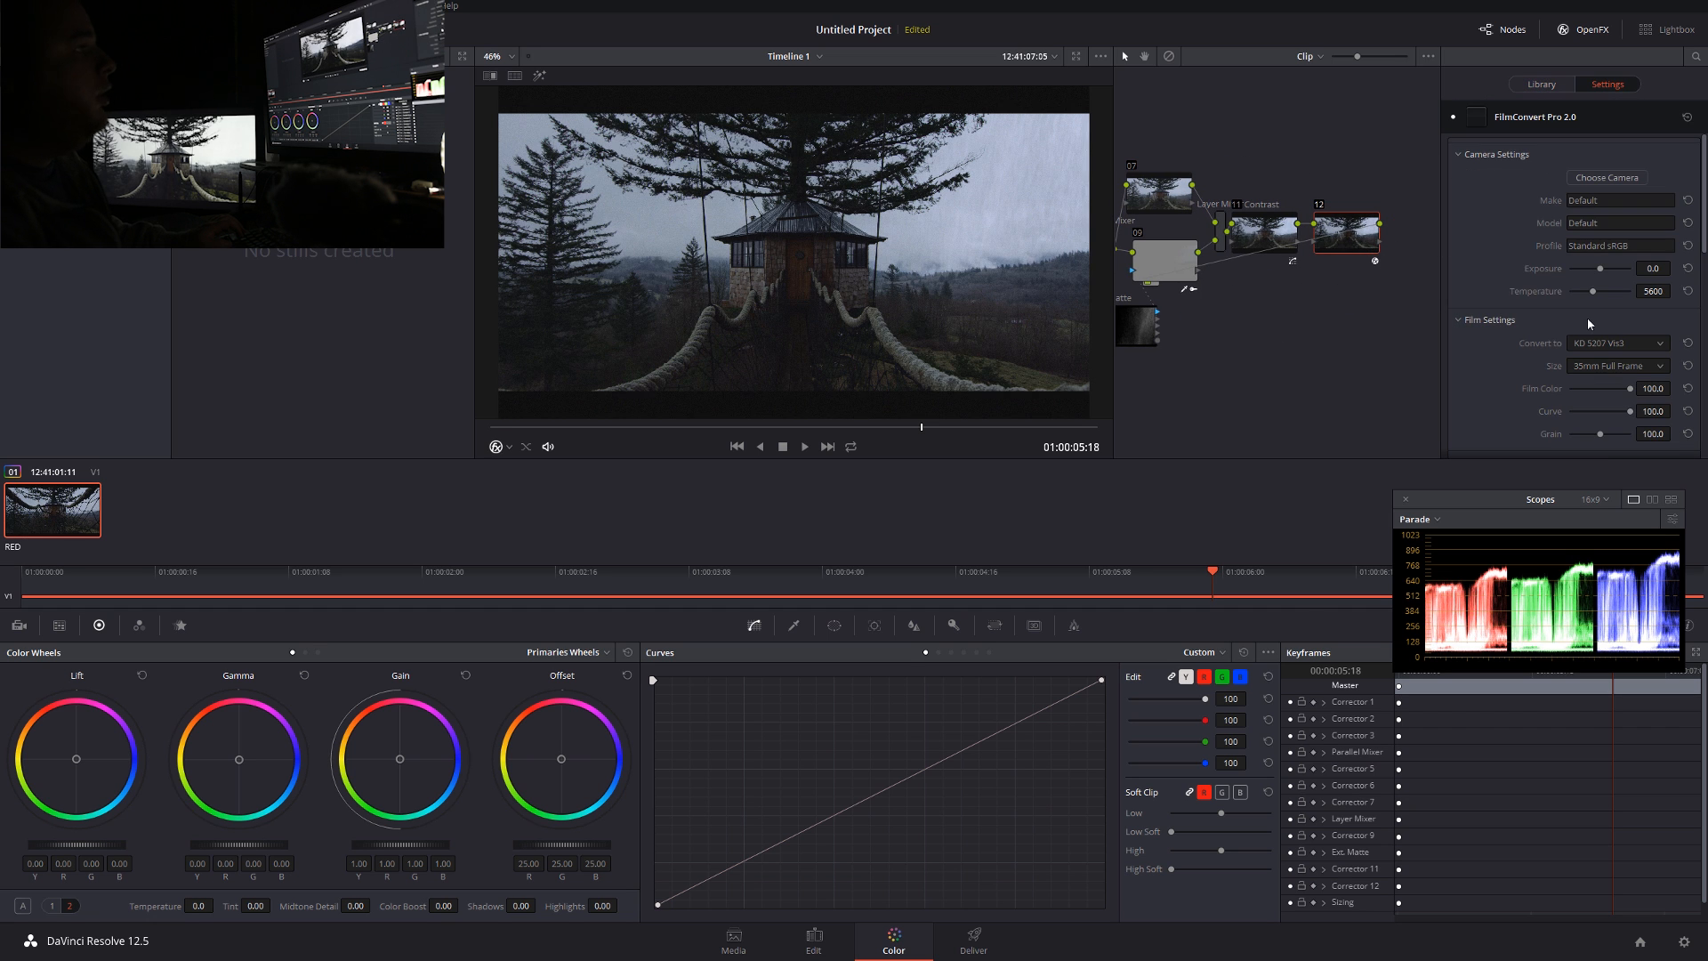
scroll(down, 3)
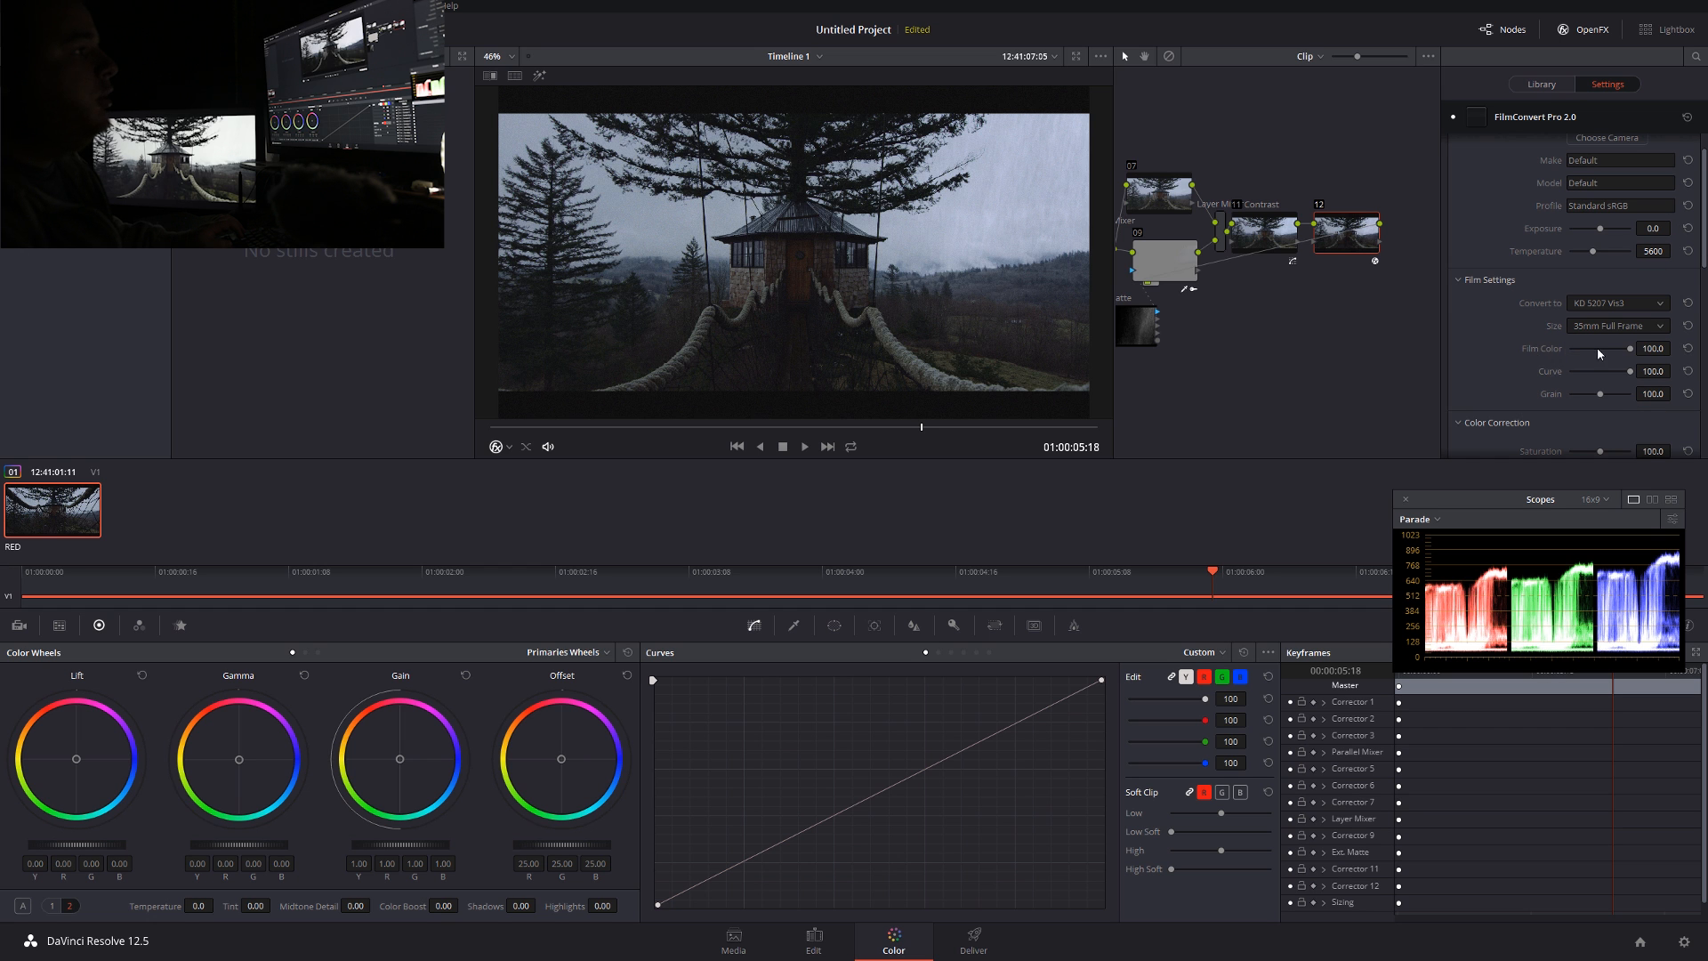
drag(1631, 348, 1601, 348)
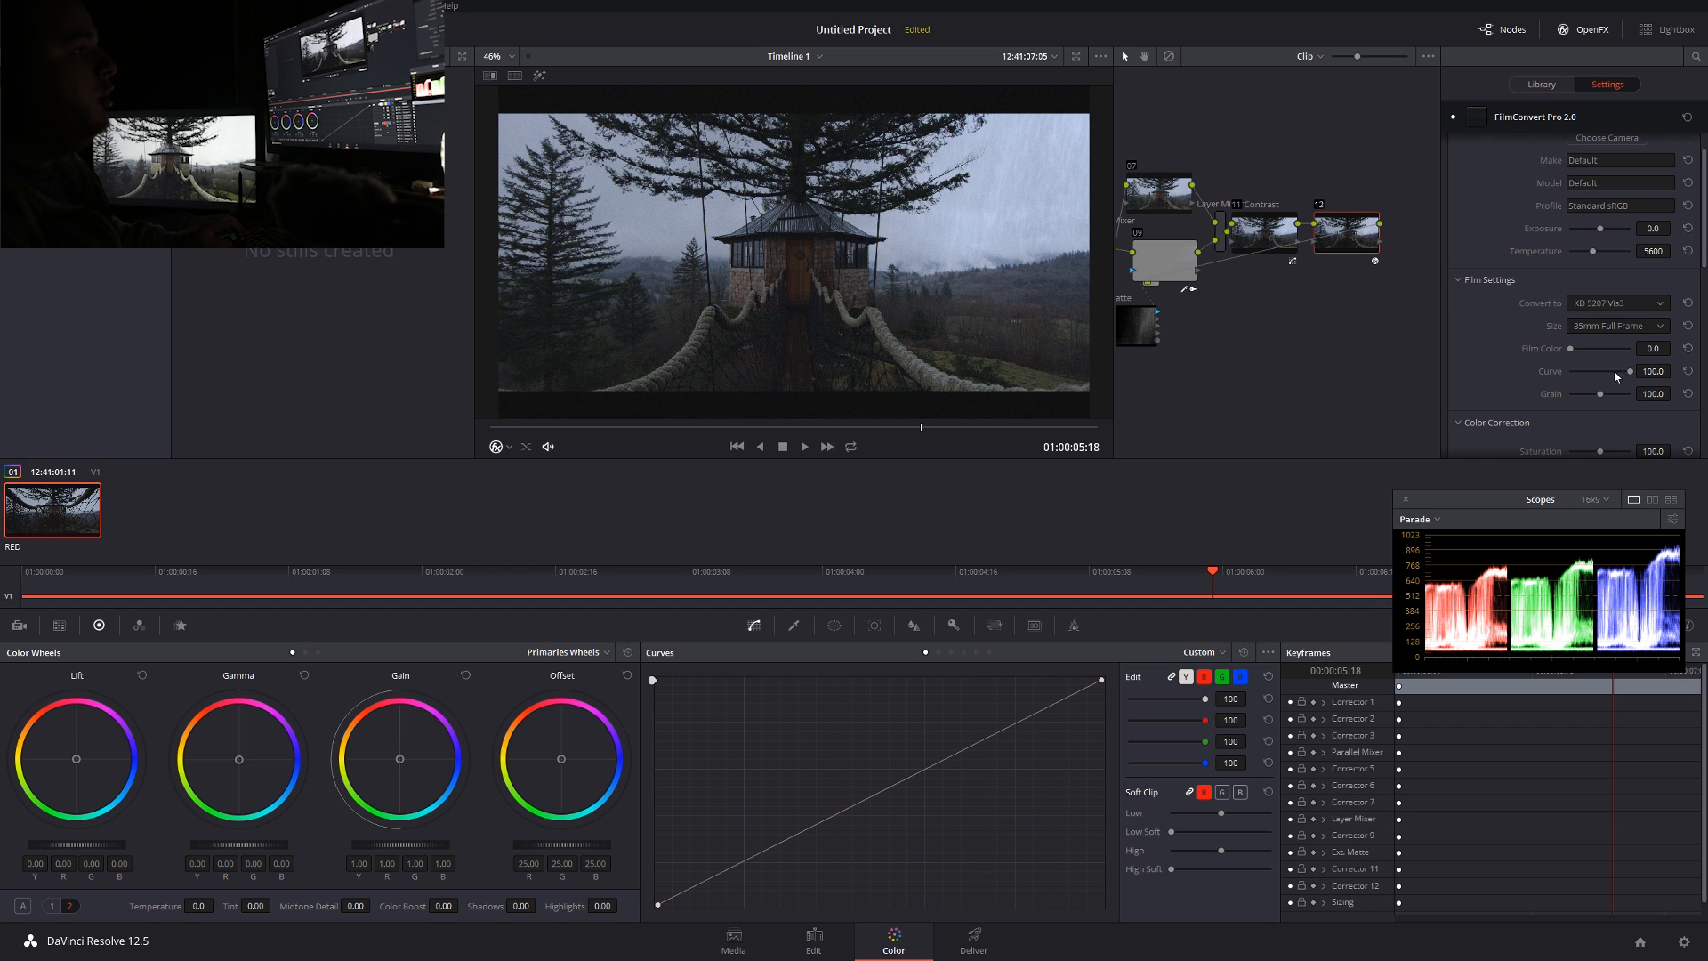
drag(1631, 371, 1563, 370)
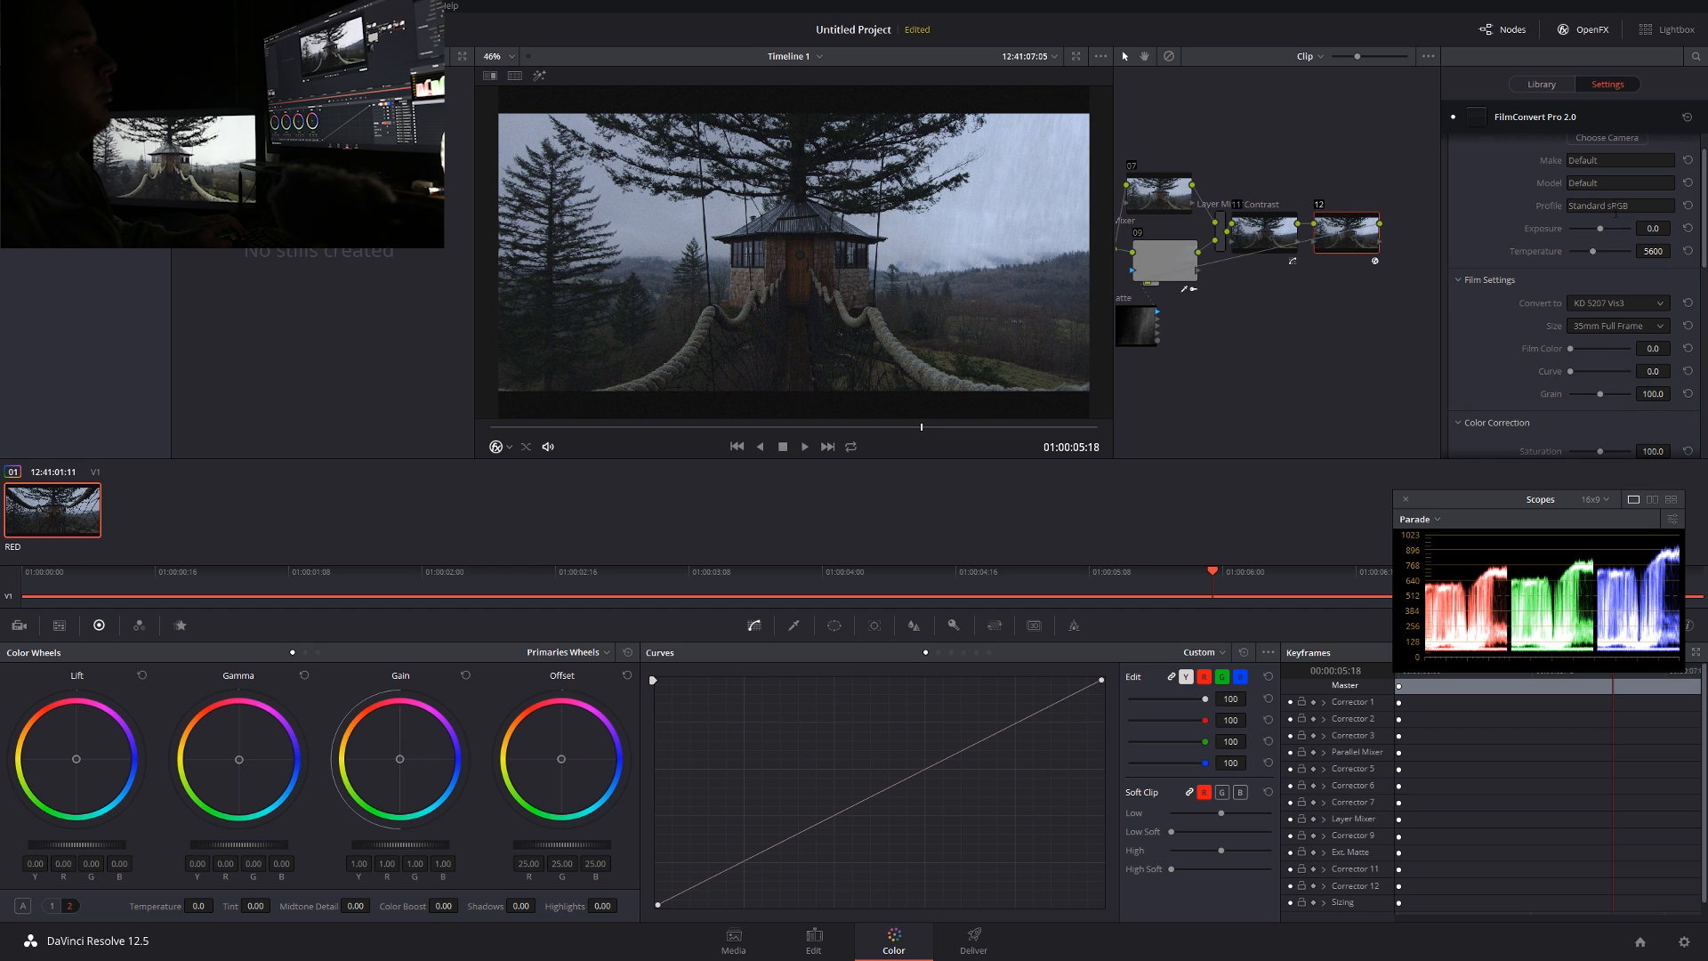
click(1617, 326)
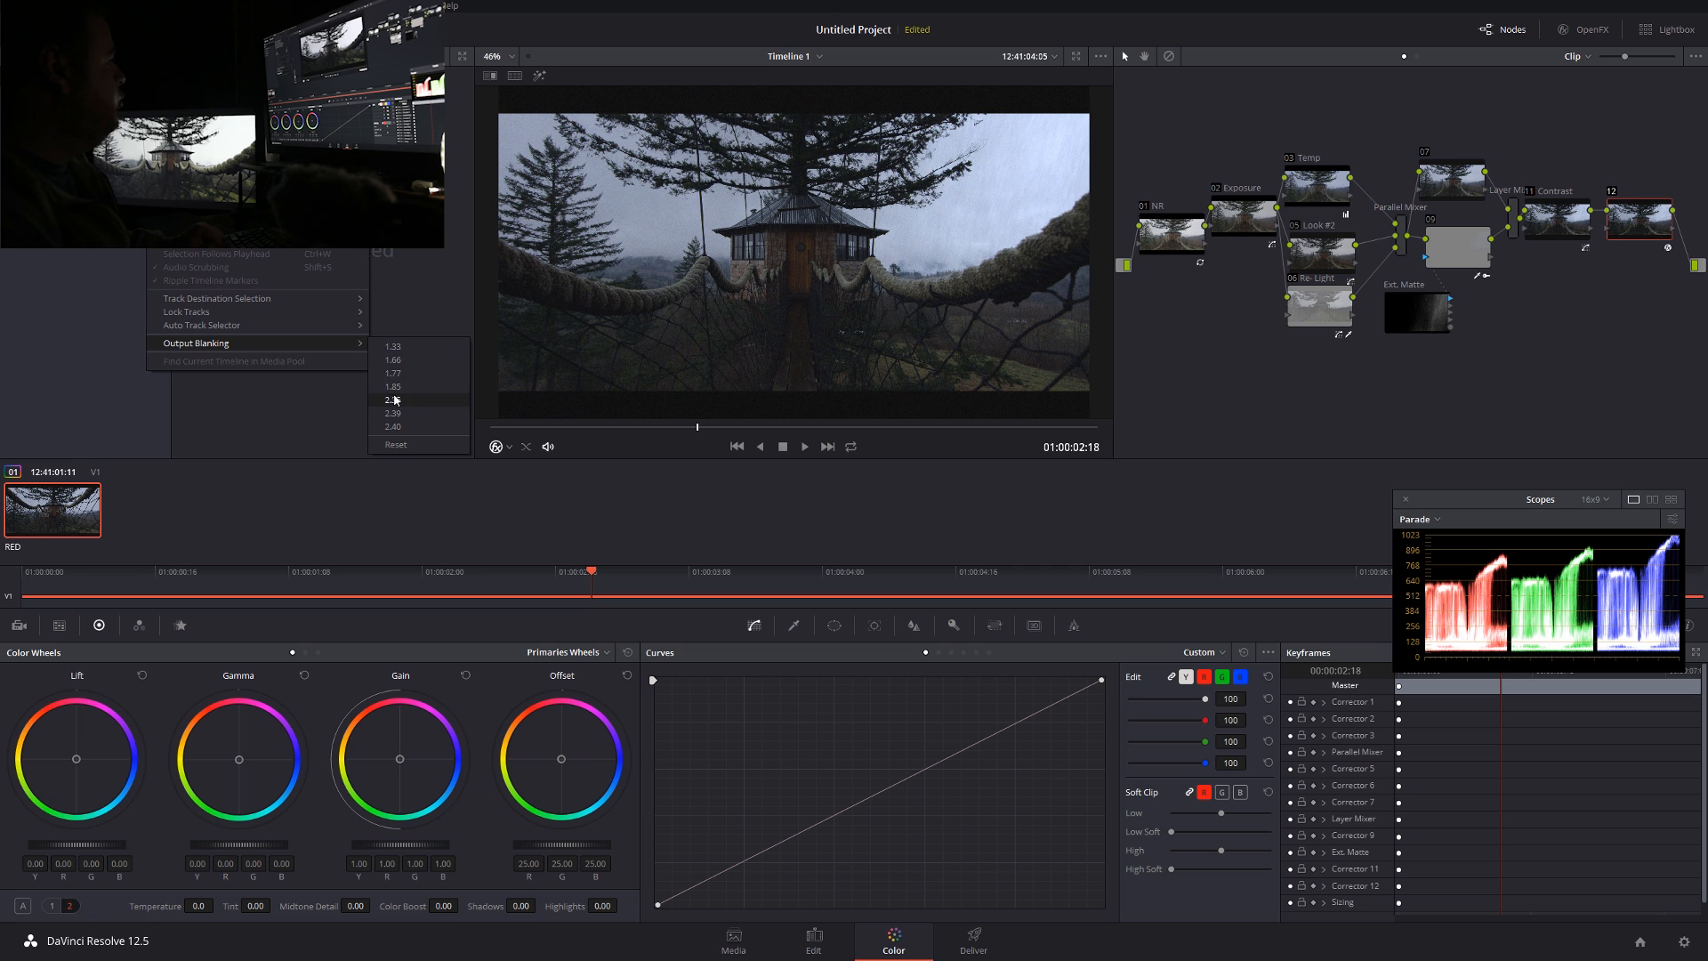
Apply 2.35 output blanking and set FilmConvert's film size to Super 16 on node 12
click(392, 398)
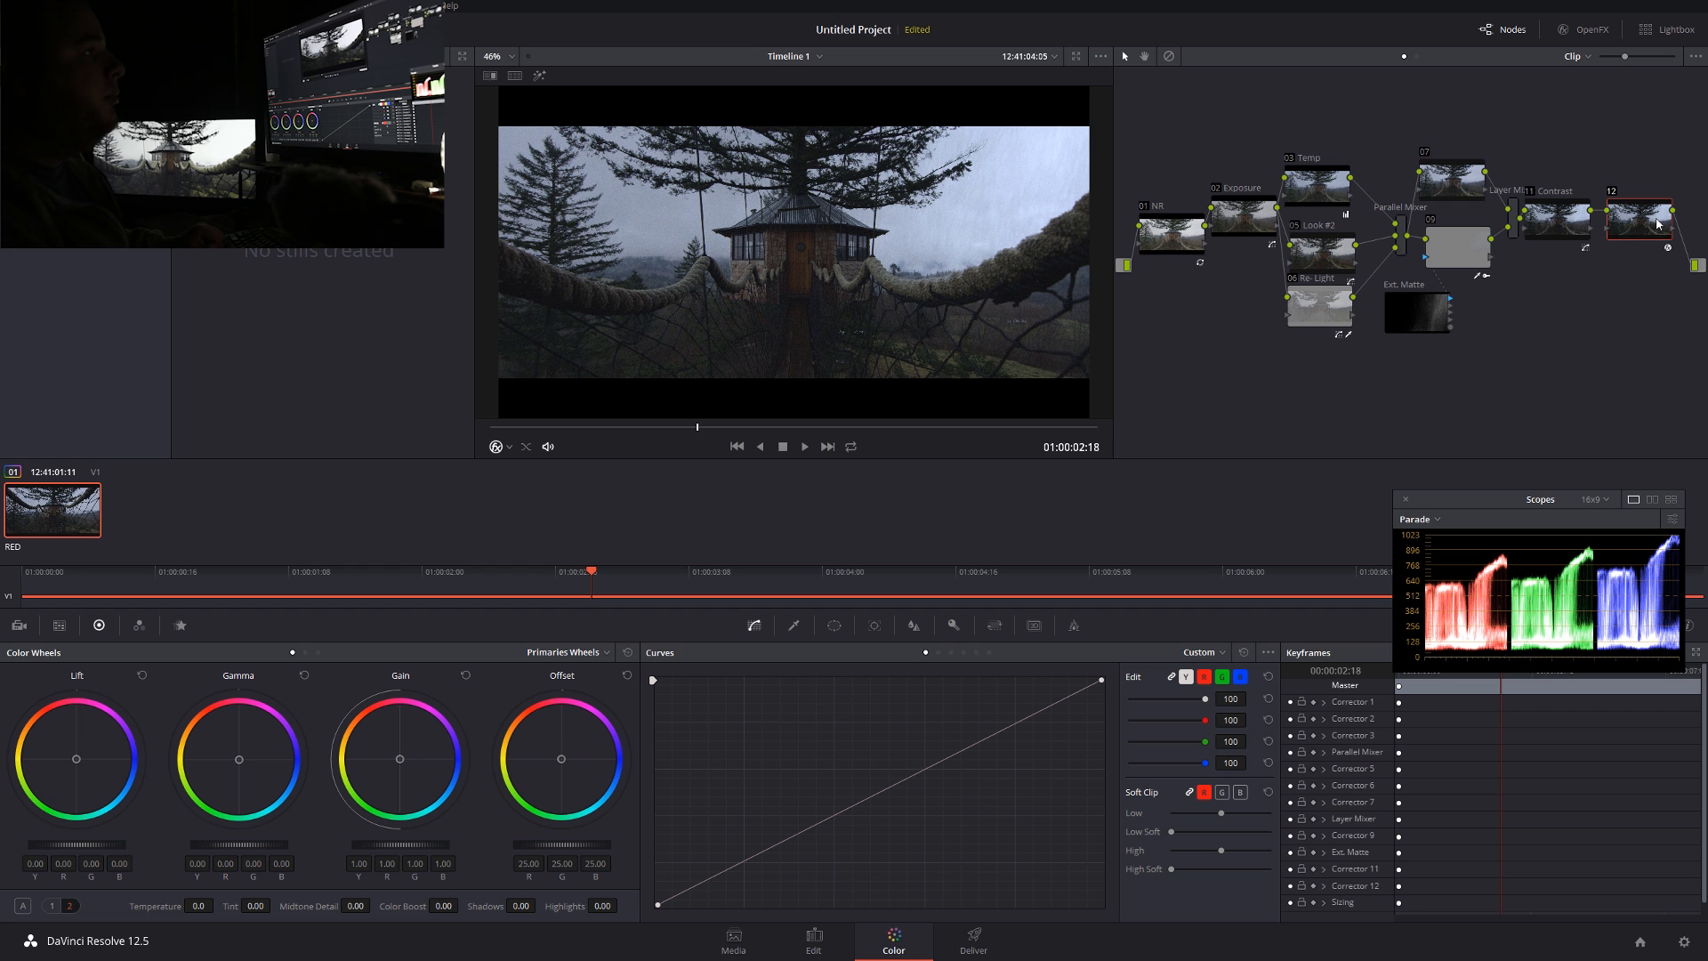
click(1592, 30)
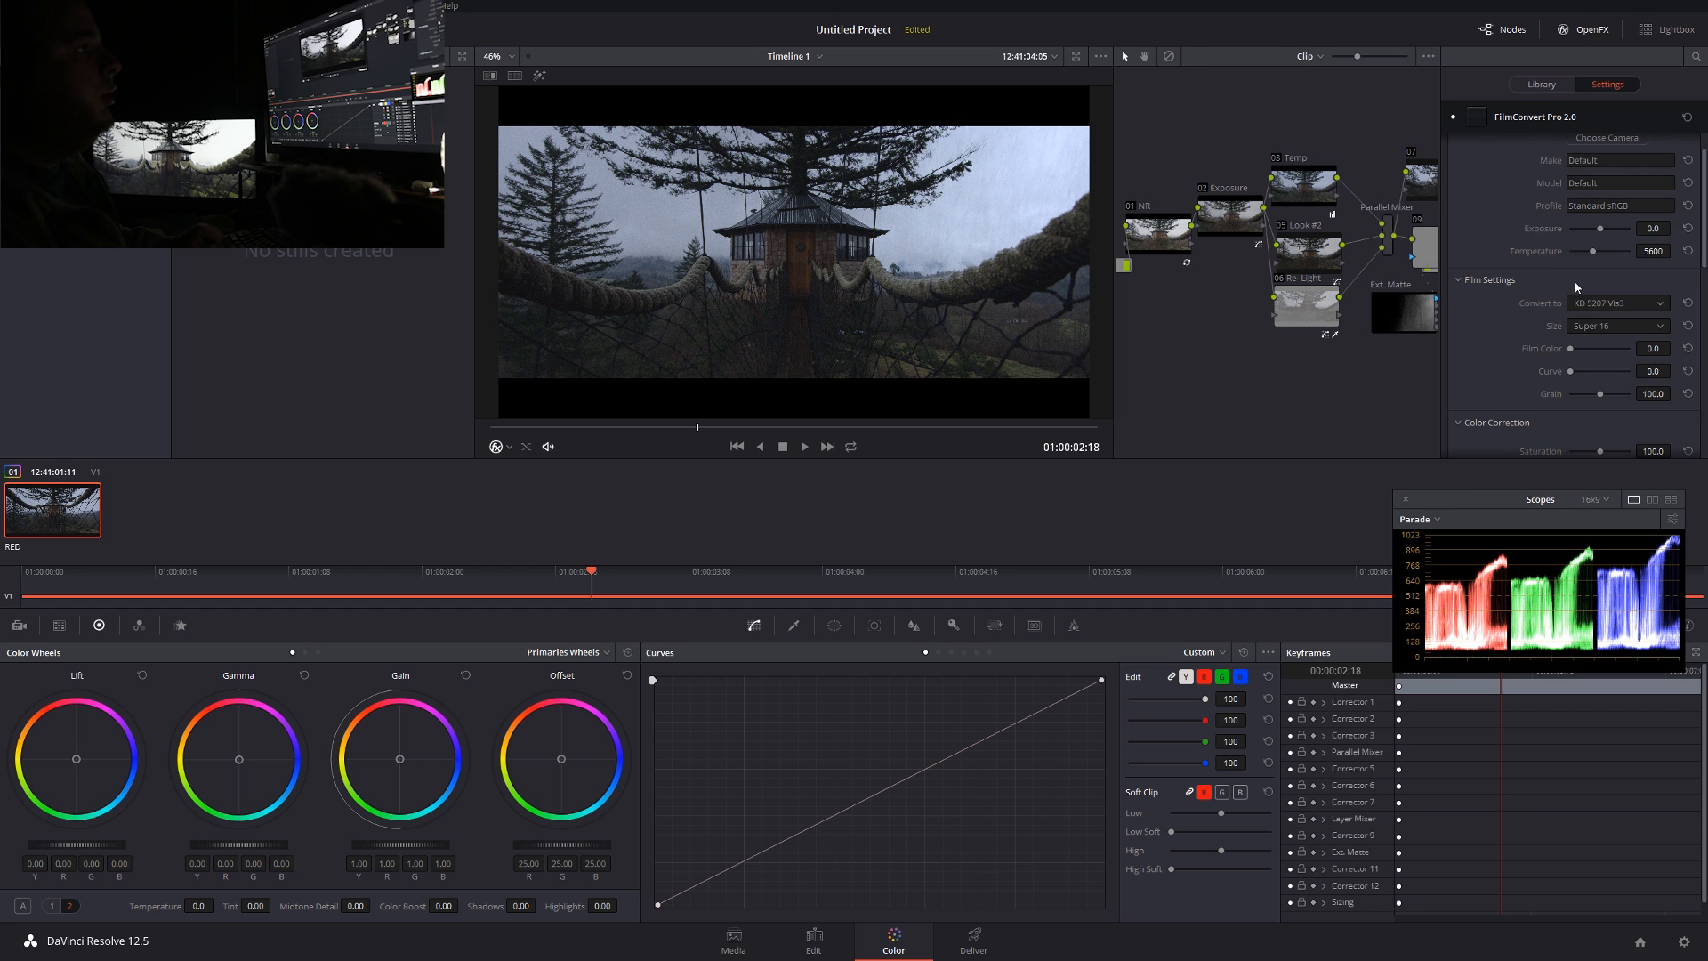
click(1617, 433)
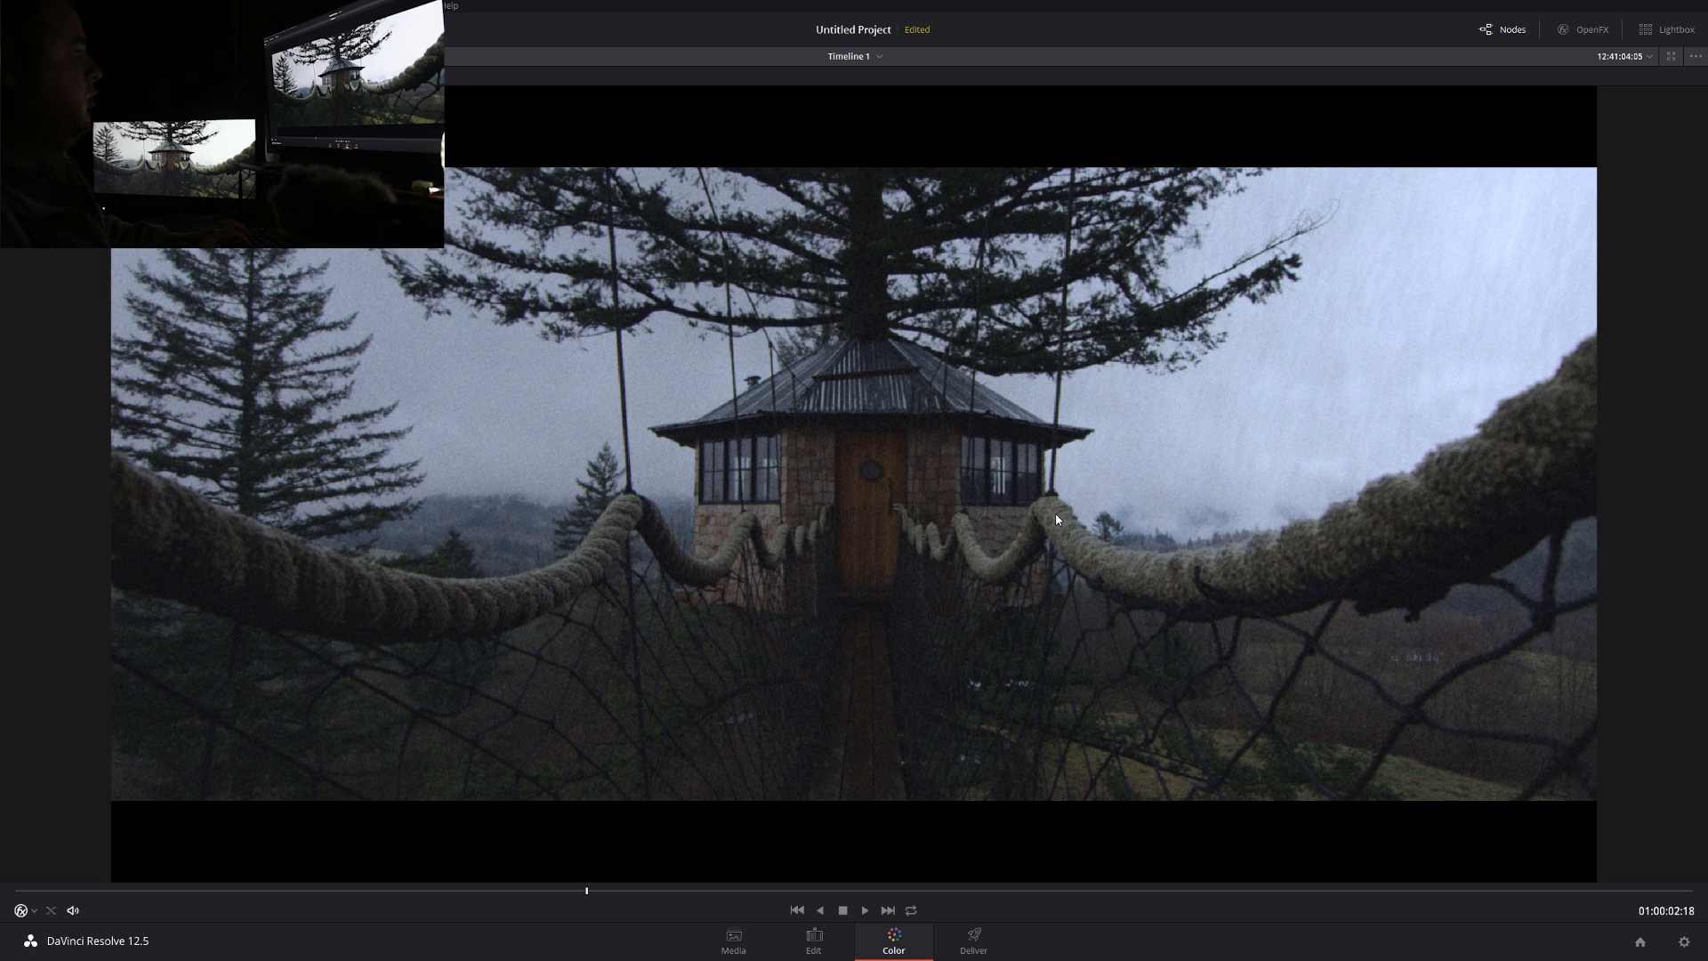
mouse_move(345, 900)
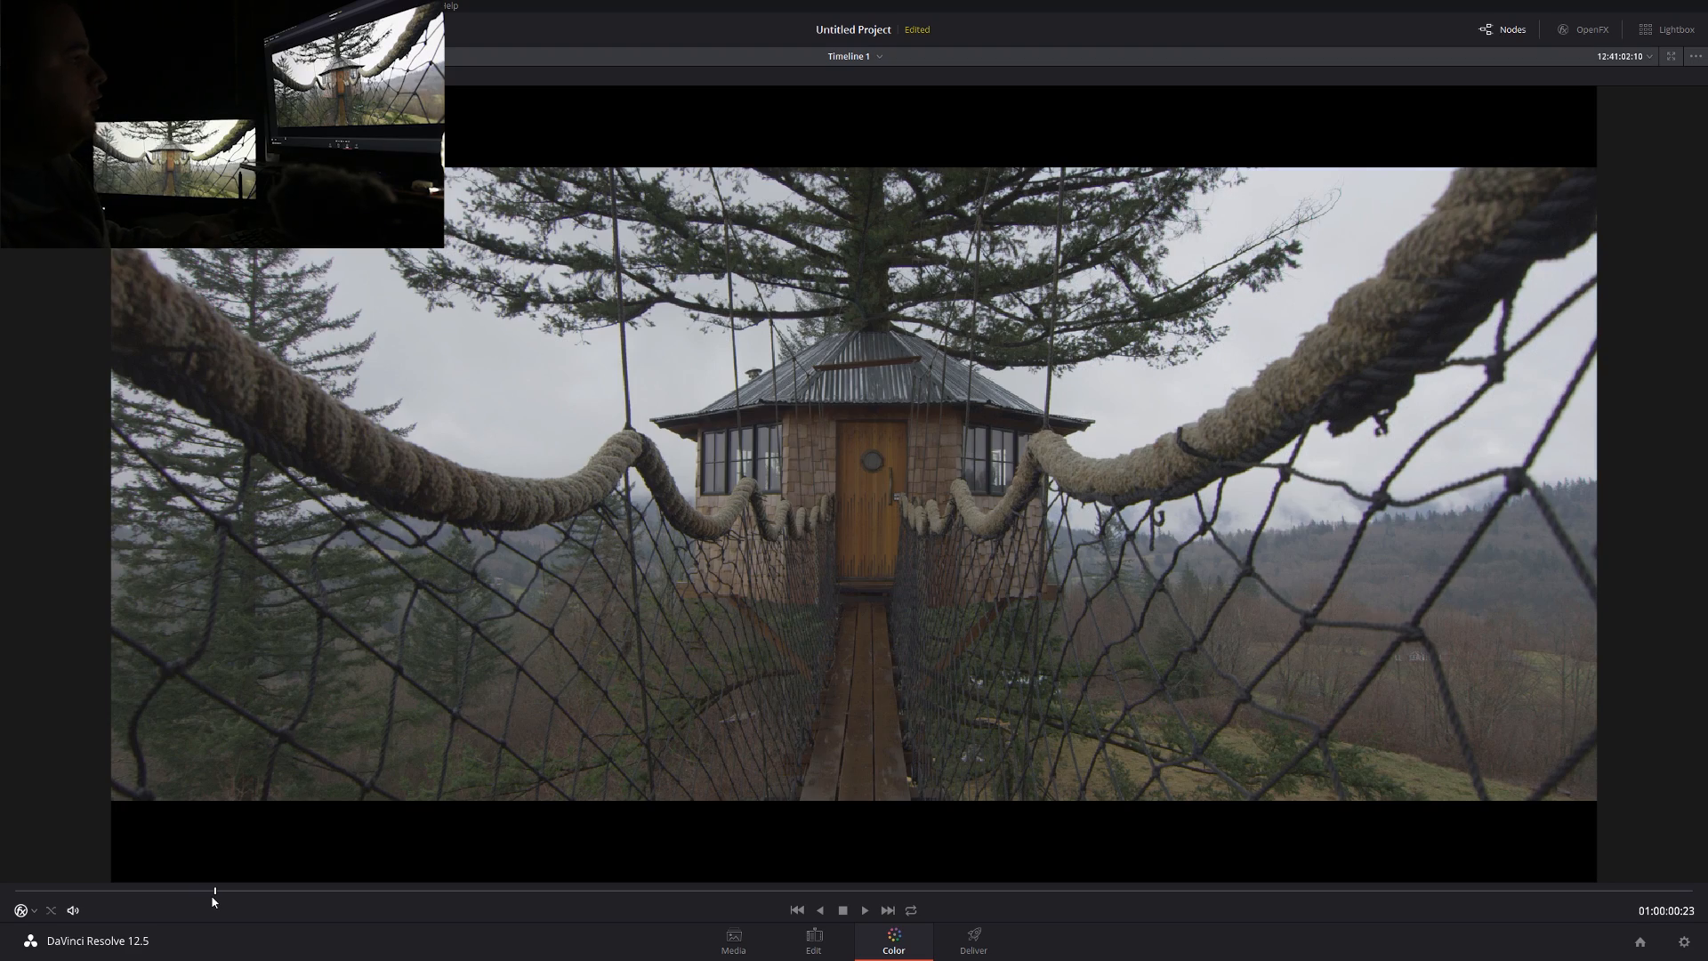
Play back the letterboxed, rain-keyed treehouse grade from near the start
click(864, 909)
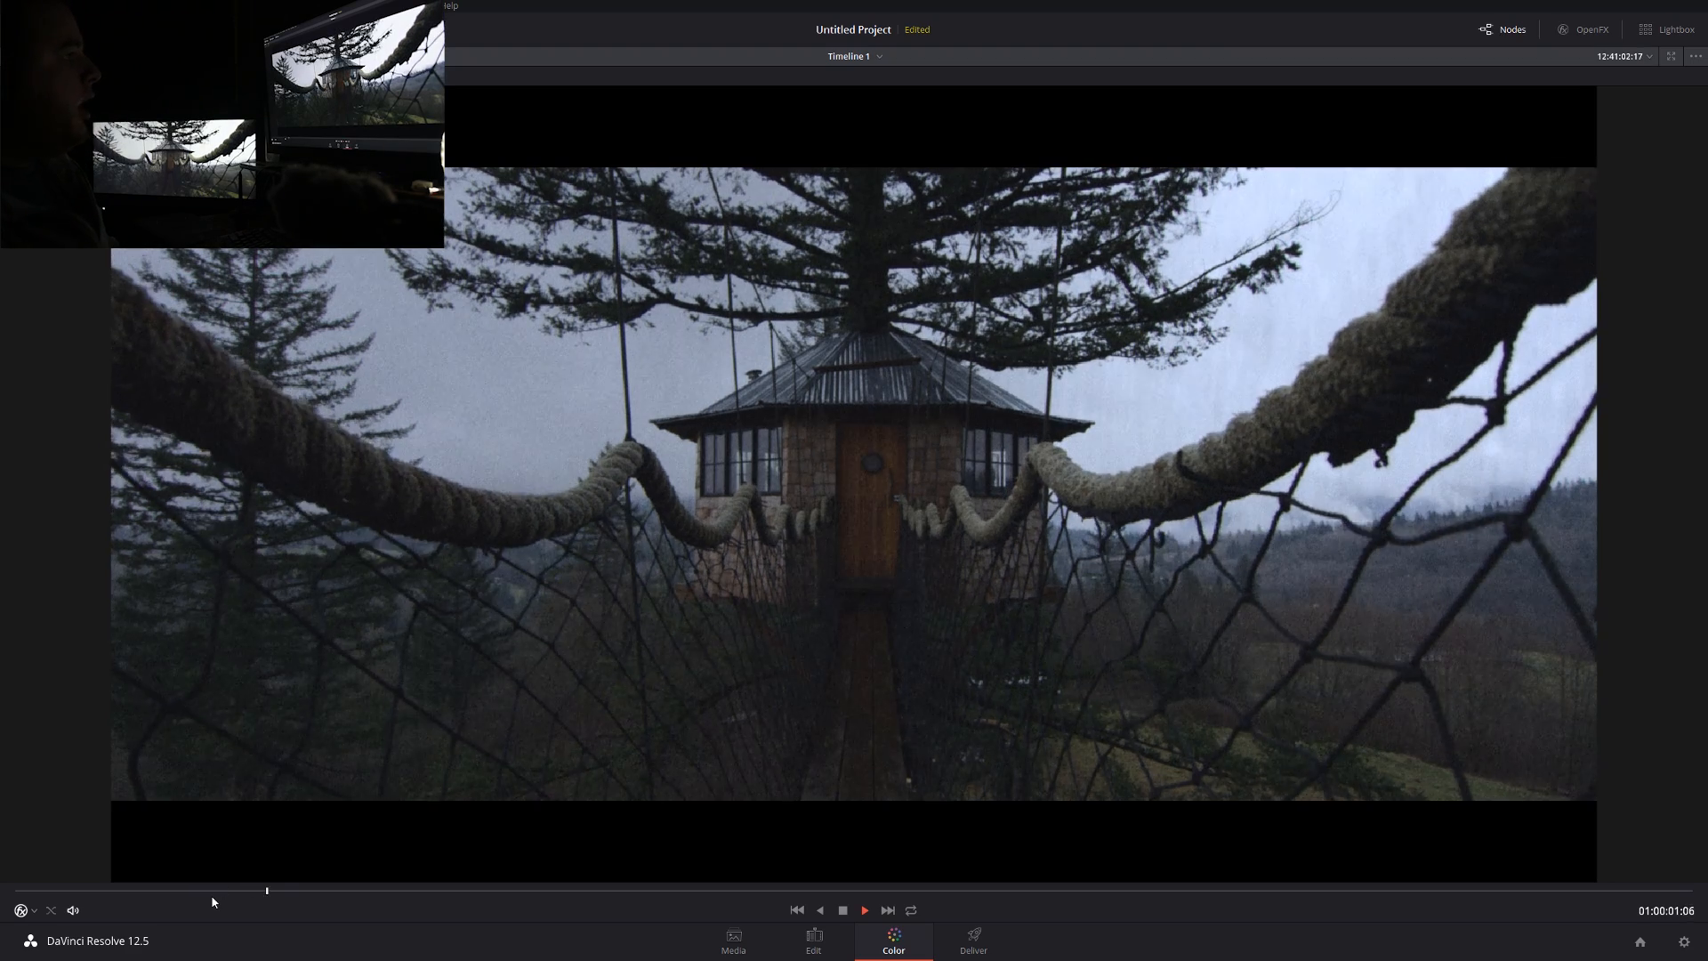
click(864, 909)
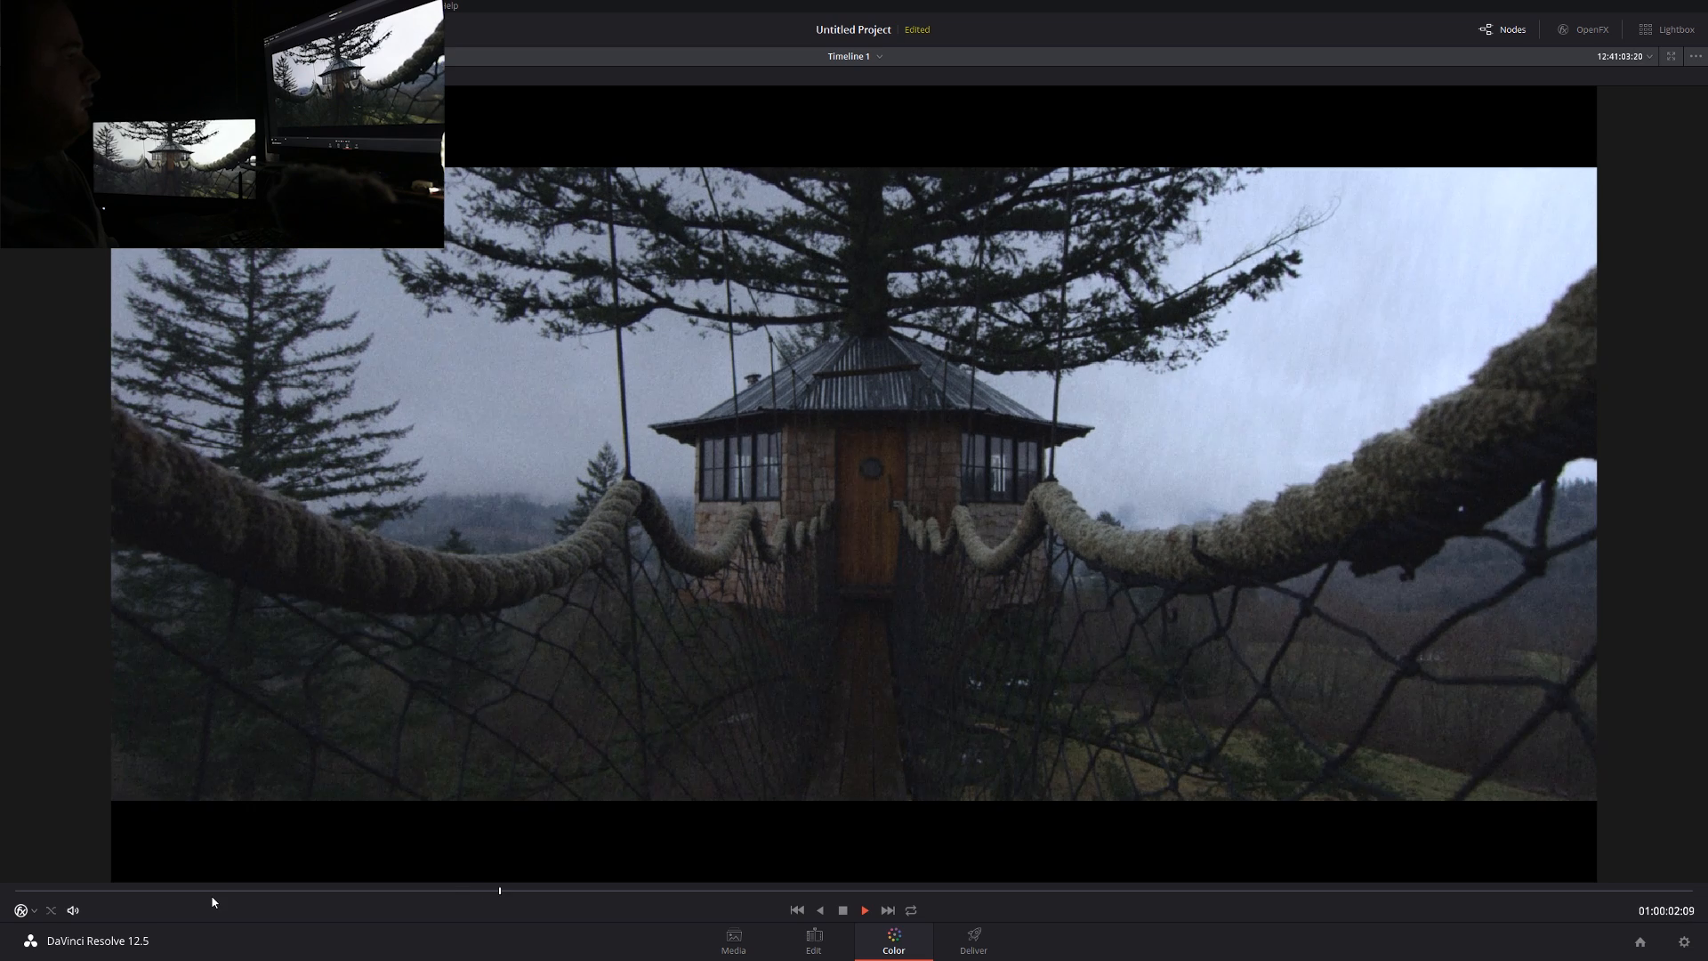